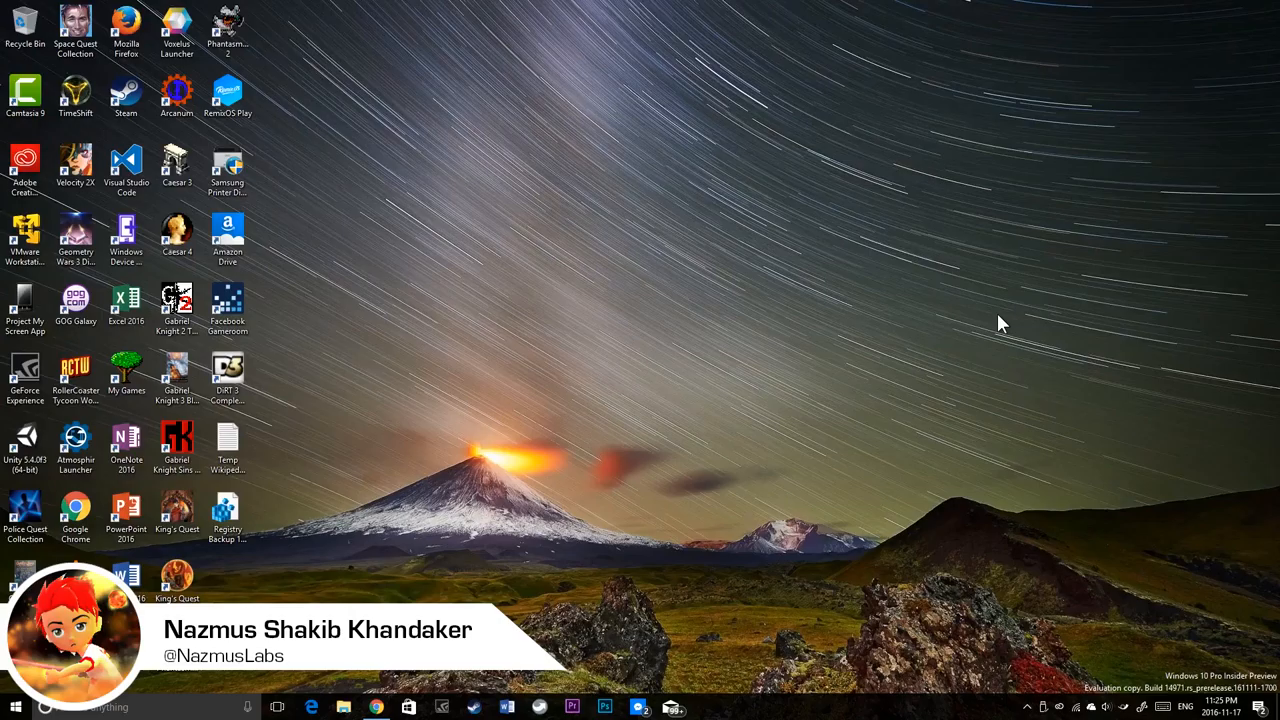
Step: Bring up the Books folder in Downloads that holds the EPUB ebook
{"action": "left_click", "coordinate": [344, 706]}
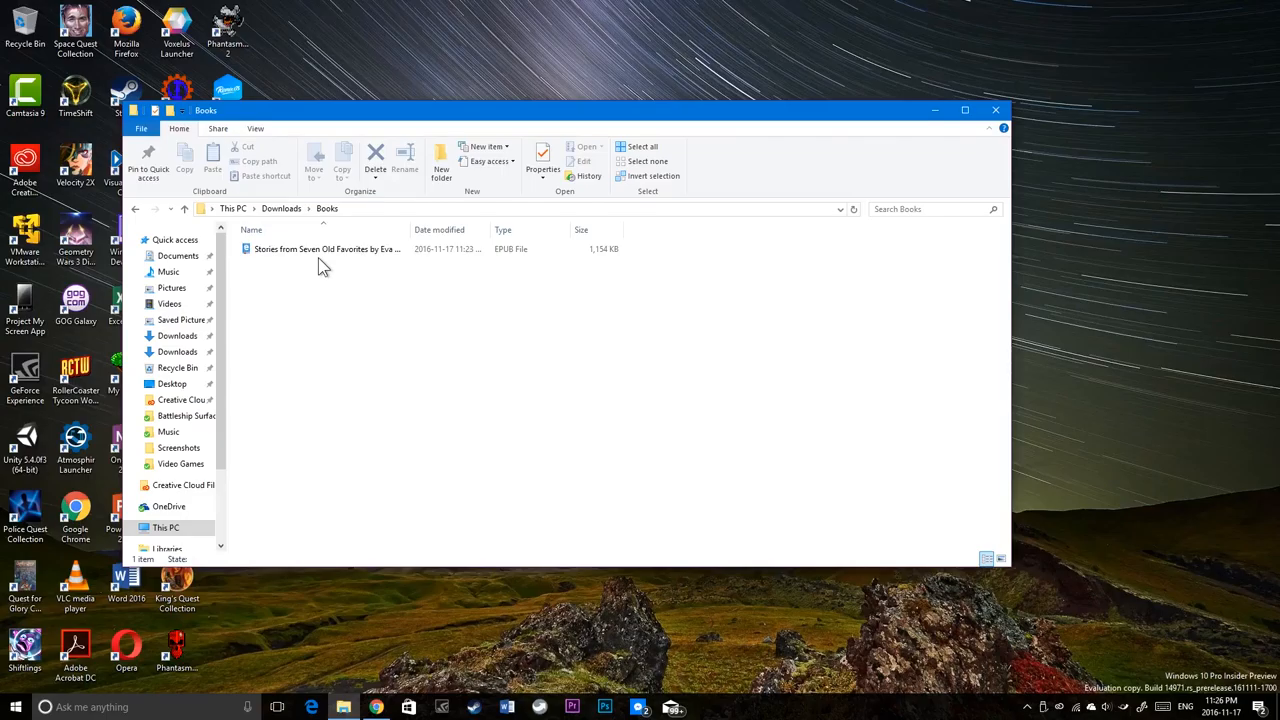
Step: View the Books folder as large icons, then open the Stories from Seven Old Favorites EPUB in Edge
{"action": "left_click", "coordinate": [324, 248]}
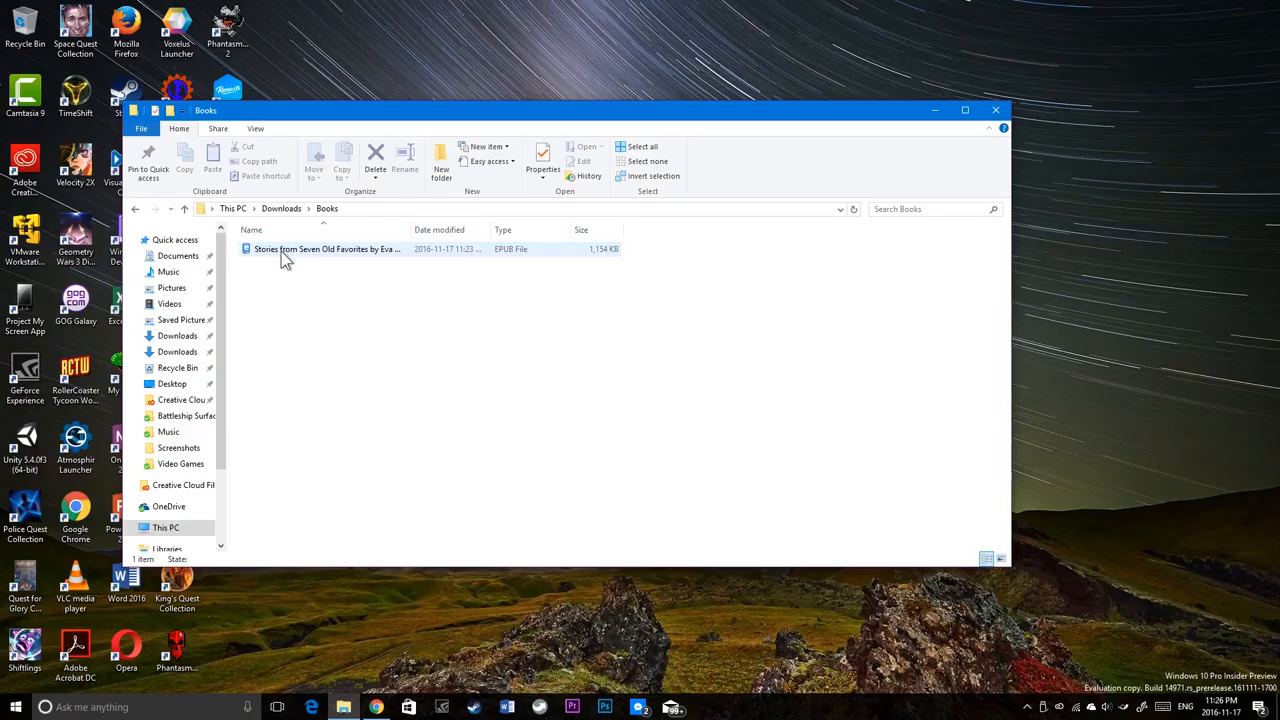
{"action": "mouse_move", "coordinate": [312, 256]}
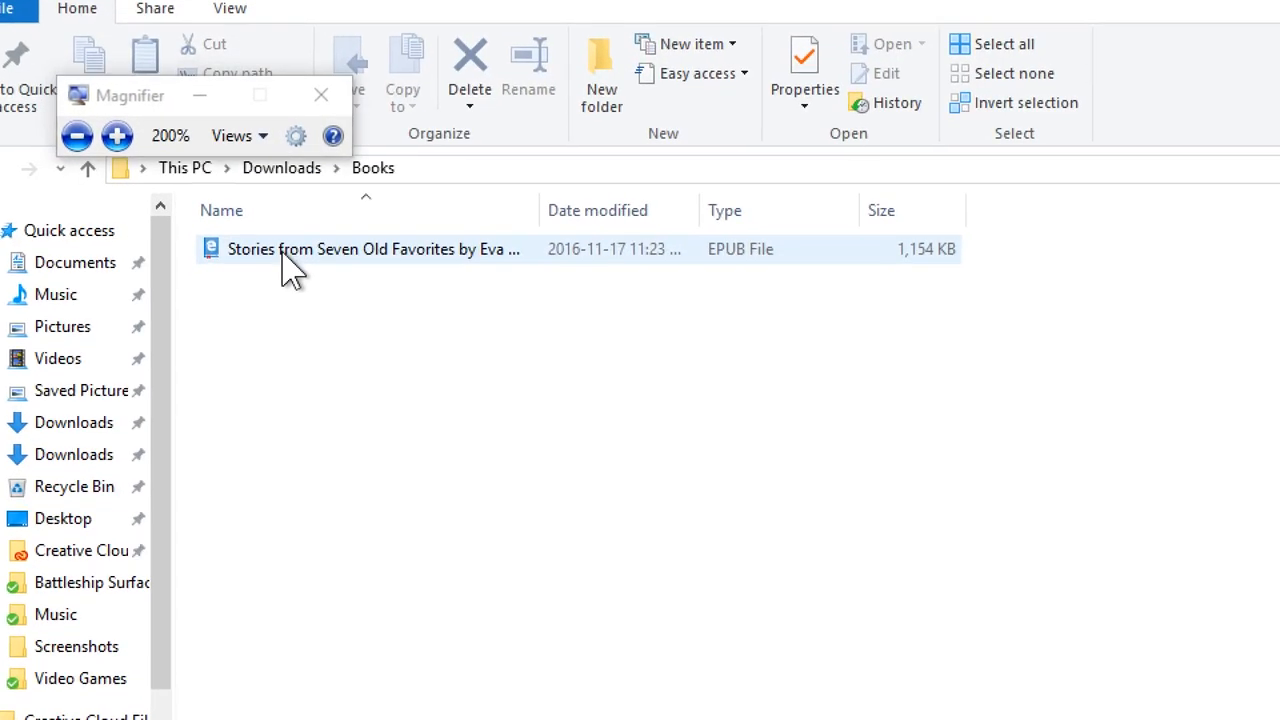
{"action": "left_click", "coordinate": [320, 96]}
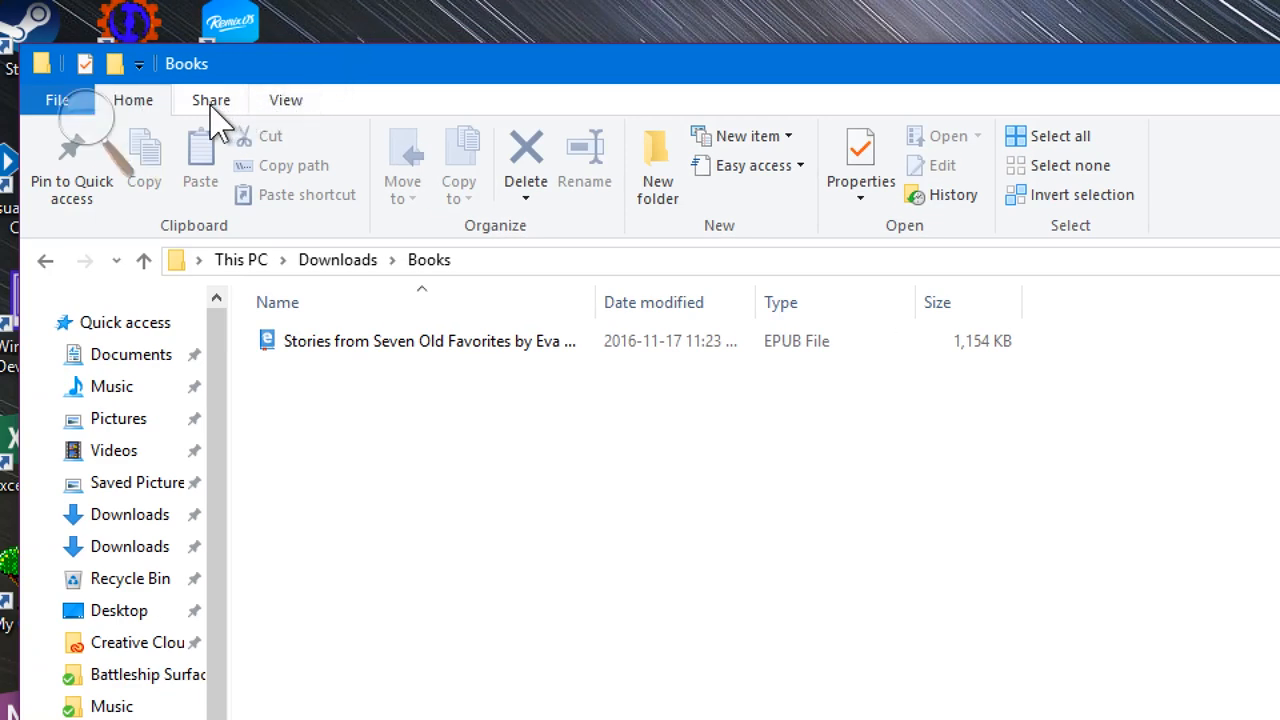
{"action": "left_click", "coordinate": [286, 100]}
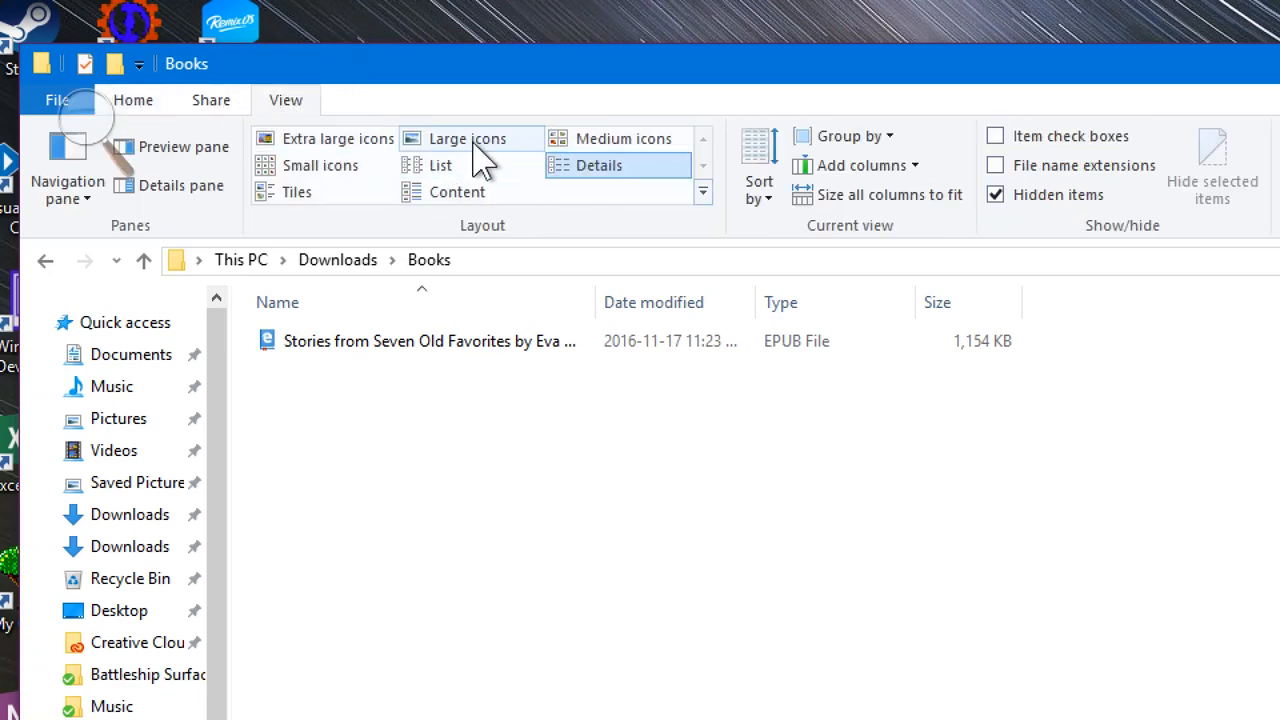
{"action": "left_click", "coordinate": [462, 138]}
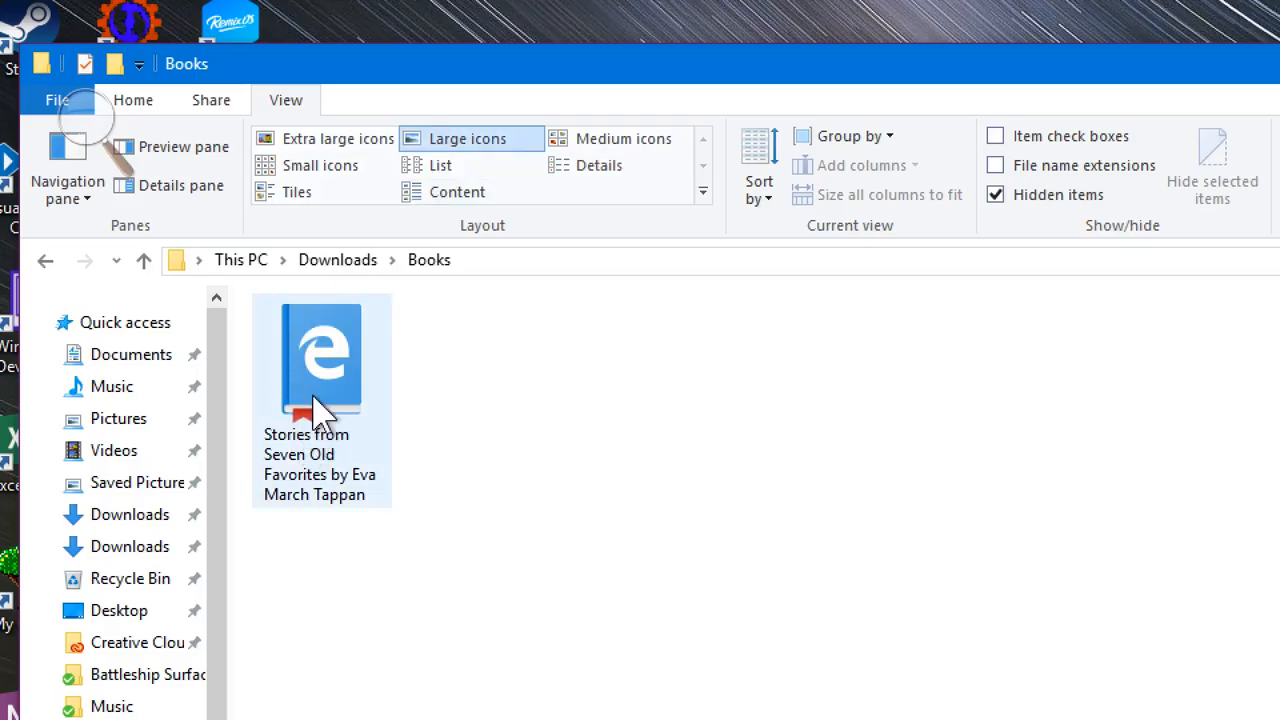
{"action": "mouse_move", "coordinate": [292, 446]}
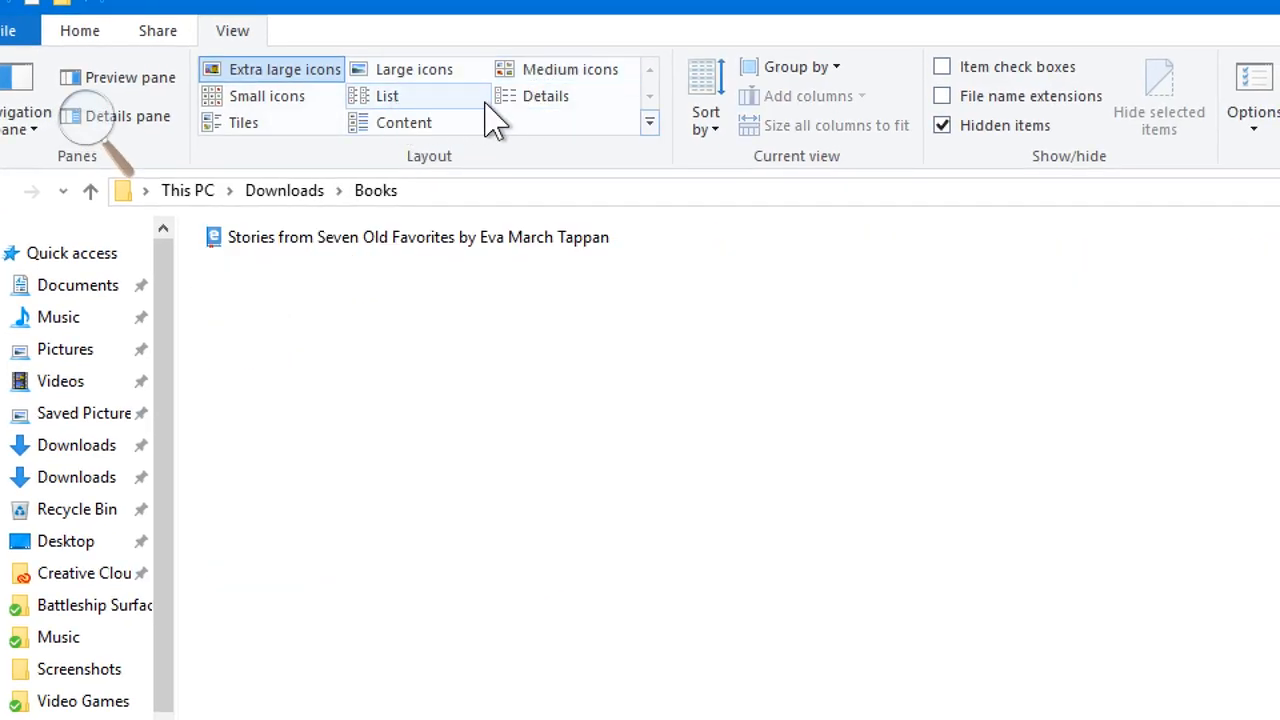
{"action": "double_click", "coordinate": [416, 236]}
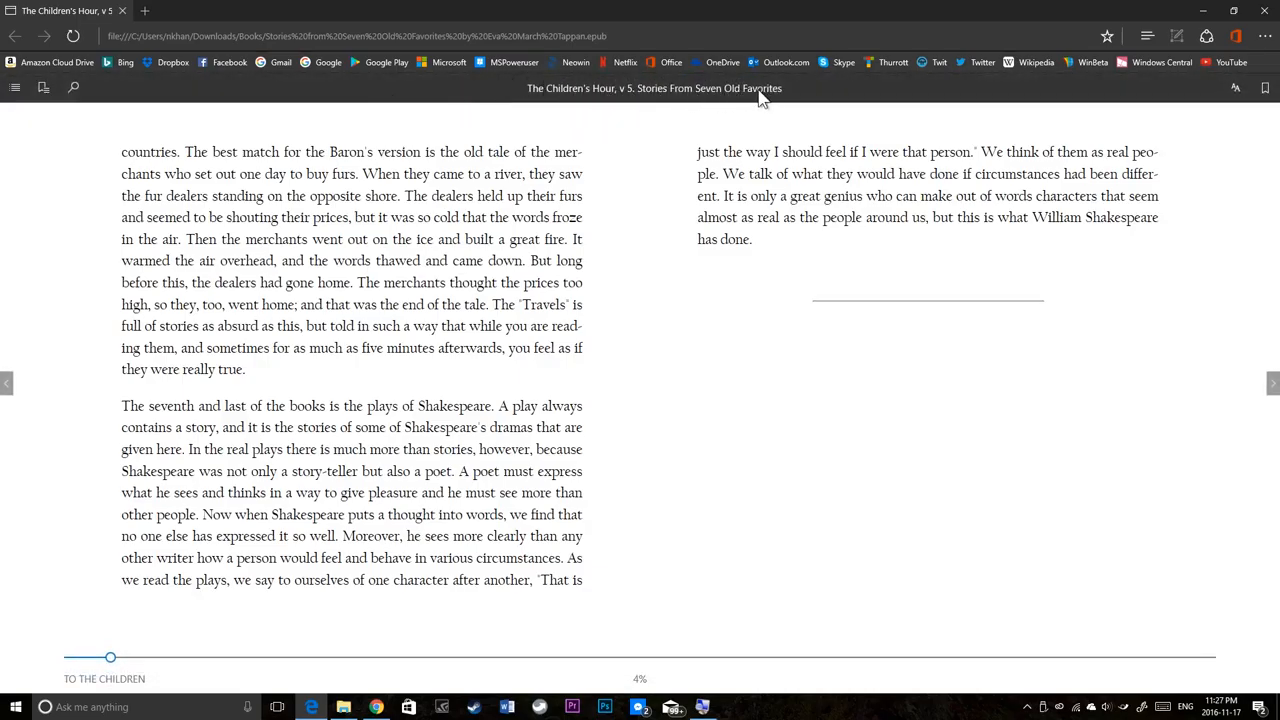
{"action": "mouse_move", "coordinate": [764, 118]}
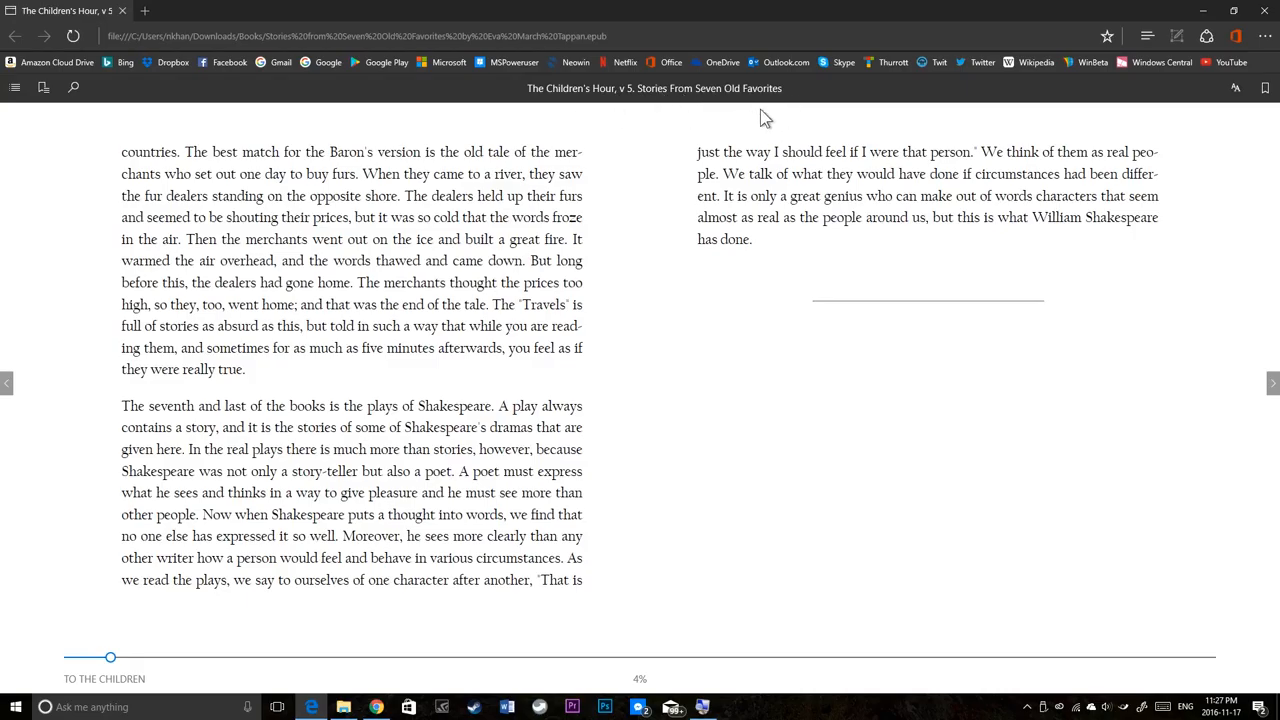
{"action": "mouse_move", "coordinate": [1272, 342]}
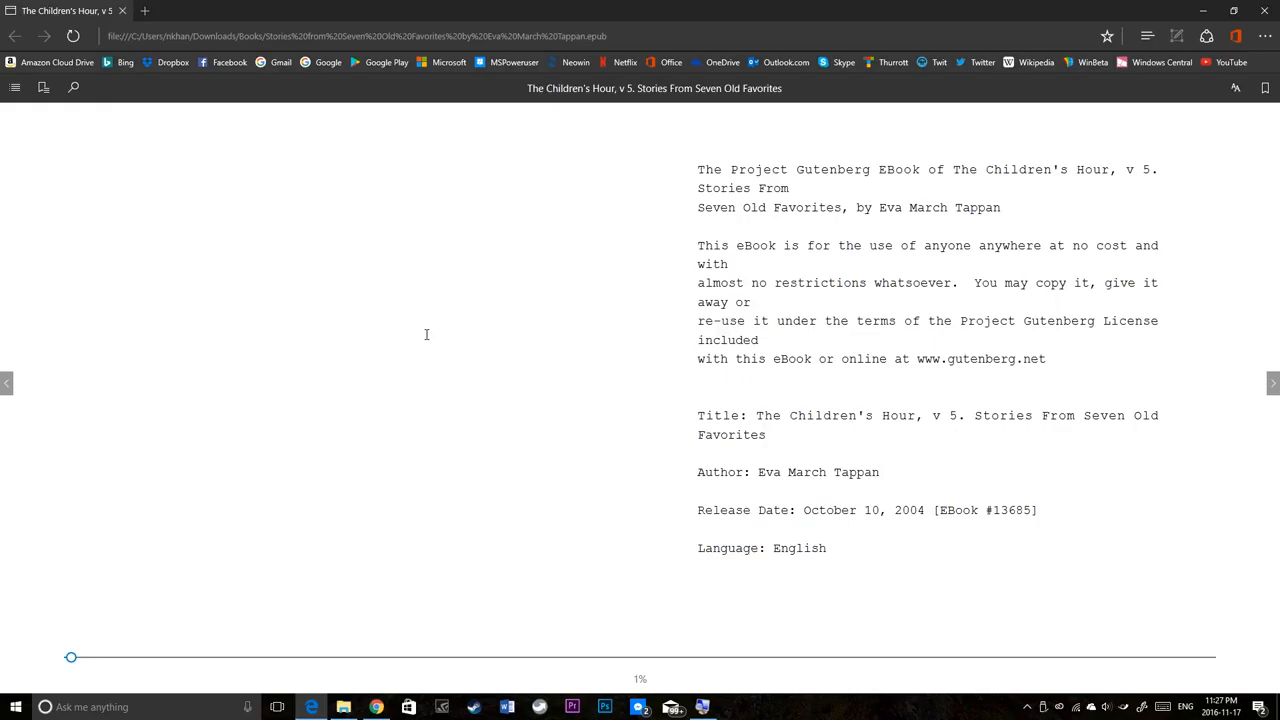
Step: Page through the ebook past the Gutenberg notice and illustration to the Contents page
{"action": "left_click", "coordinate": [1272, 384]}
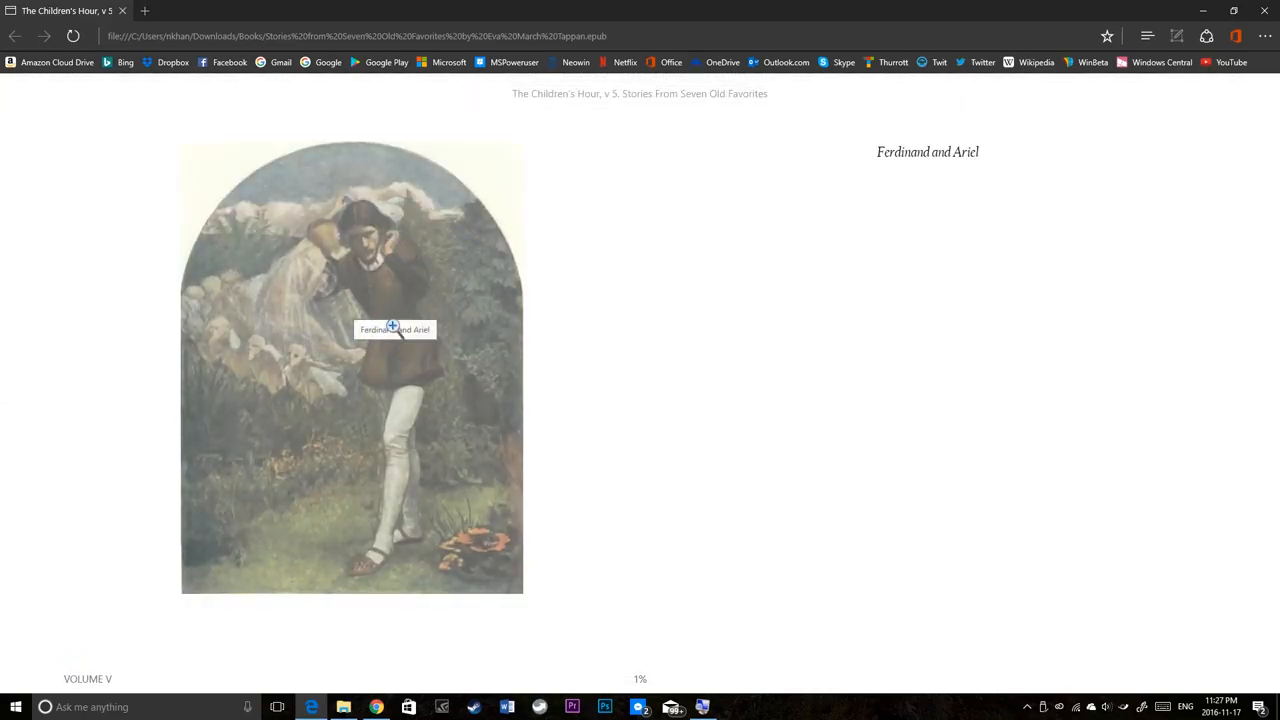
{"action": "left_click", "coordinate": [392, 328]}
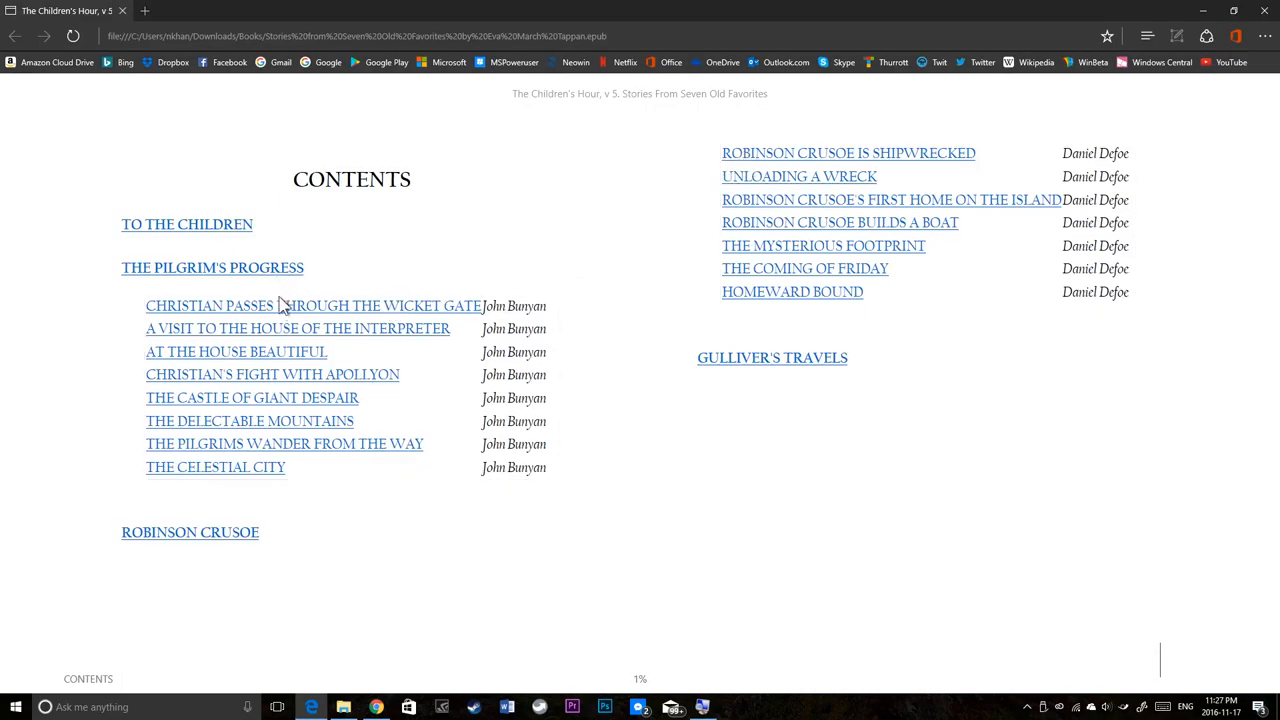
{"action": "left_click", "coordinate": [312, 304]}
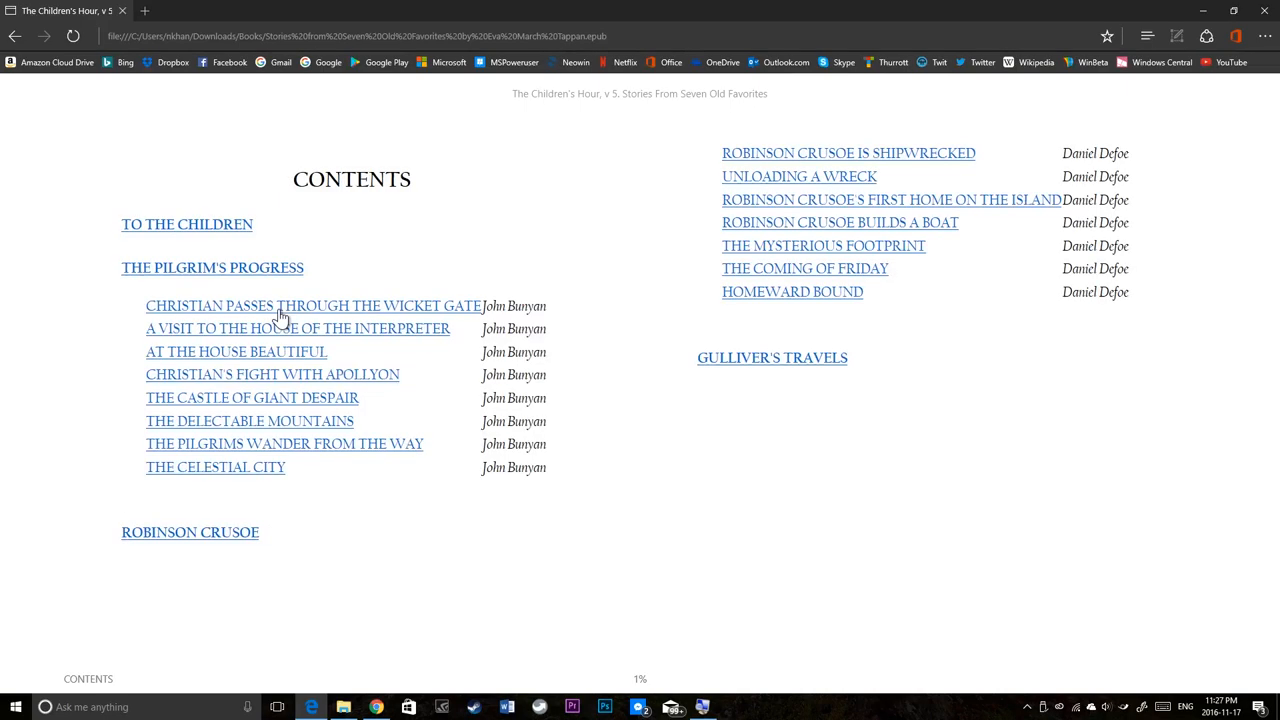
{"action": "scroll", "scroll_direction": "down", "scroll_amount": 3}
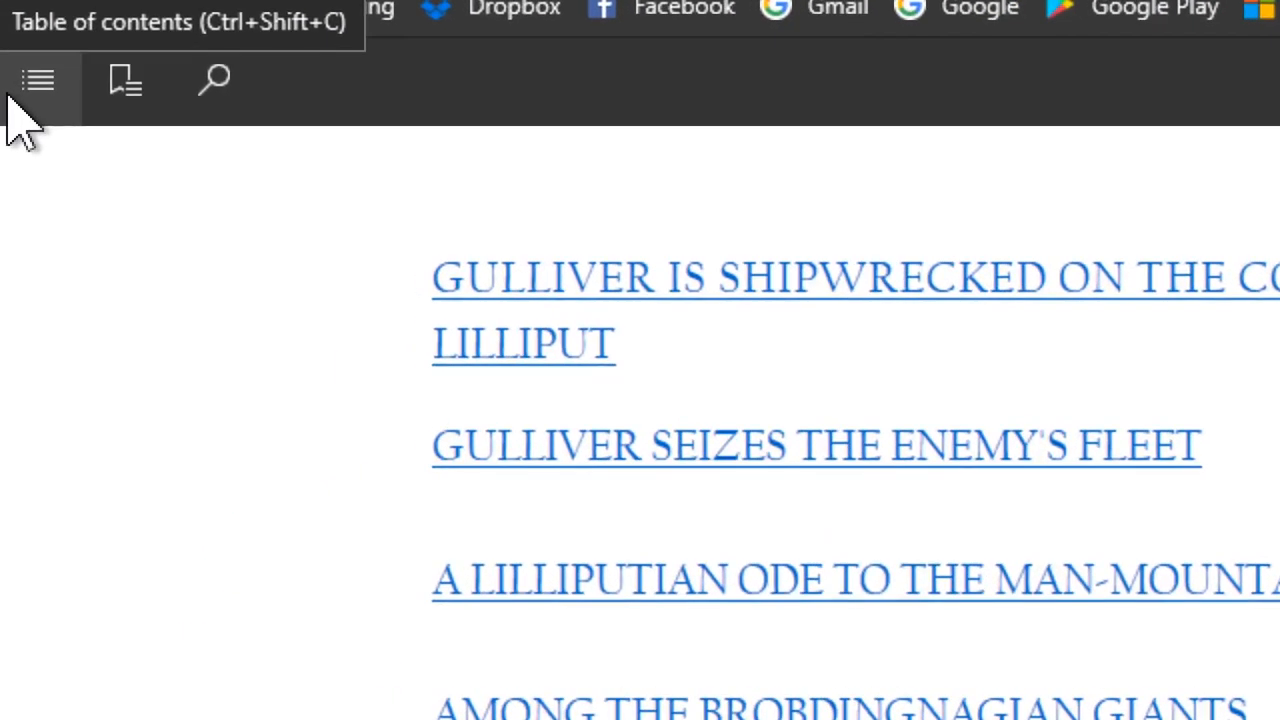
Step: Jump to the ILLUSTRATED section, then to The Merchant of Venice from the Tales from Shakespeare contents
{"action": "left_click", "coordinate": [44, 82]}
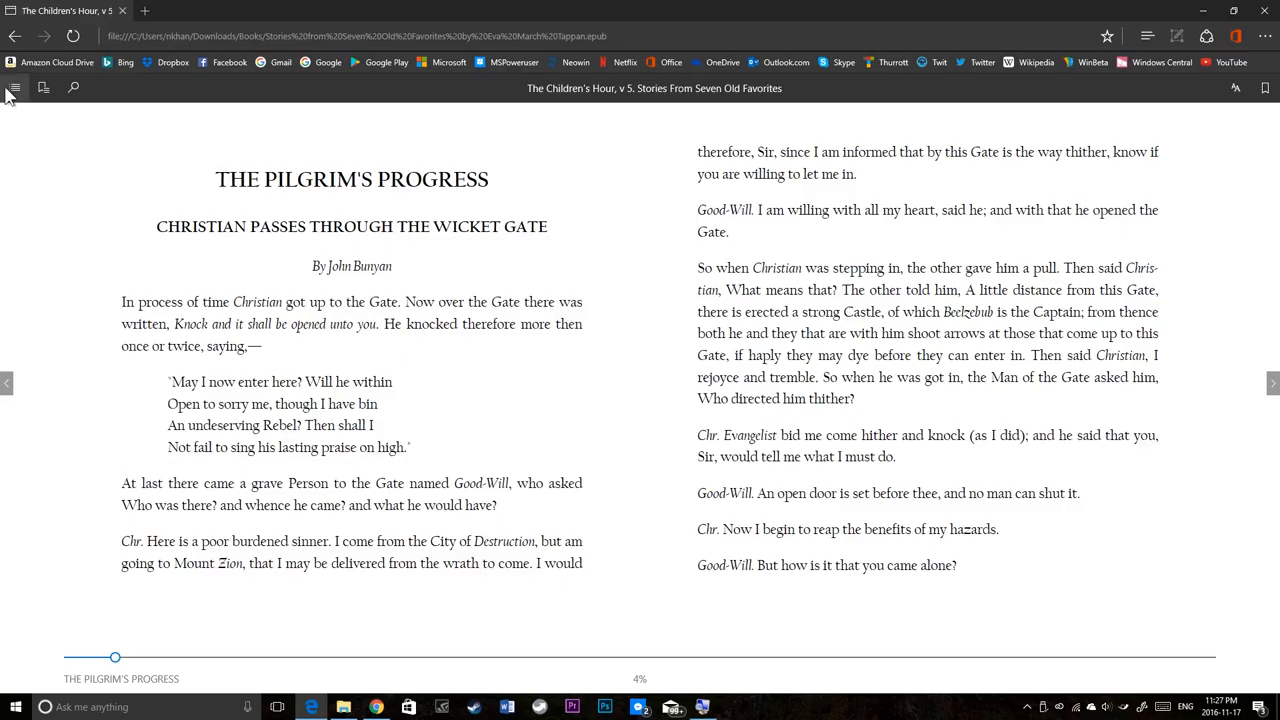
{"action": "left_click", "coordinate": [14, 88]}
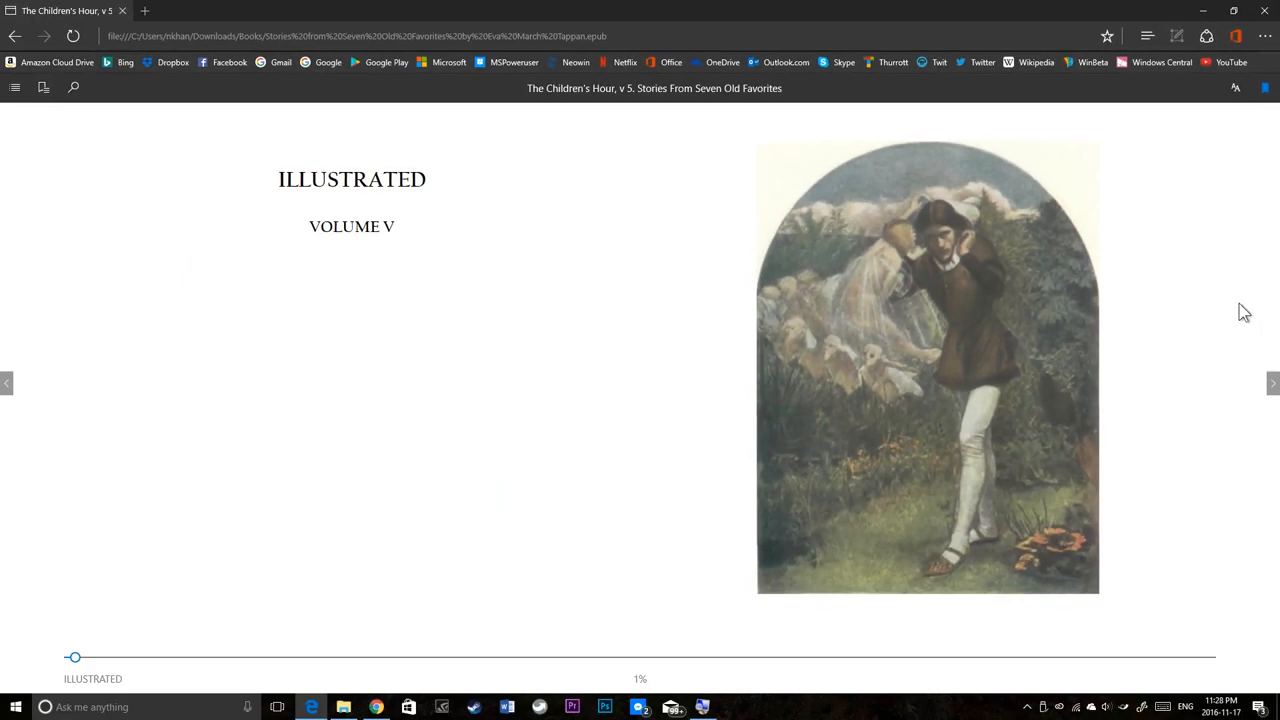
{"action": "left_click", "coordinate": [1272, 384]}
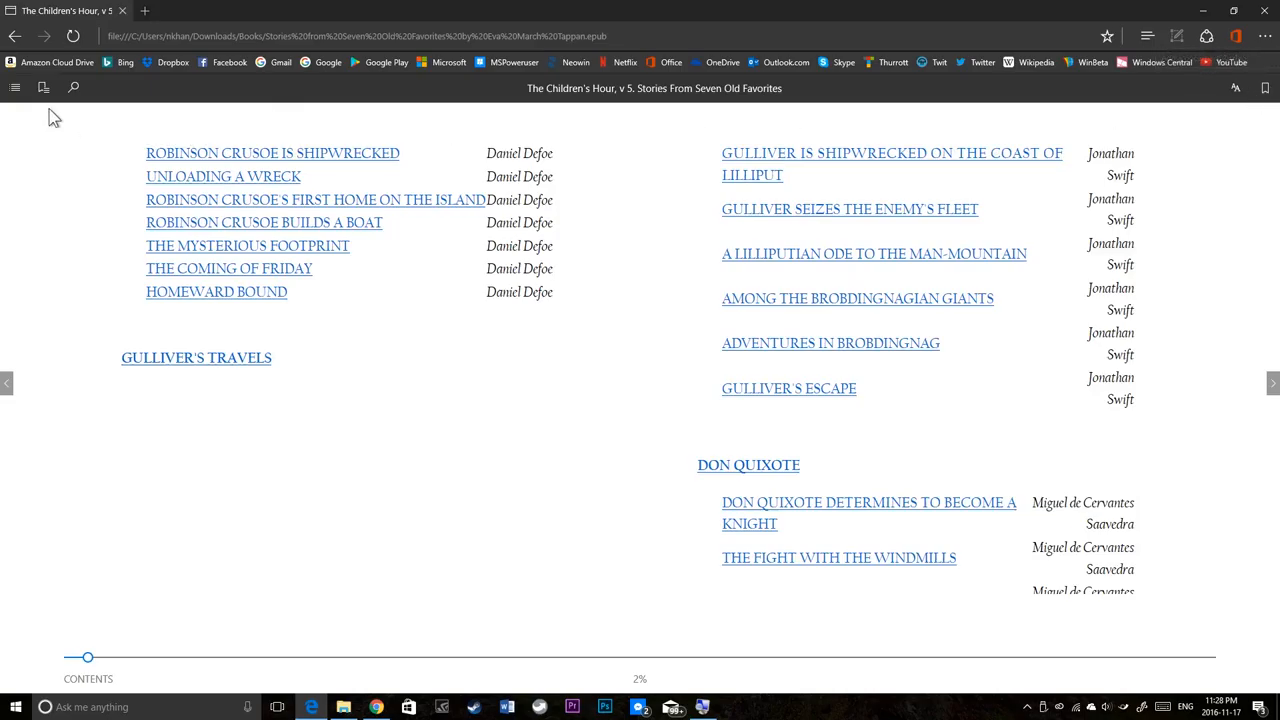
{"action": "left_click", "coordinate": [44, 88]}
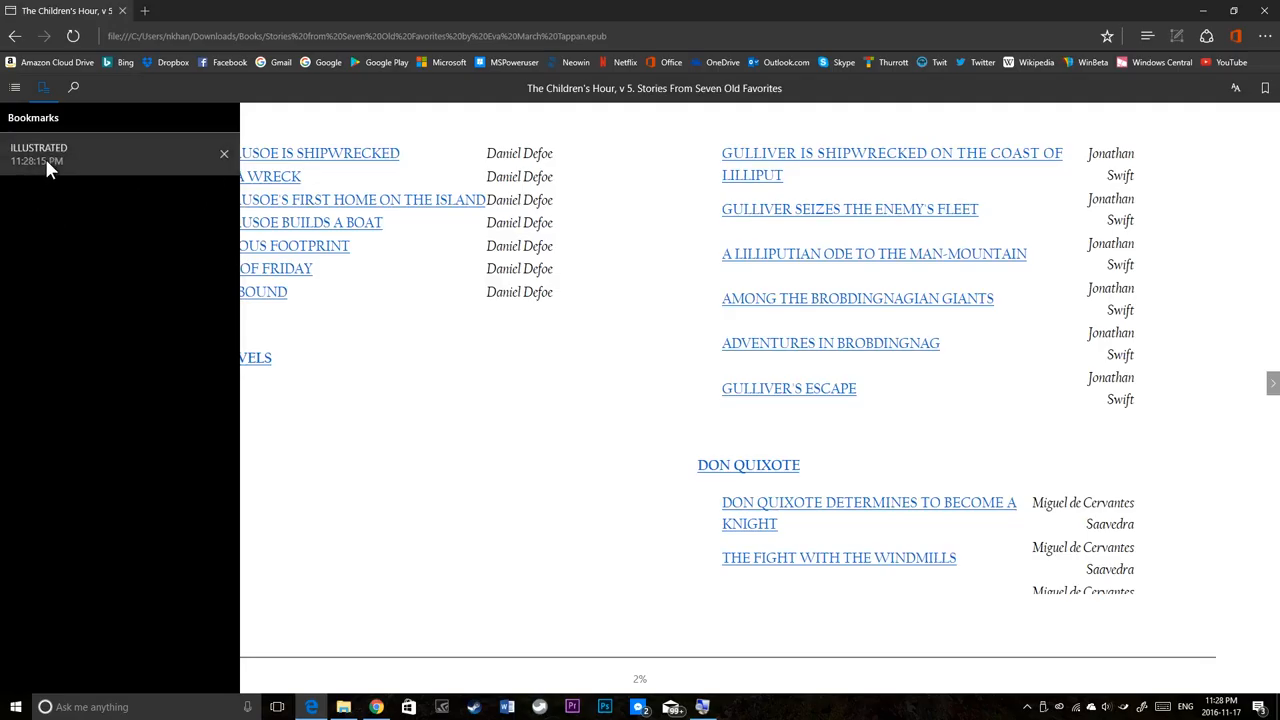
{"action": "left_click", "coordinate": [40, 148]}
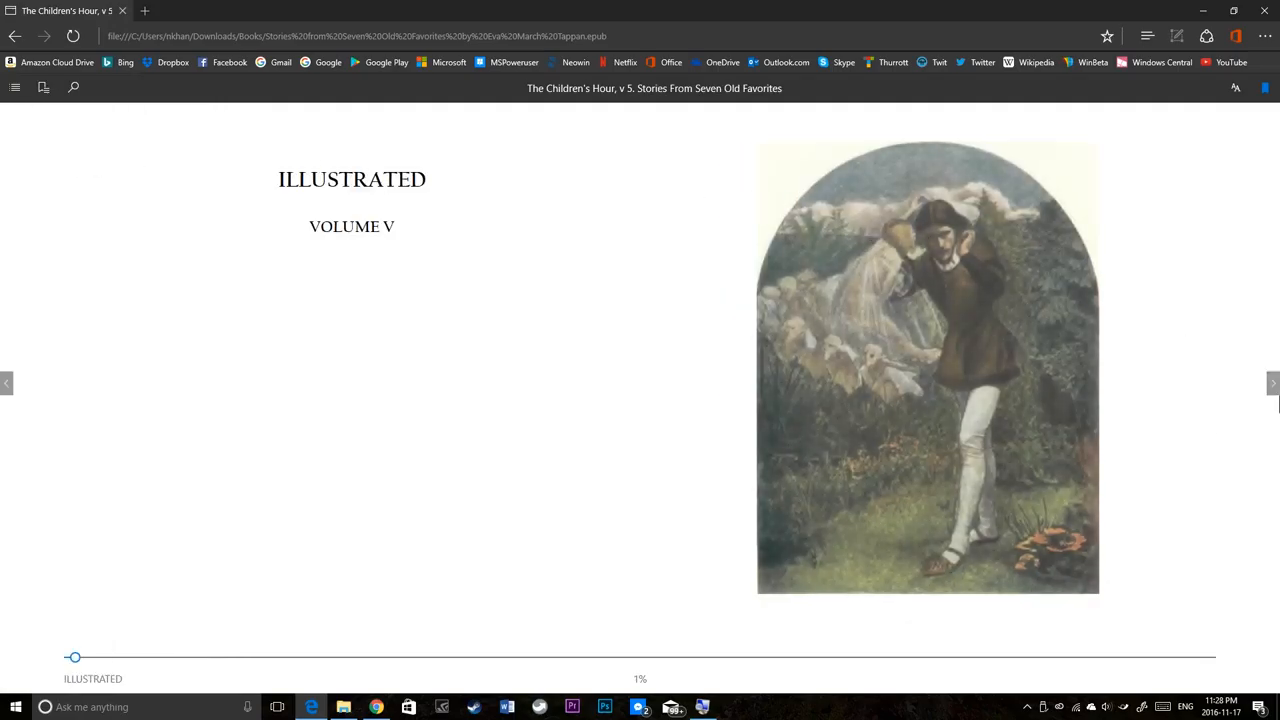
{"action": "left_click", "coordinate": [1272, 384]}
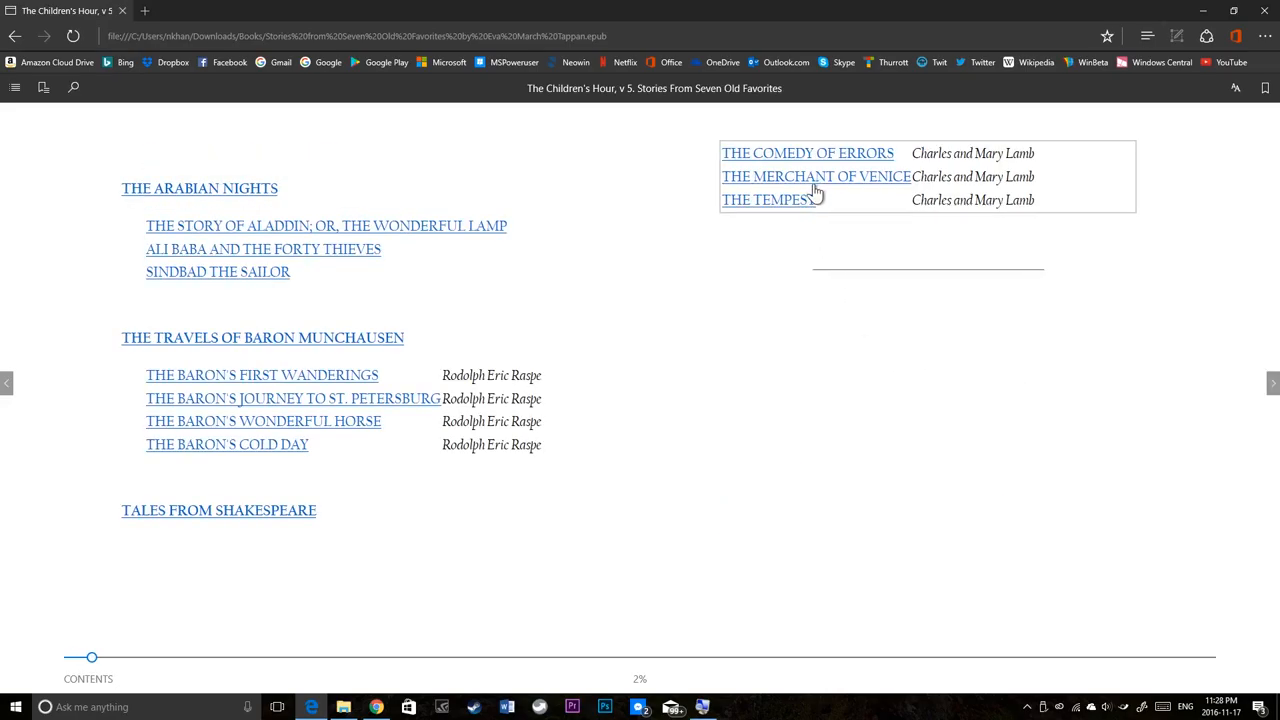
{"action": "left_click", "coordinate": [816, 176]}
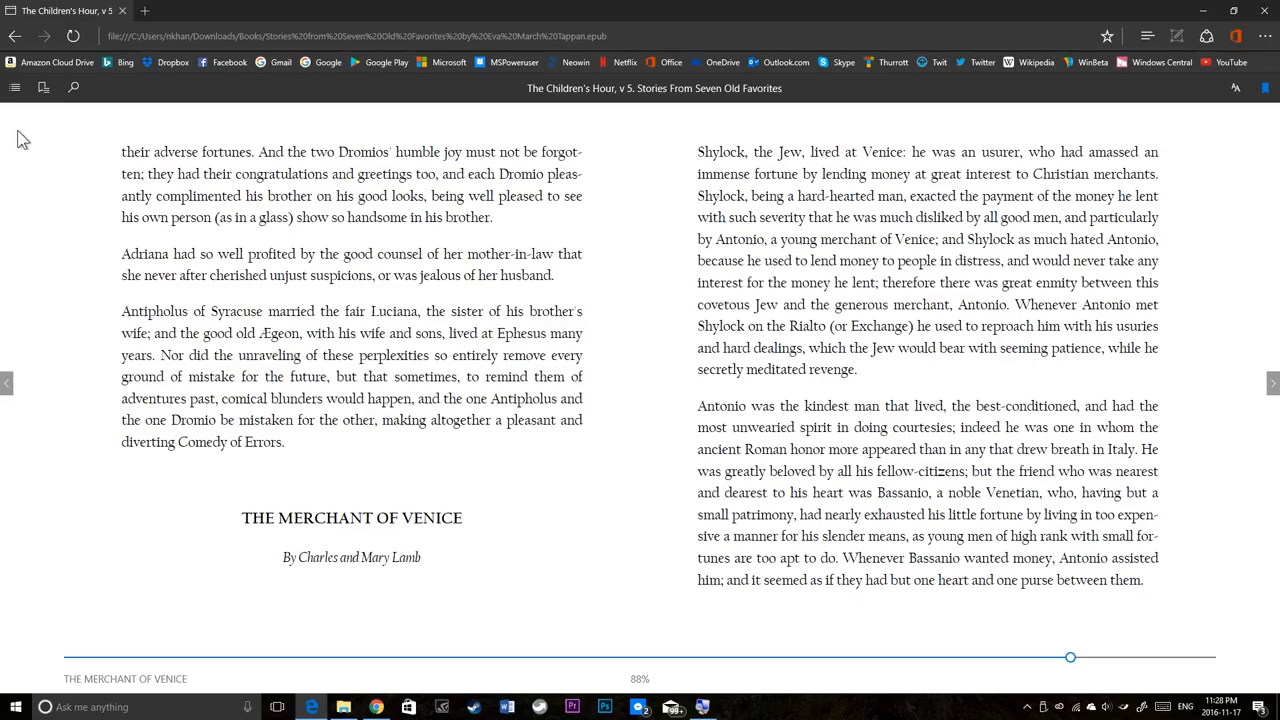
Step: Return to the bookmarked ILLUSTRATED Volume V title page via the bookmarks pane
{"action": "left_click", "coordinate": [44, 88]}
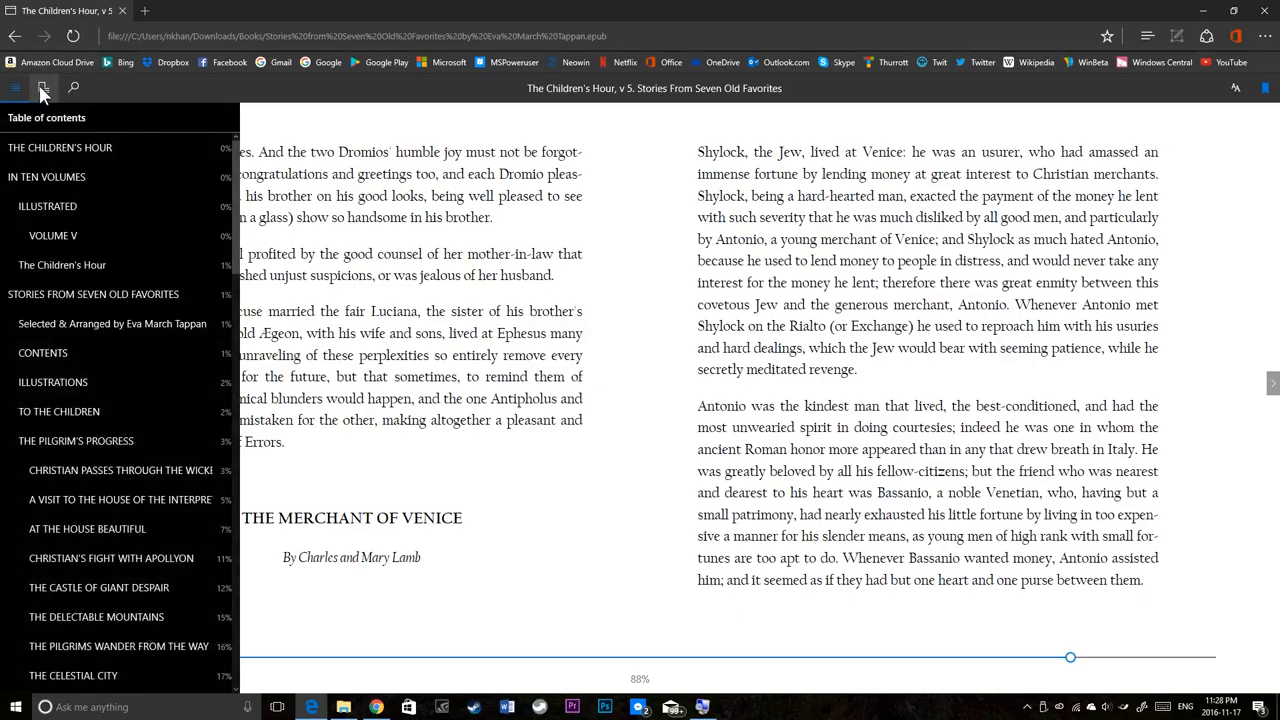
{"action": "left_click", "coordinate": [44, 88]}
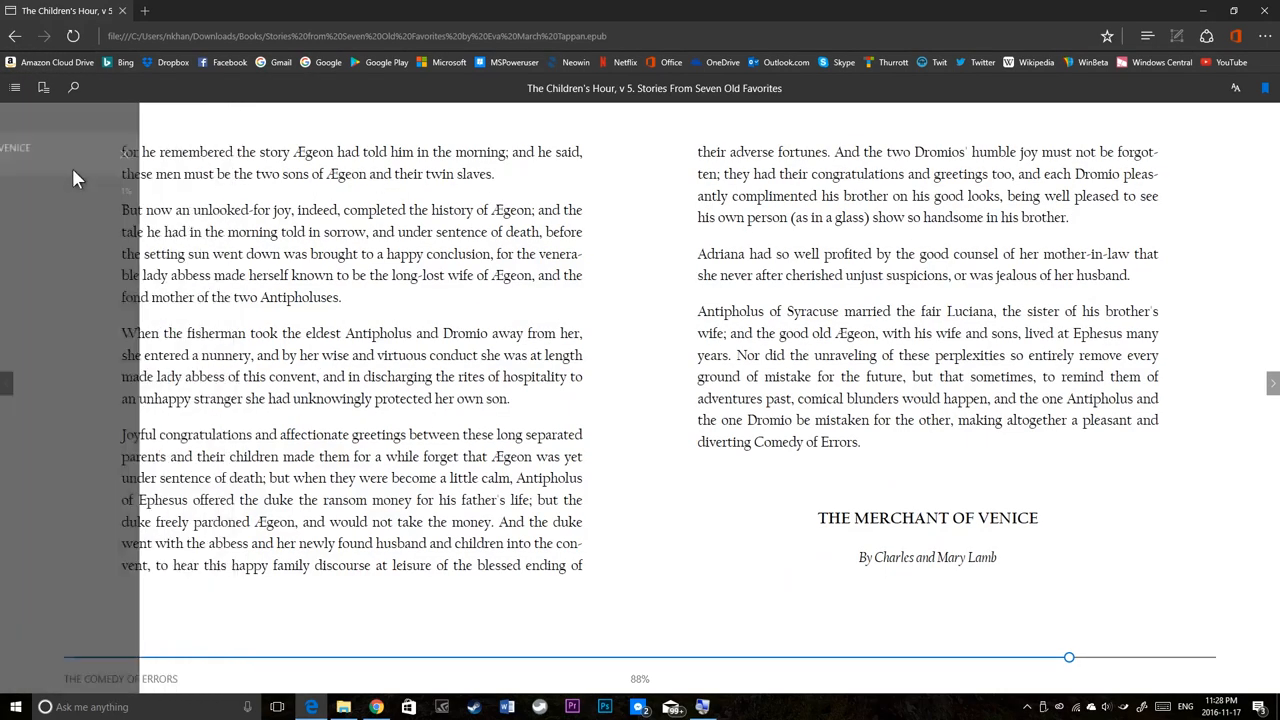
{"action": "left_click", "coordinate": [44, 88]}
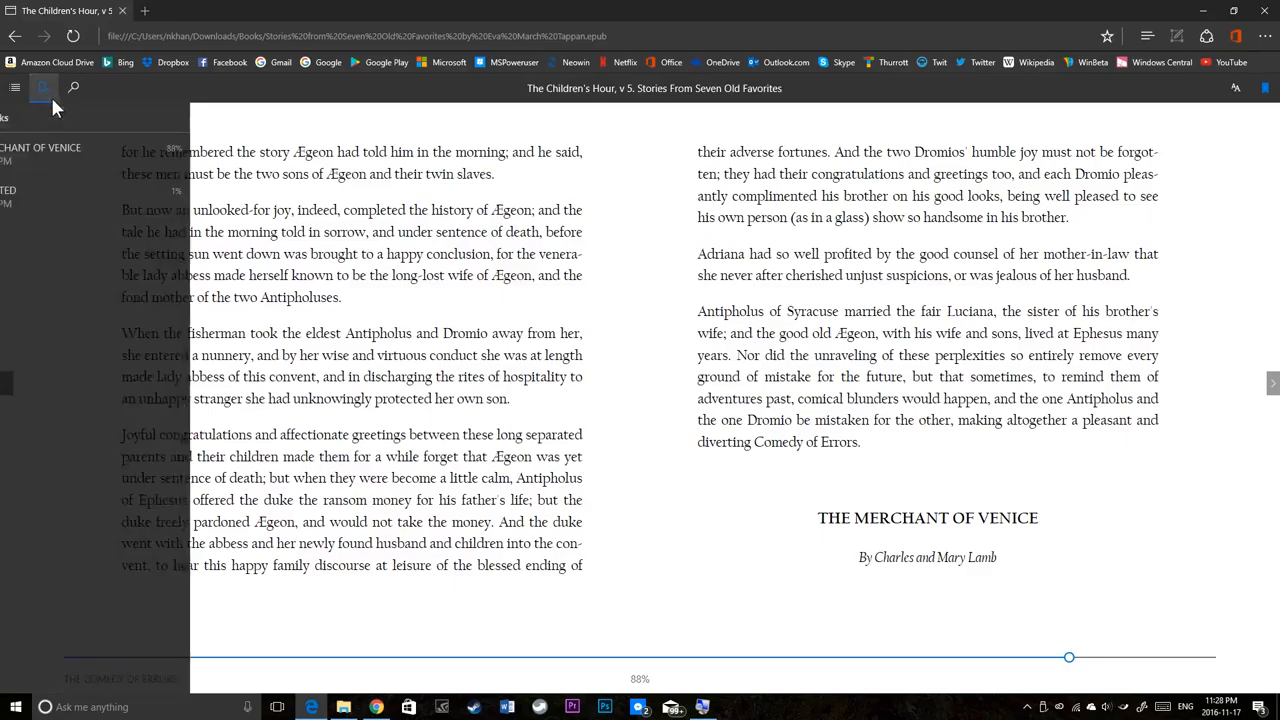
{"action": "left_click", "coordinate": [44, 88]}
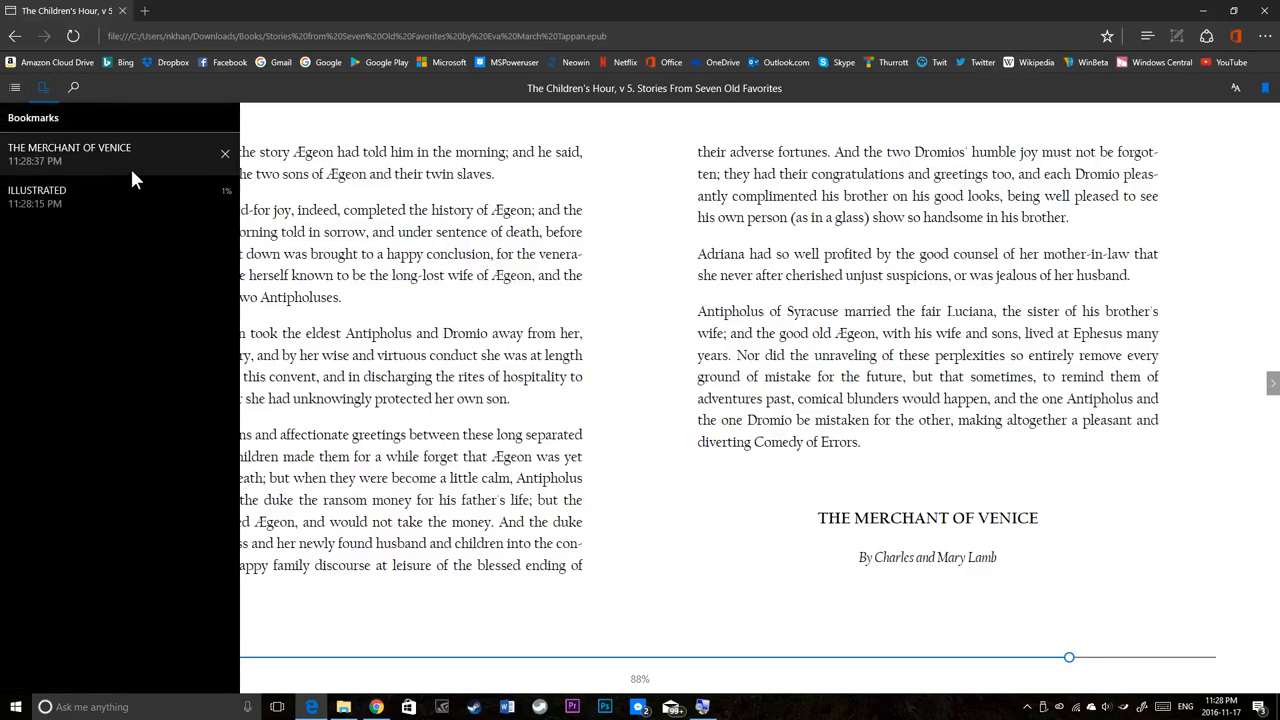
{"action": "mouse_move", "coordinate": [212, 176]}
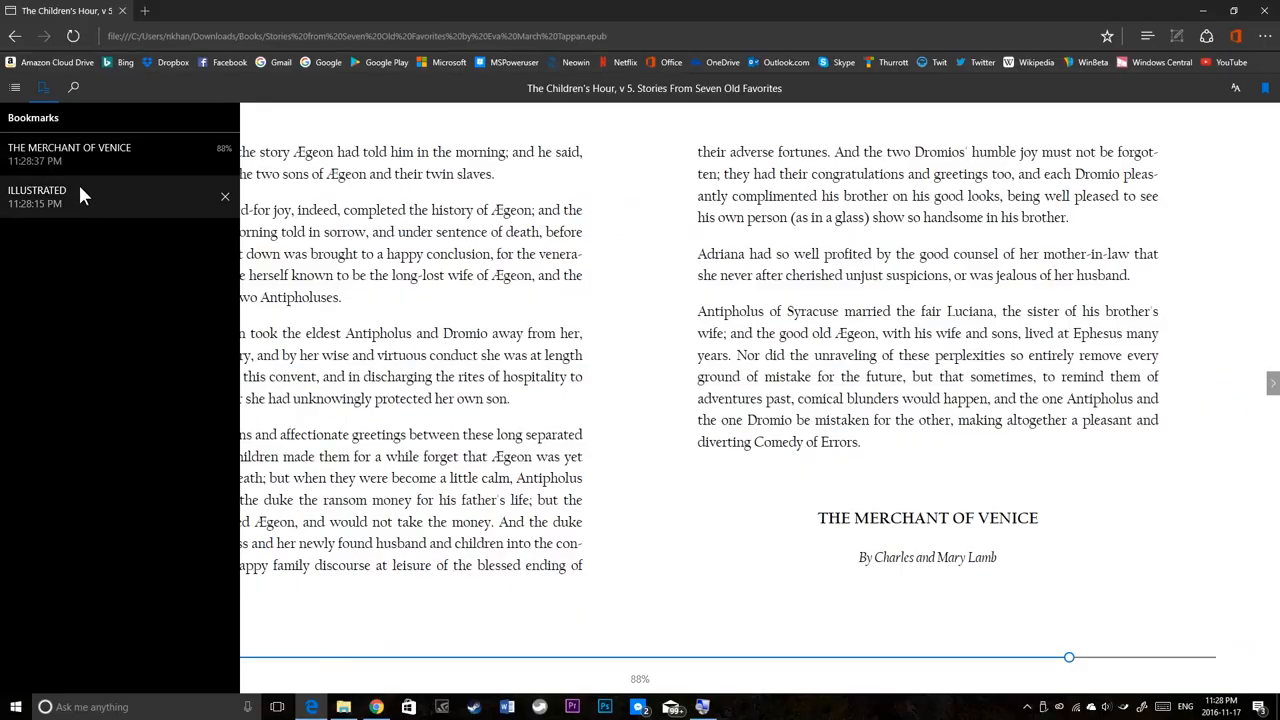
{"action": "mouse_move", "coordinate": [70, 218]}
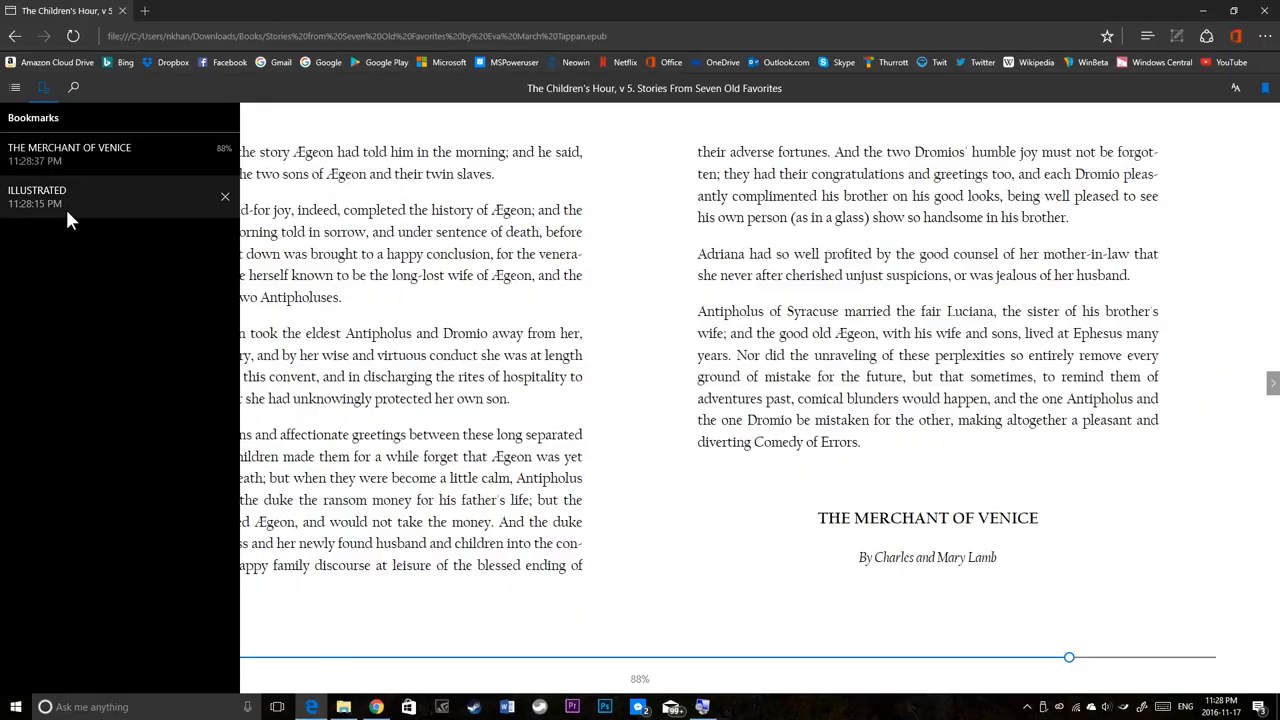
{"action": "left_click", "coordinate": [36, 196]}
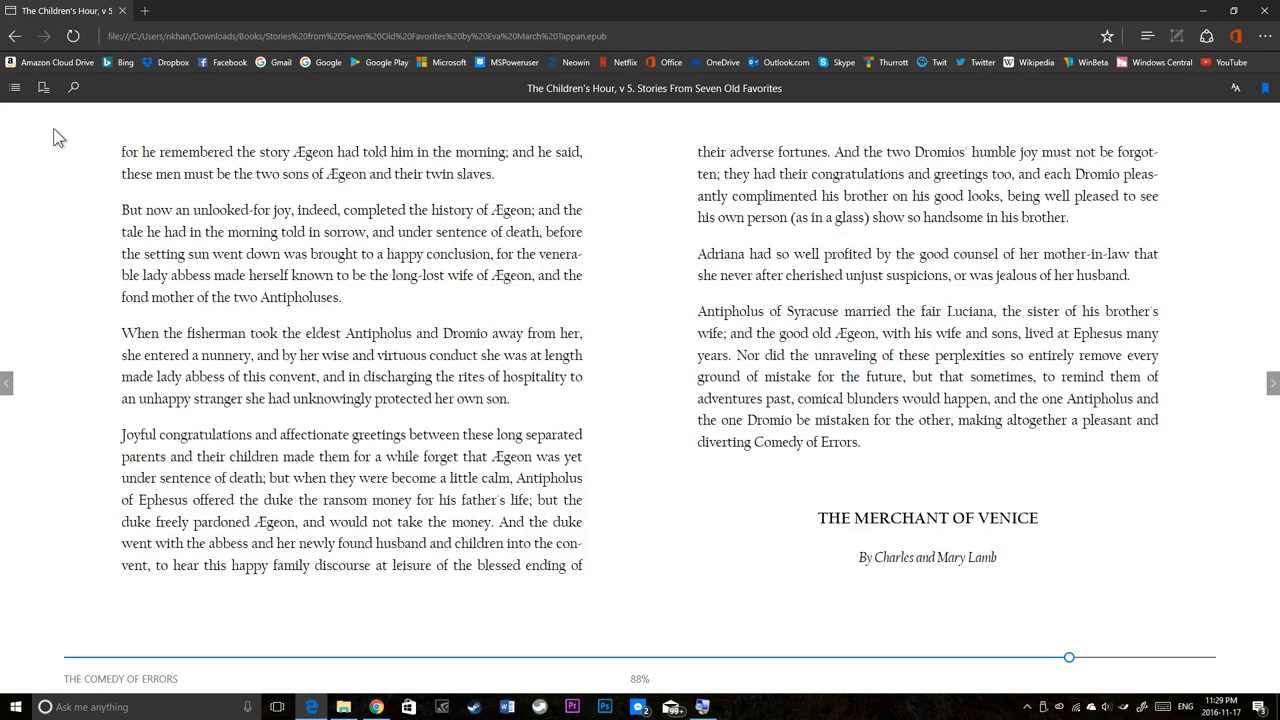
{"action": "left_click", "coordinate": [44, 88]}
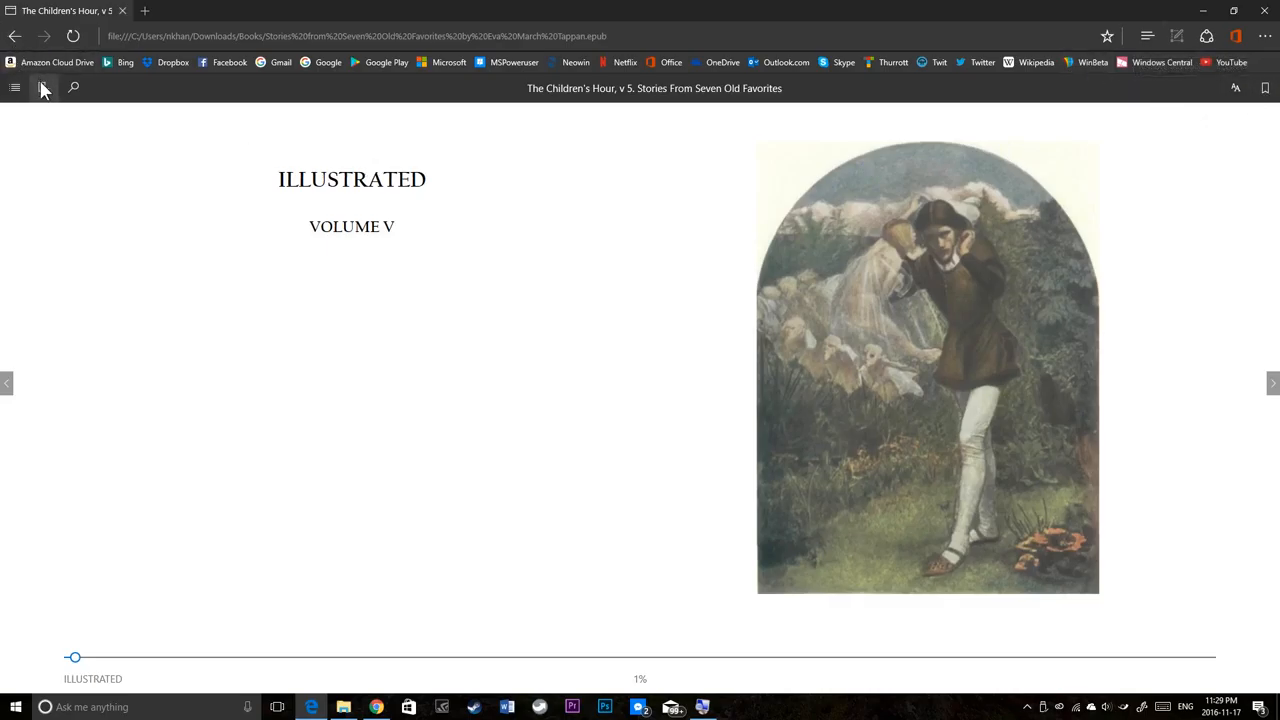
Step: Search the ebook for 'the', scroll the results, then clear the search and close the pane
{"action": "left_click", "coordinate": [72, 88]}
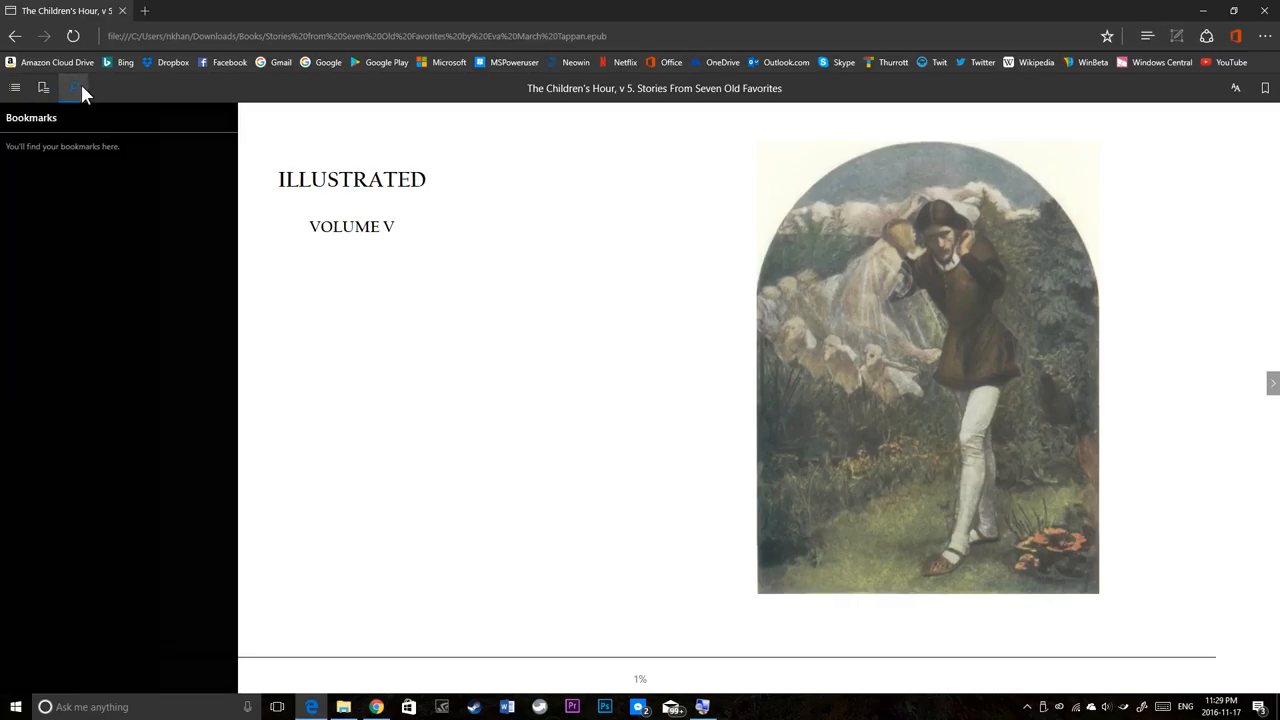
{"action": "left_click", "coordinate": [72, 92]}
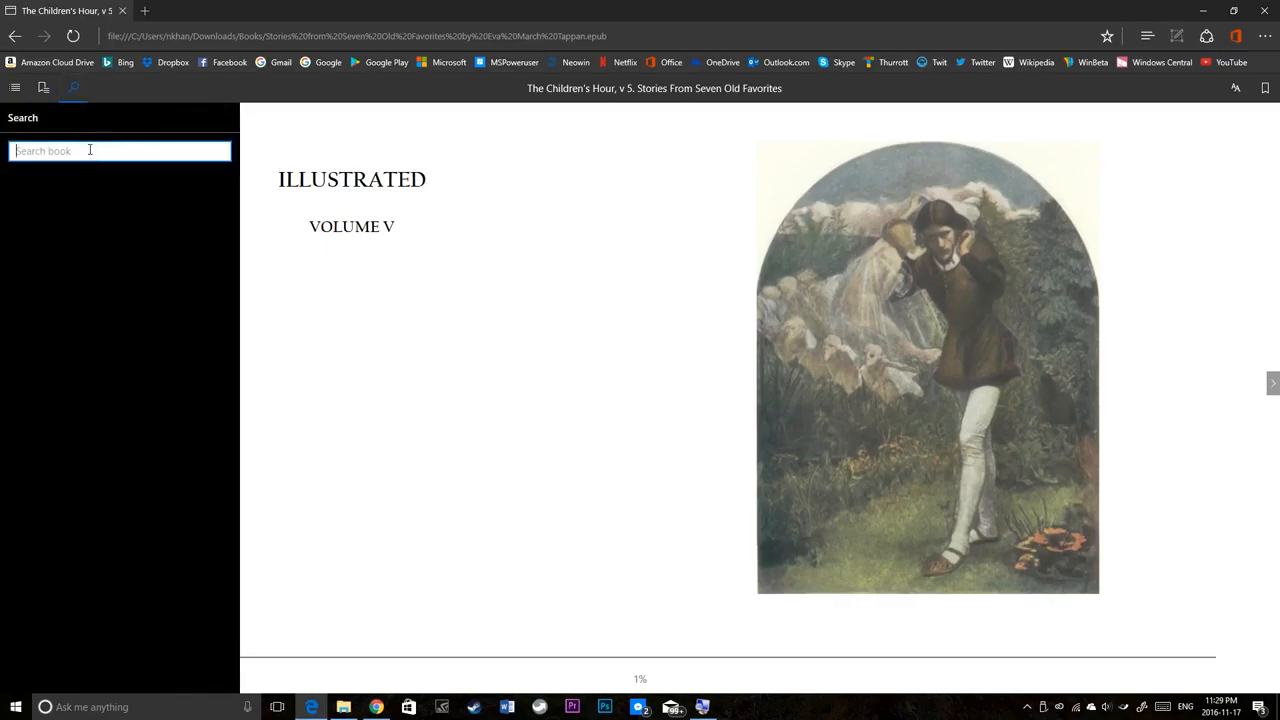
{"action": "type", "text": "the"}
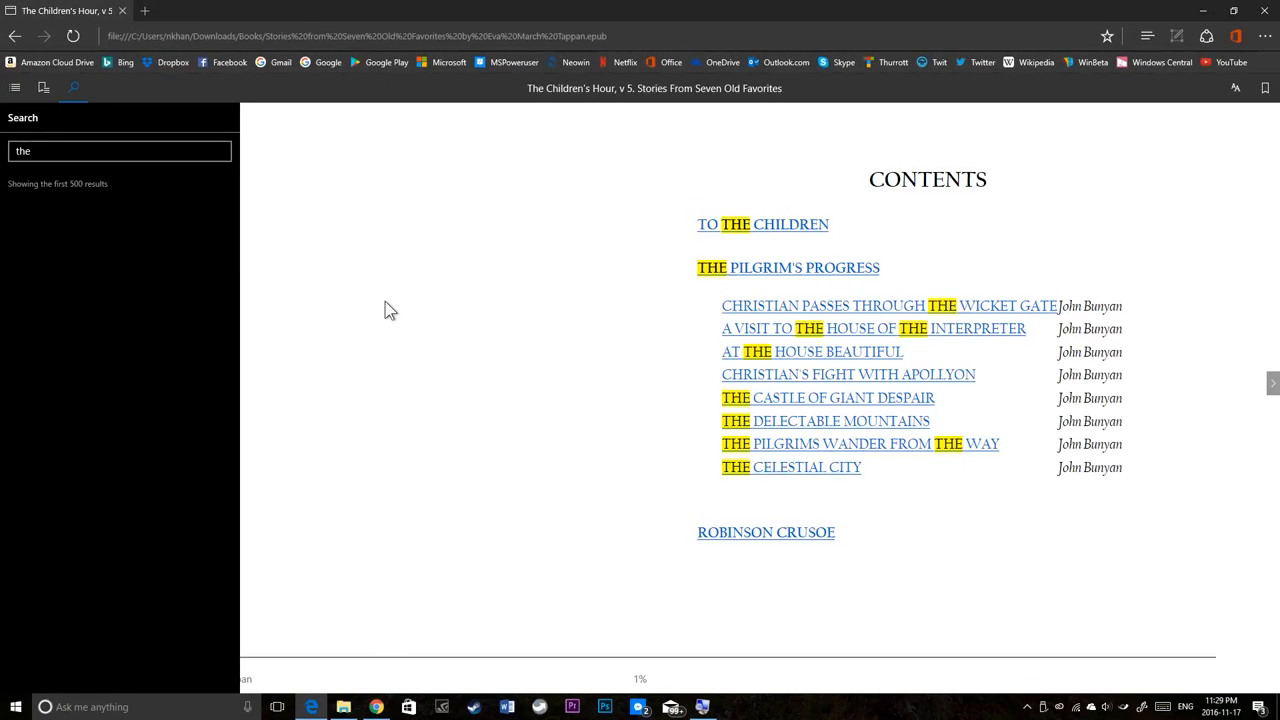
{"action": "scroll", "scroll_direction": "down", "scroll_amount": 3}
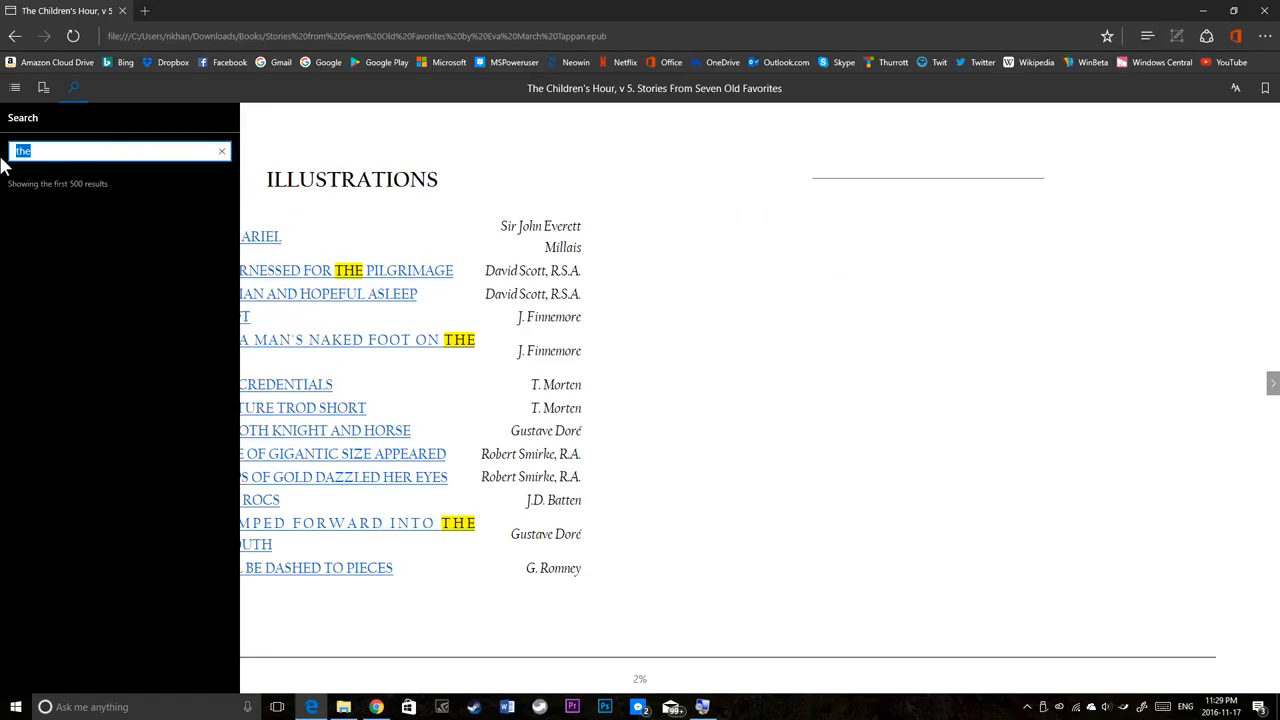
{"action": "left_click", "coordinate": [220, 150]}
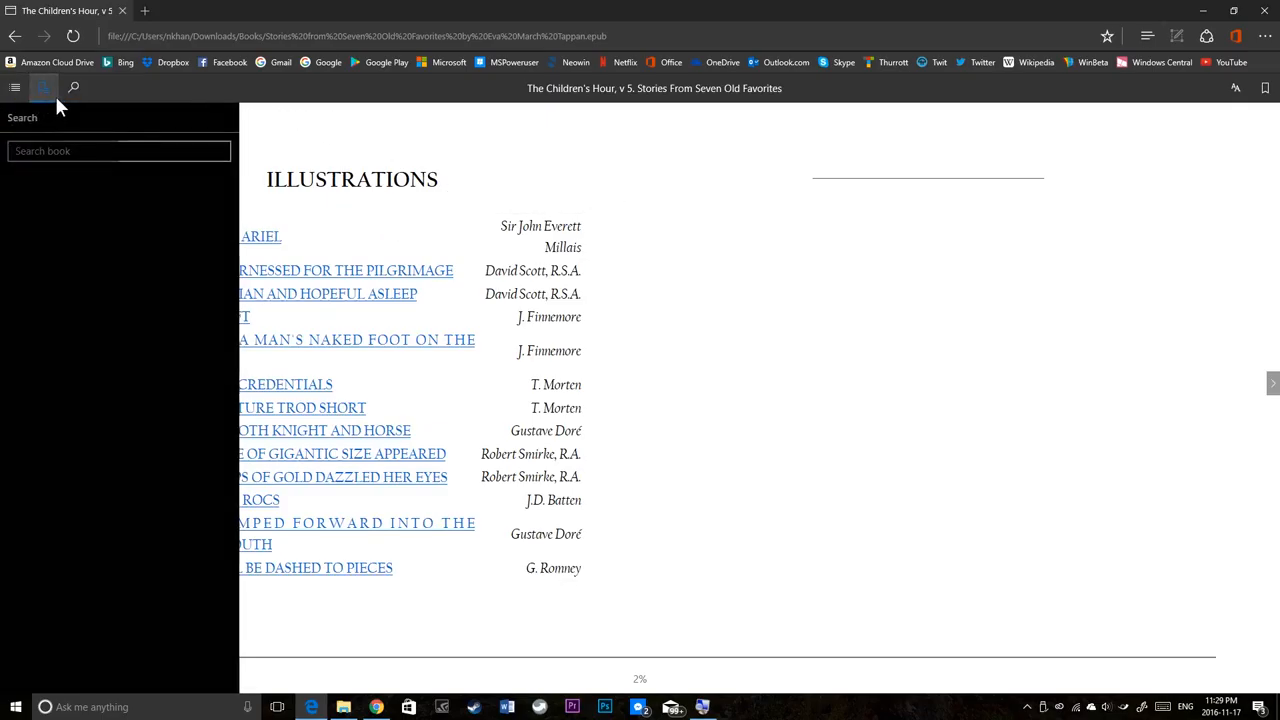
{"action": "left_click", "coordinate": [1236, 96]}
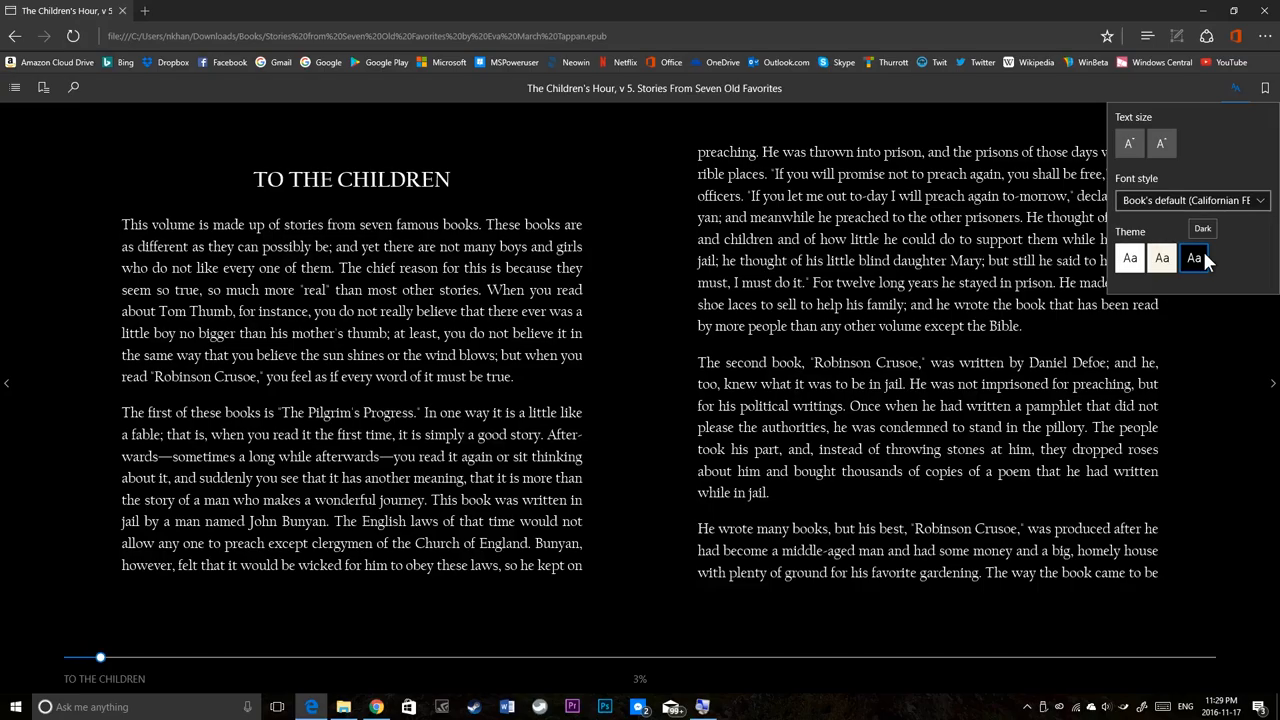
{"action": "mouse_move", "coordinate": [1164, 258]}
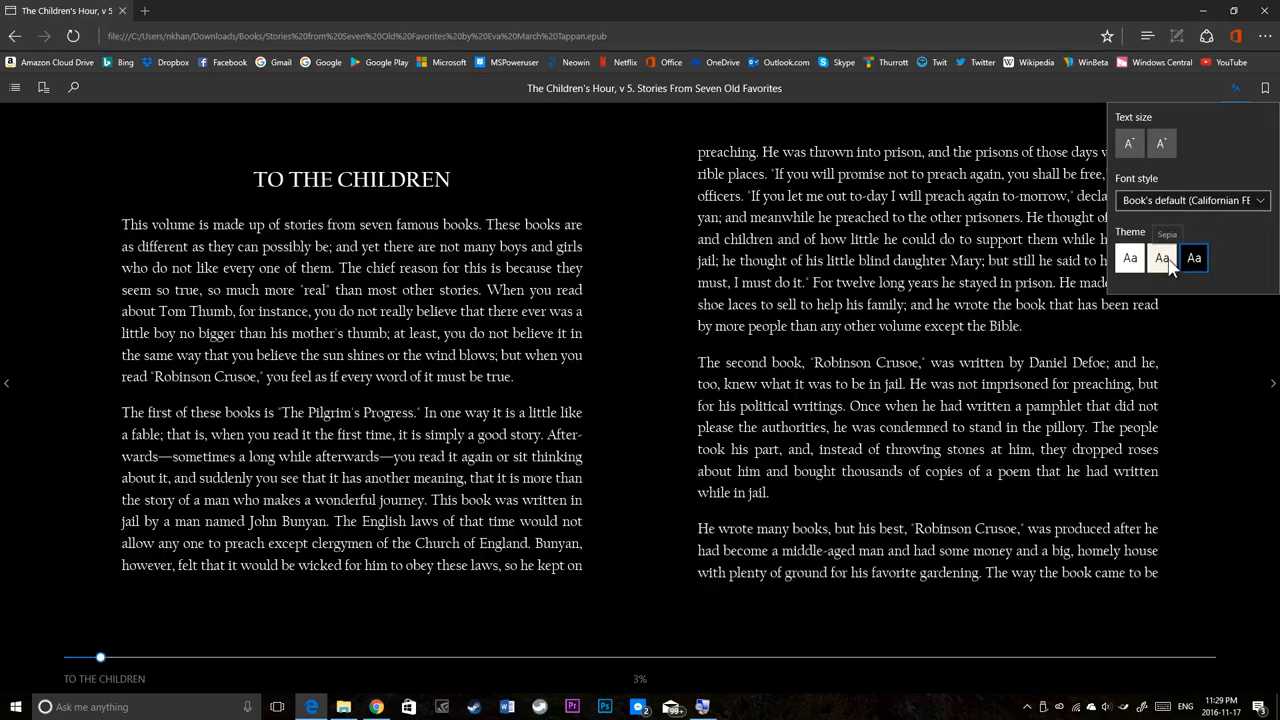
Step: Switch the pages to the Sepia theme and set the font to Classic (Sitka Text)
{"action": "left_click", "coordinate": [1162, 256]}
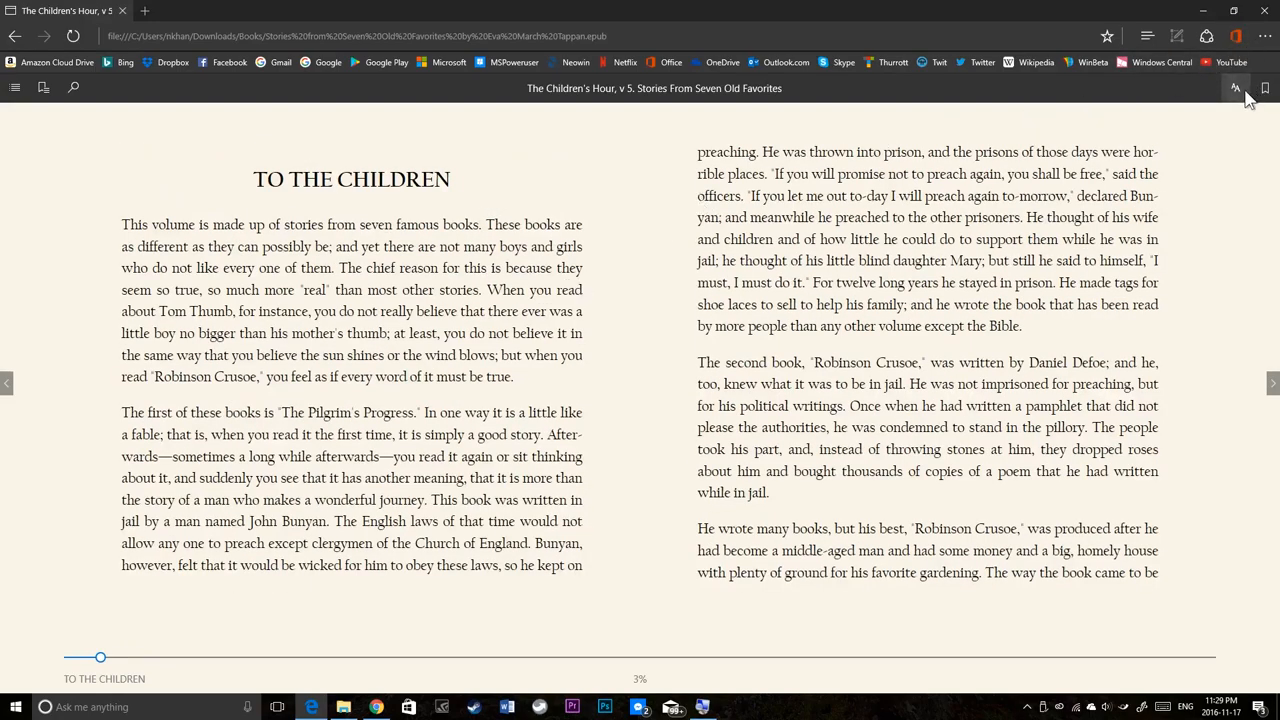
{"action": "left_click", "coordinate": [1236, 88]}
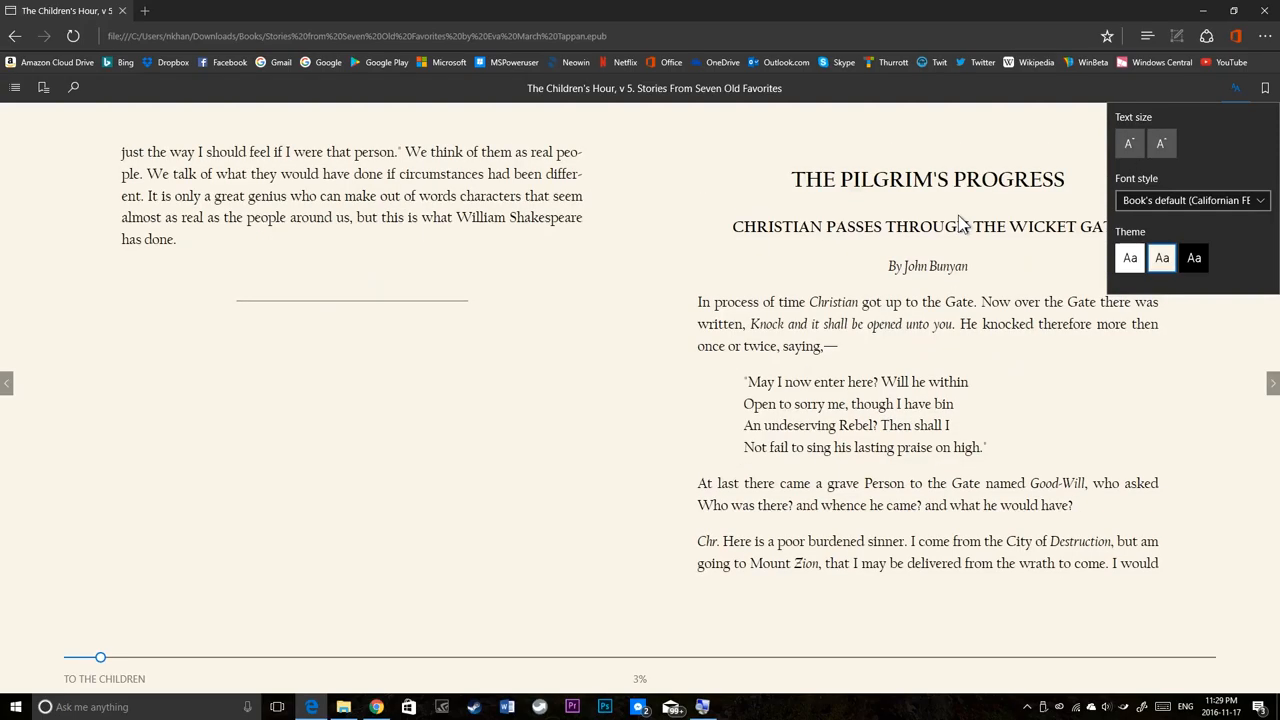
{"action": "left_click", "coordinate": [1192, 200]}
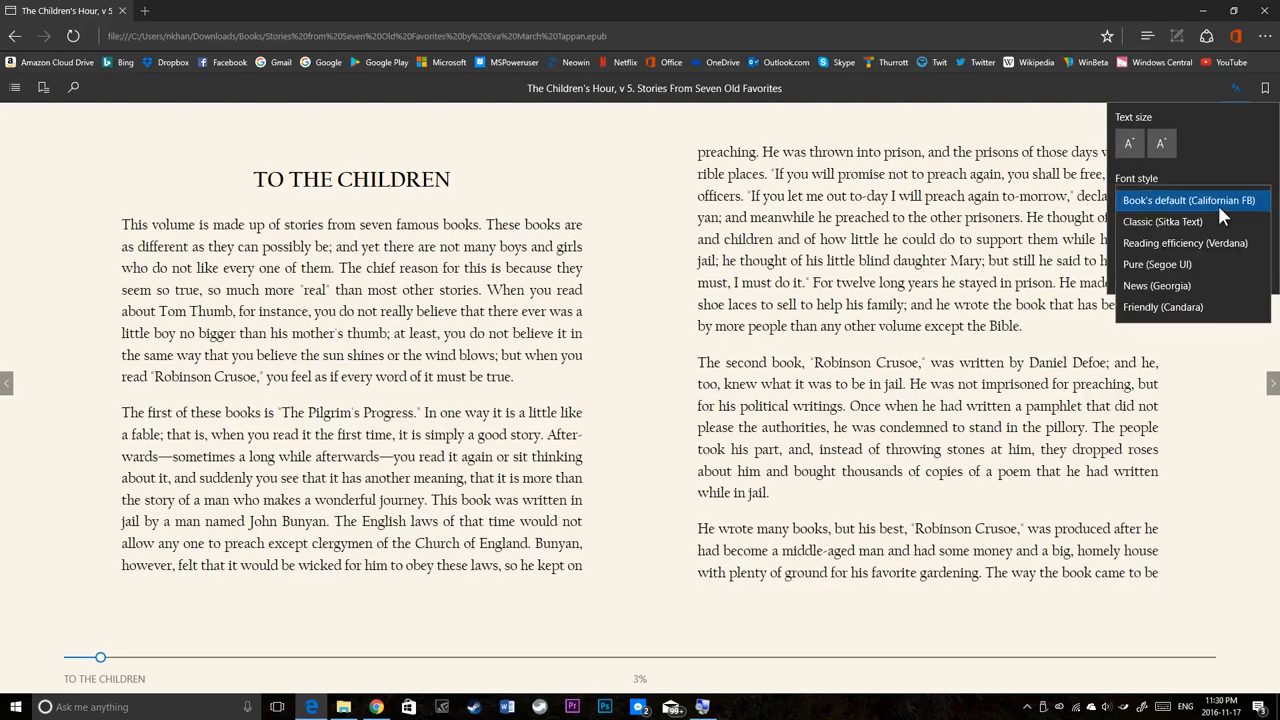
{"action": "left_click", "coordinate": [1162, 220]}
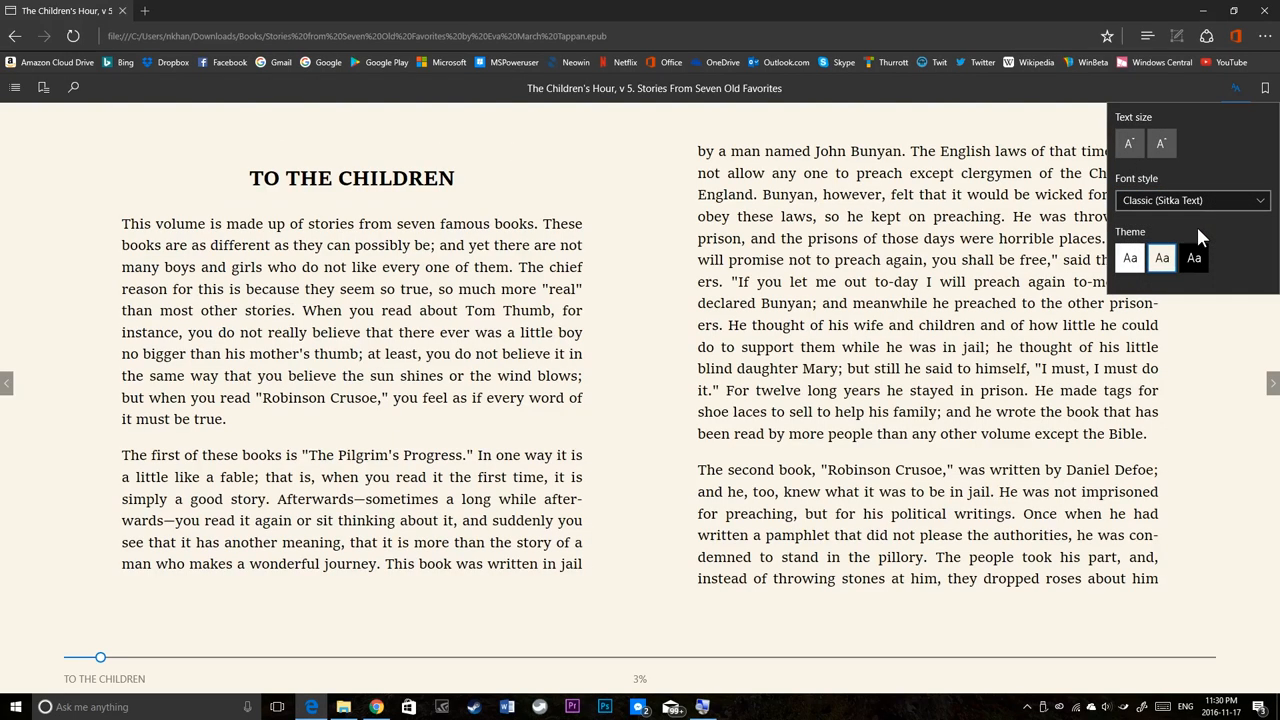
{"action": "left_click", "coordinate": [1192, 200]}
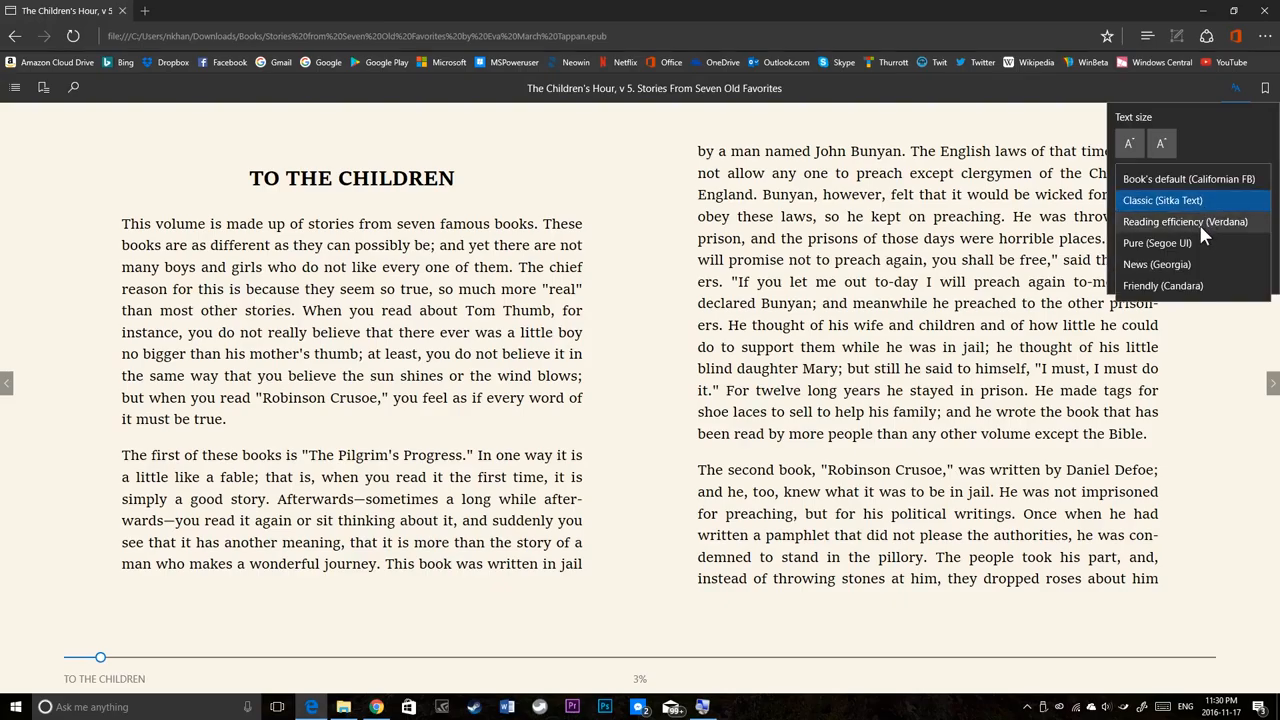
Step: Try the Reading efficiency, Pure, News and Friendly fonts, then close the options panel
{"action": "left_click", "coordinate": [1184, 200]}
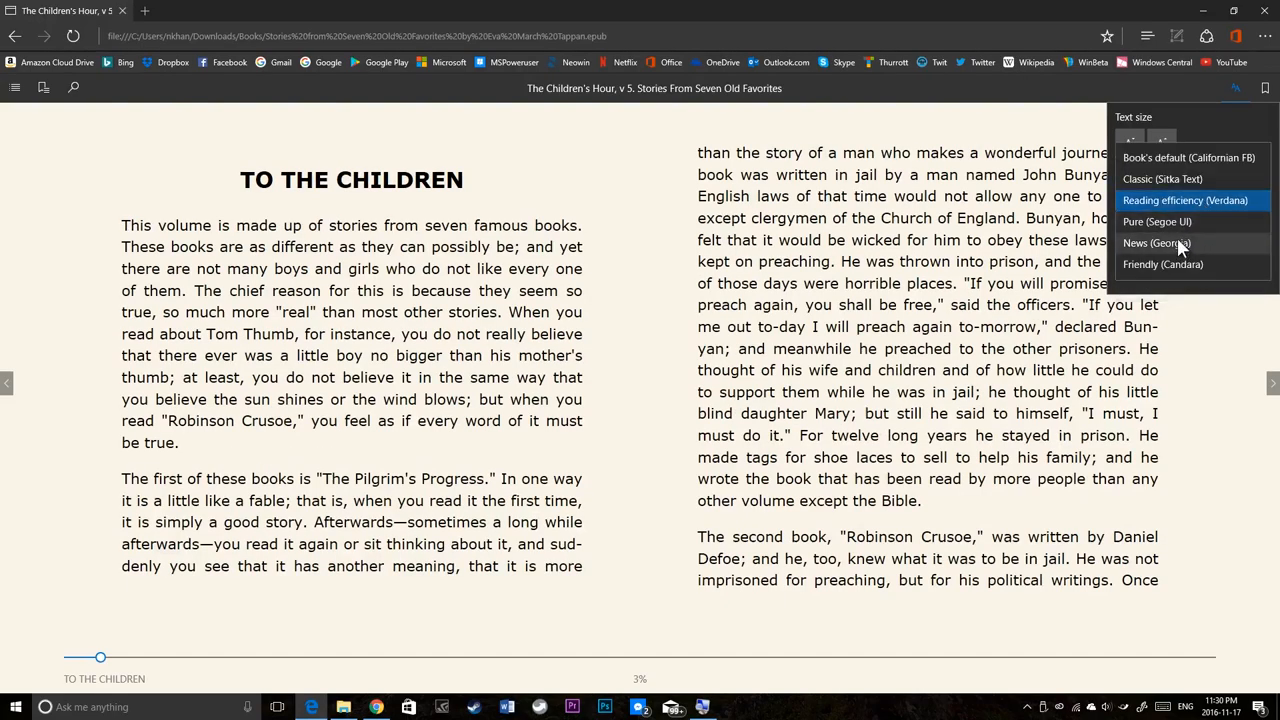
{"action": "left_click", "coordinate": [1156, 200]}
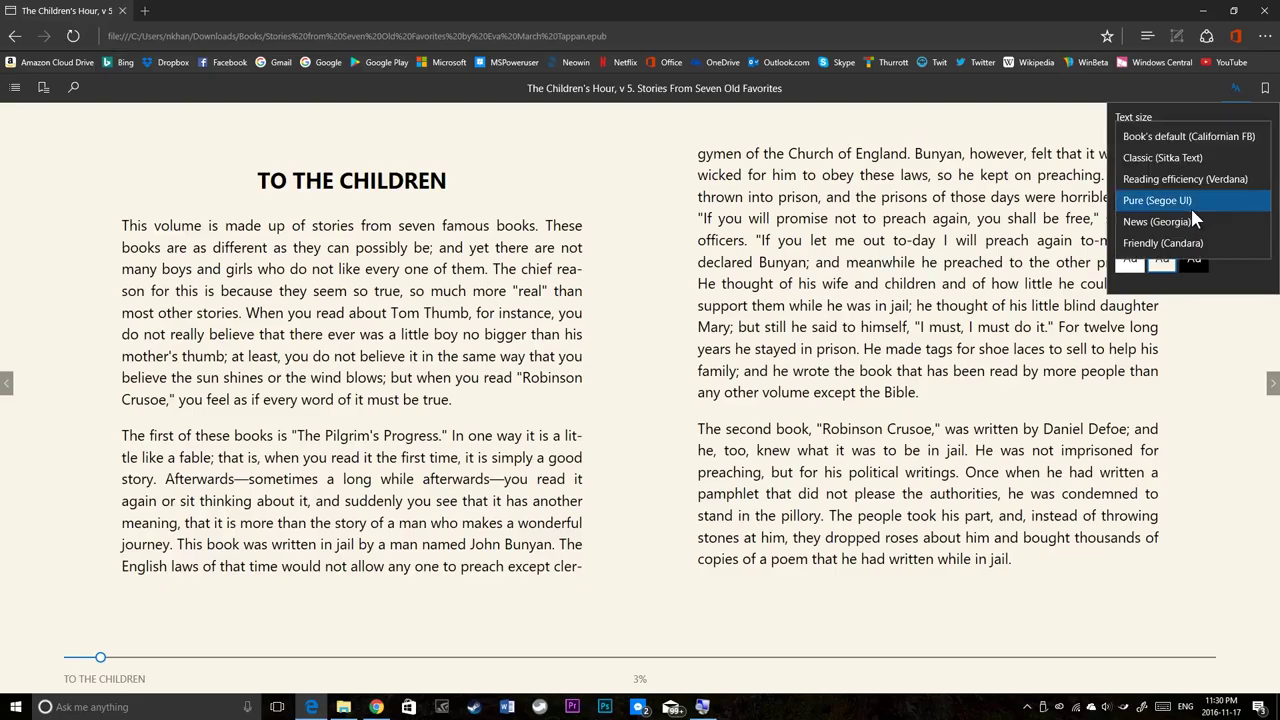
{"action": "left_click", "coordinate": [1156, 220]}
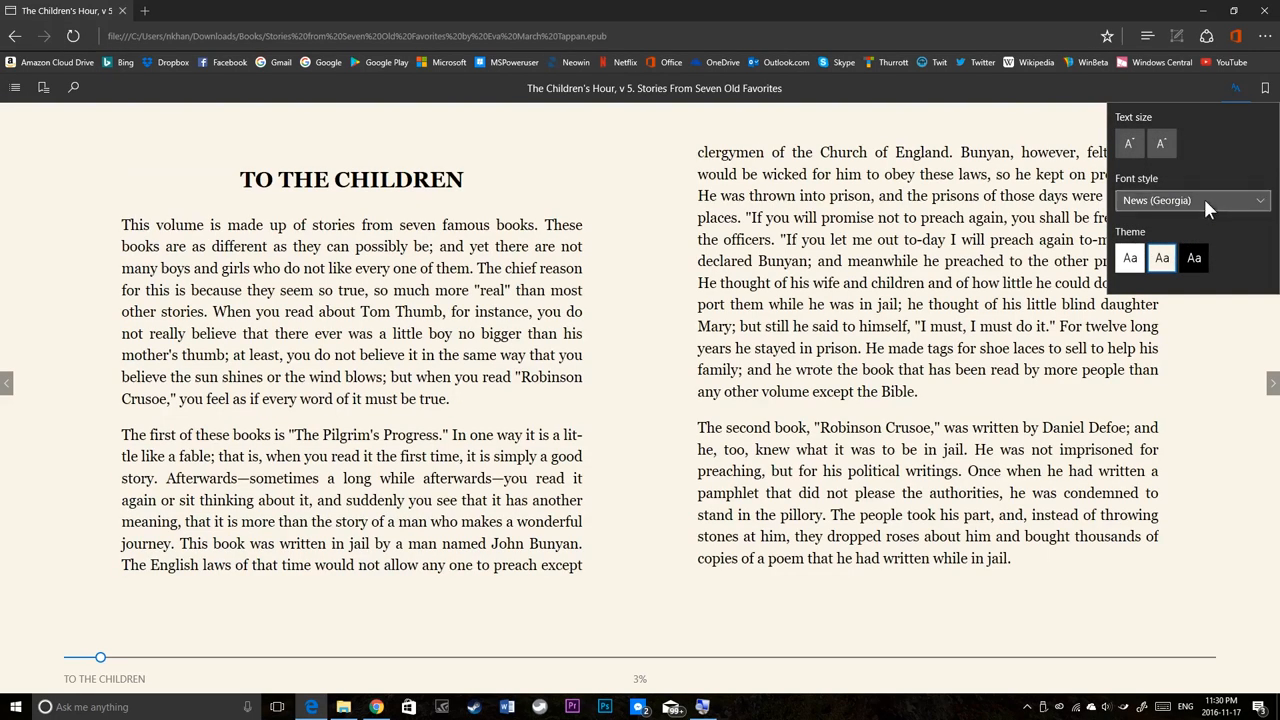
{"action": "left_click", "coordinate": [1192, 200]}
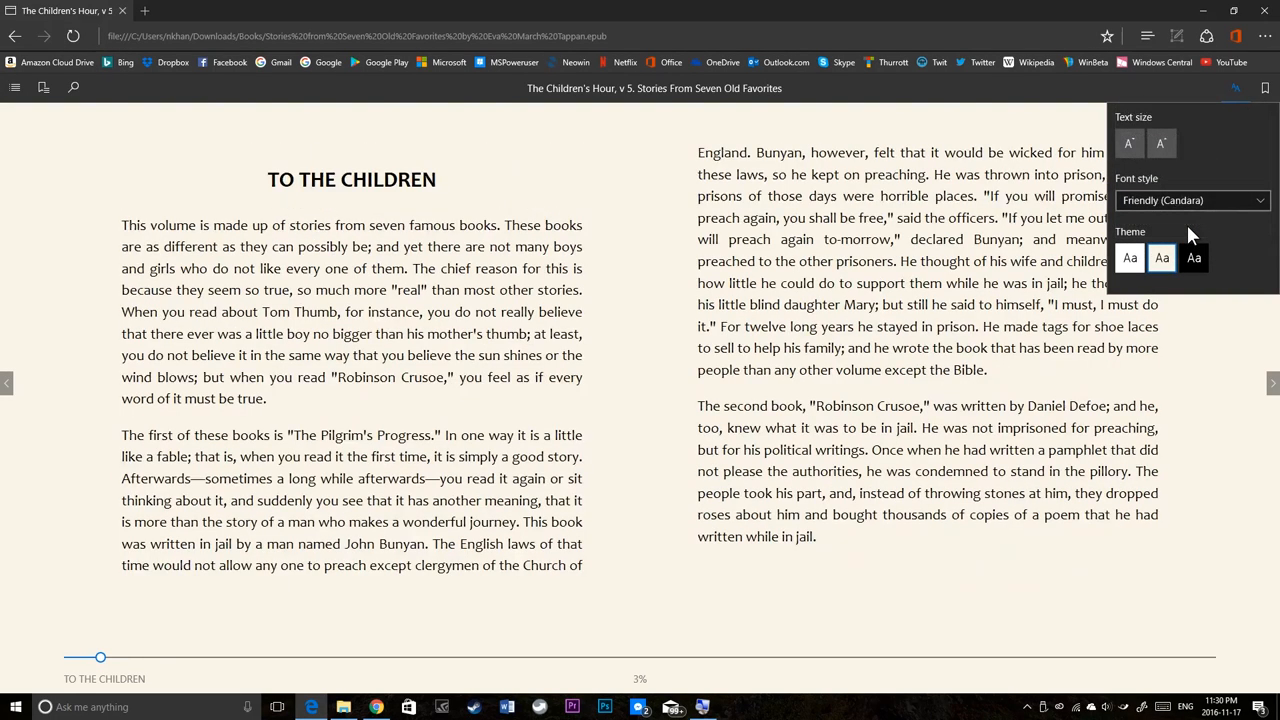
{"action": "left_click", "coordinate": [1190, 200]}
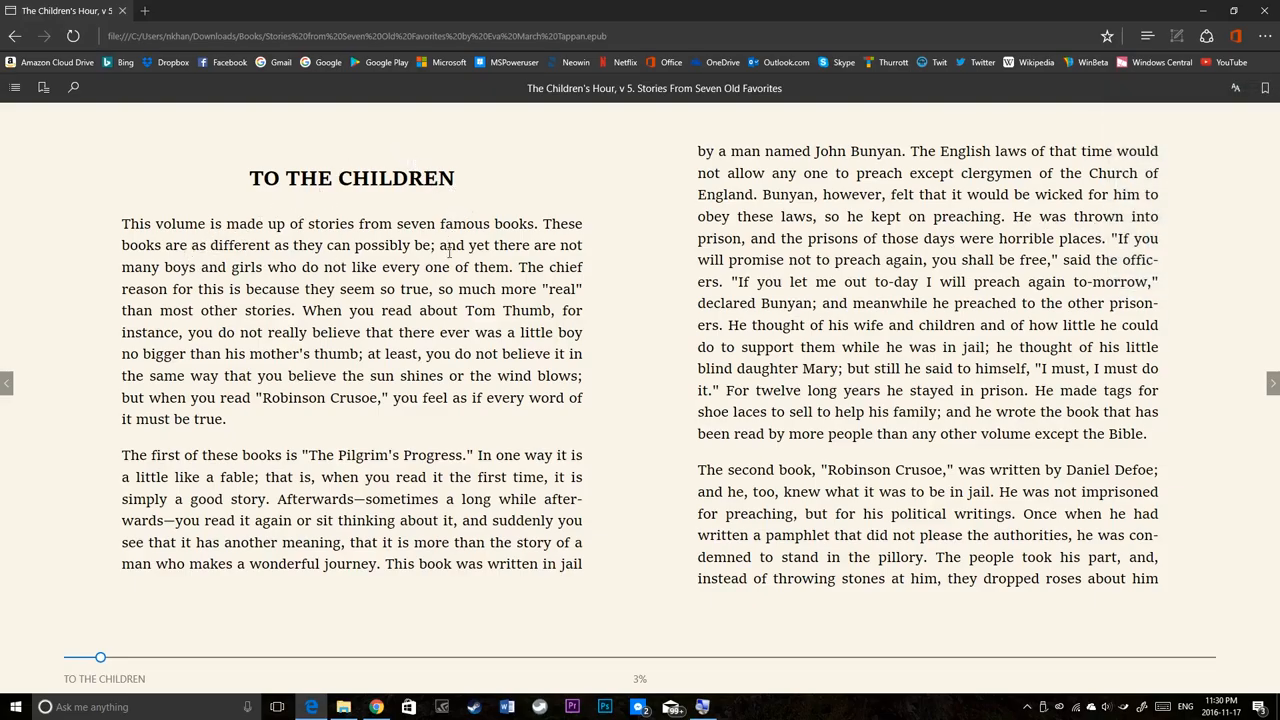
{"action": "mouse_move", "coordinate": [452, 268]}
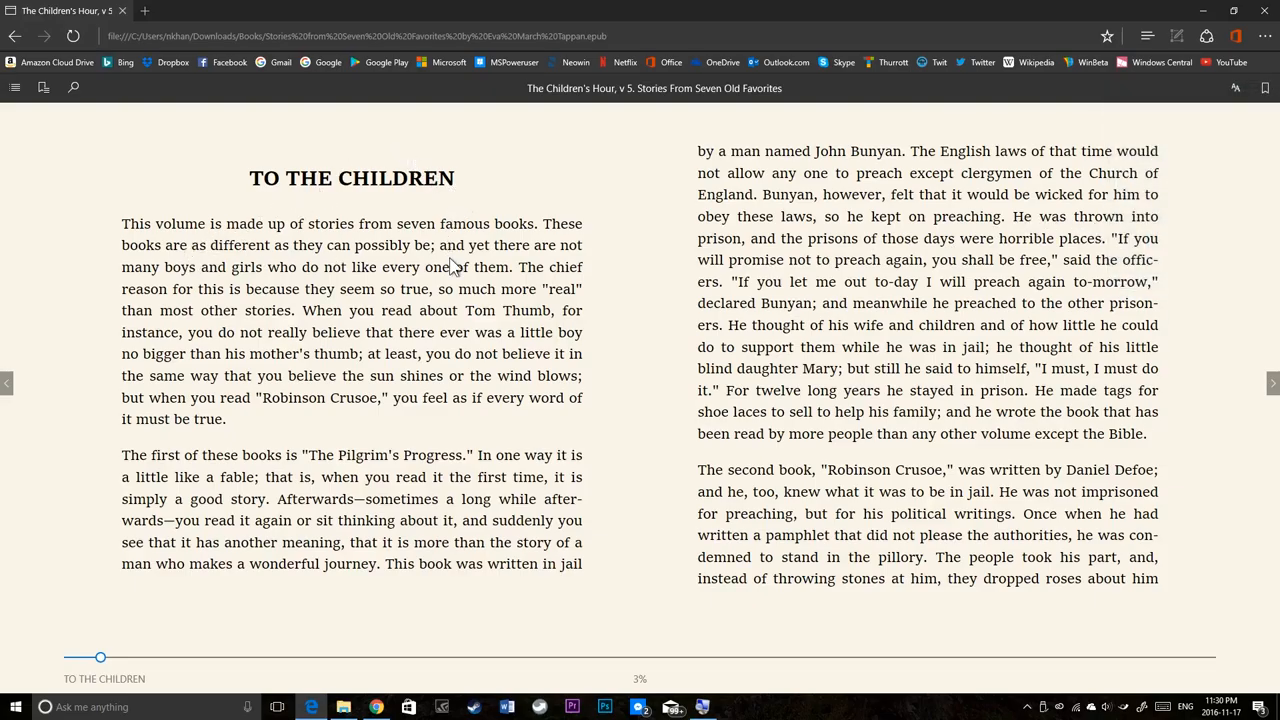
{"action": "mouse_move", "coordinate": [250, 124]}
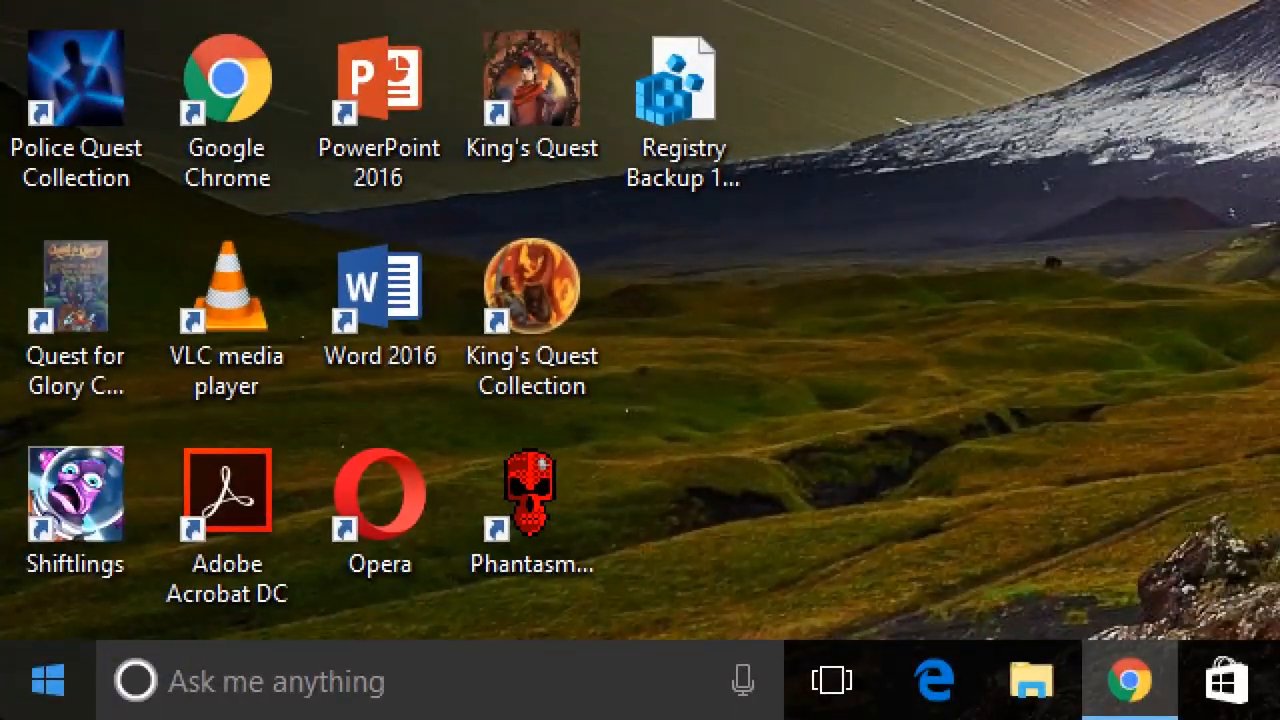
{"action": "mouse_move", "coordinate": [40, 692]}
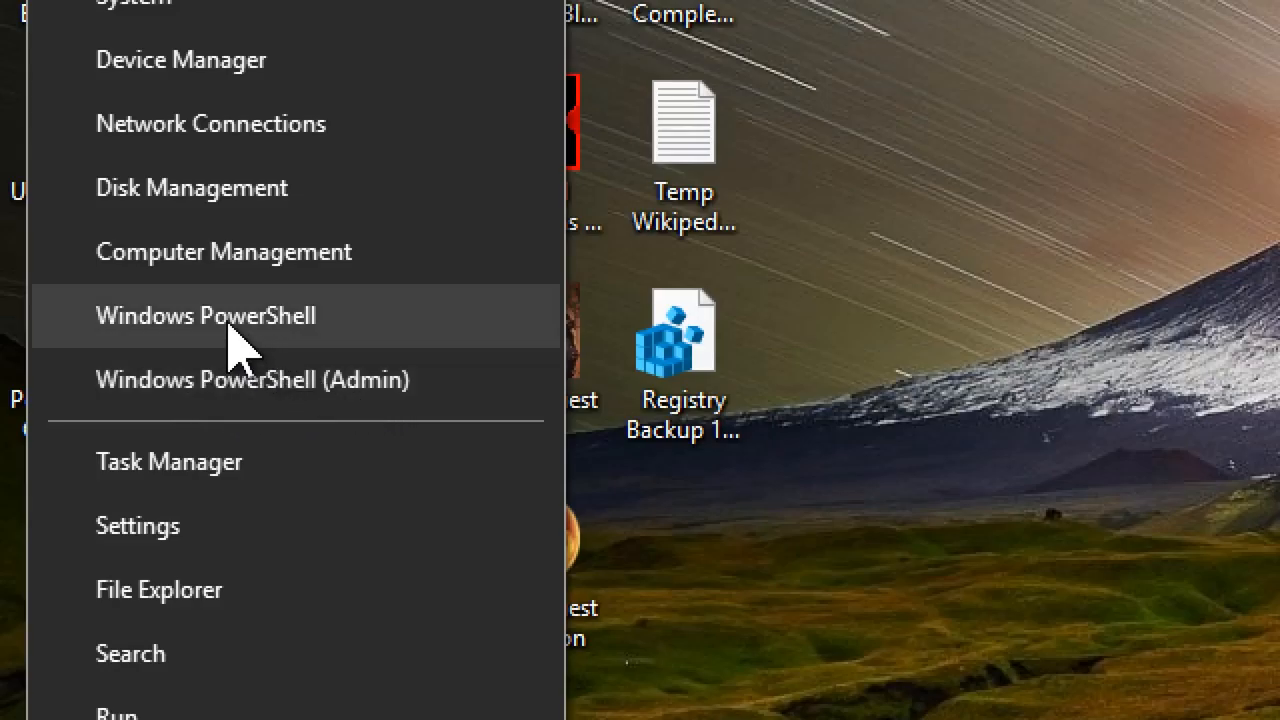
{"action": "mouse_move", "coordinate": [204, 400]}
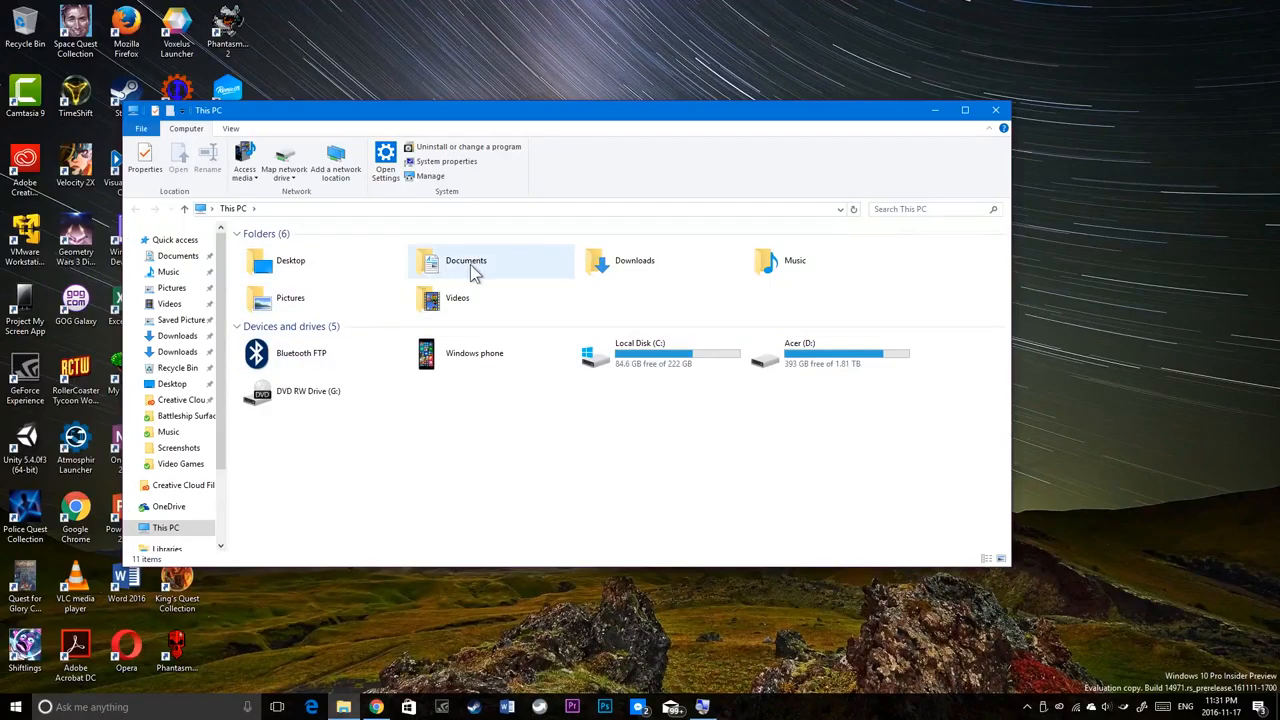
Step: Launch a command window from the Documents folder's context menu
{"action": "double_click", "coordinate": [464, 260]}
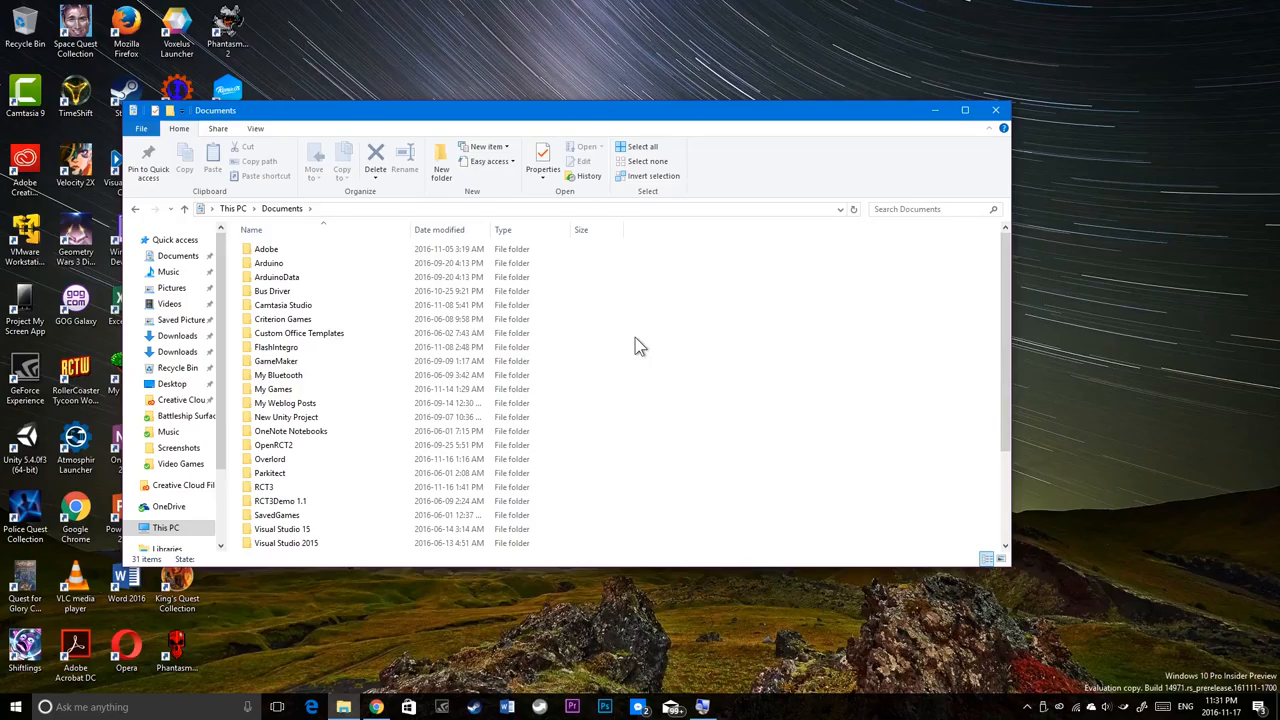
{"action": "right_click", "coordinate": [640, 344]}
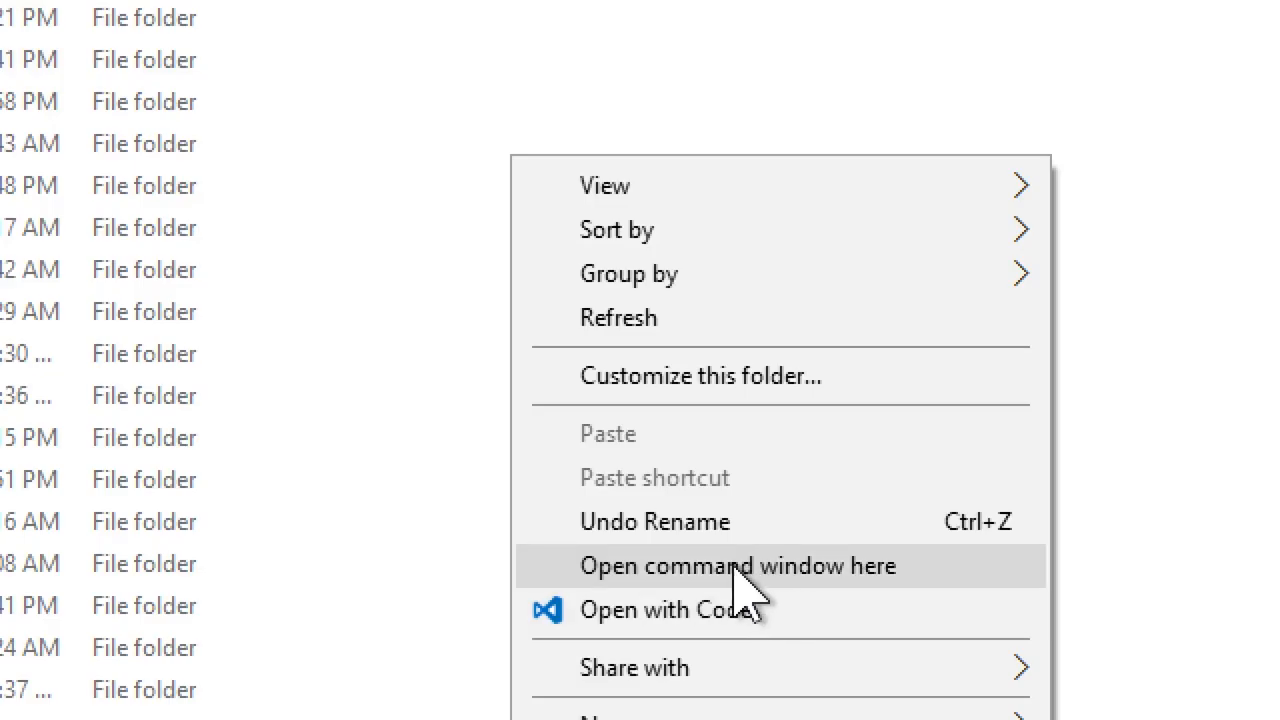
{"action": "left_click", "coordinate": [740, 566]}
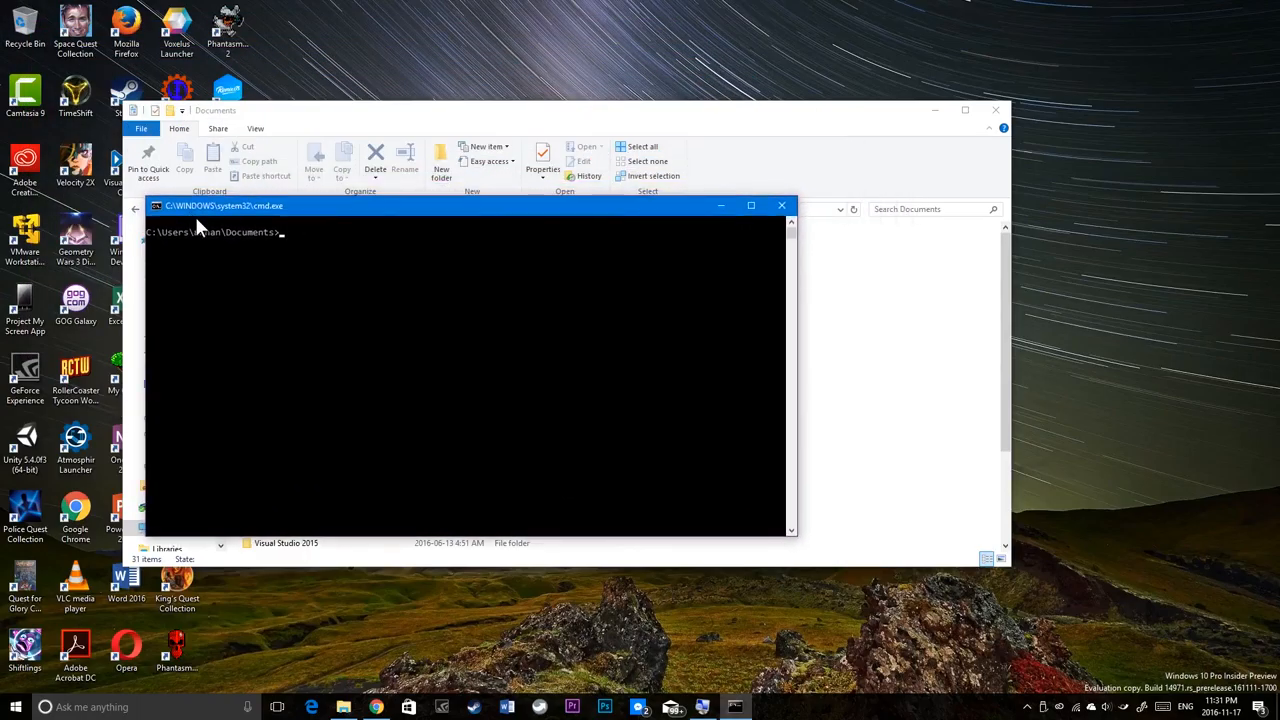
{"action": "mouse_move", "coordinate": [250, 228]}
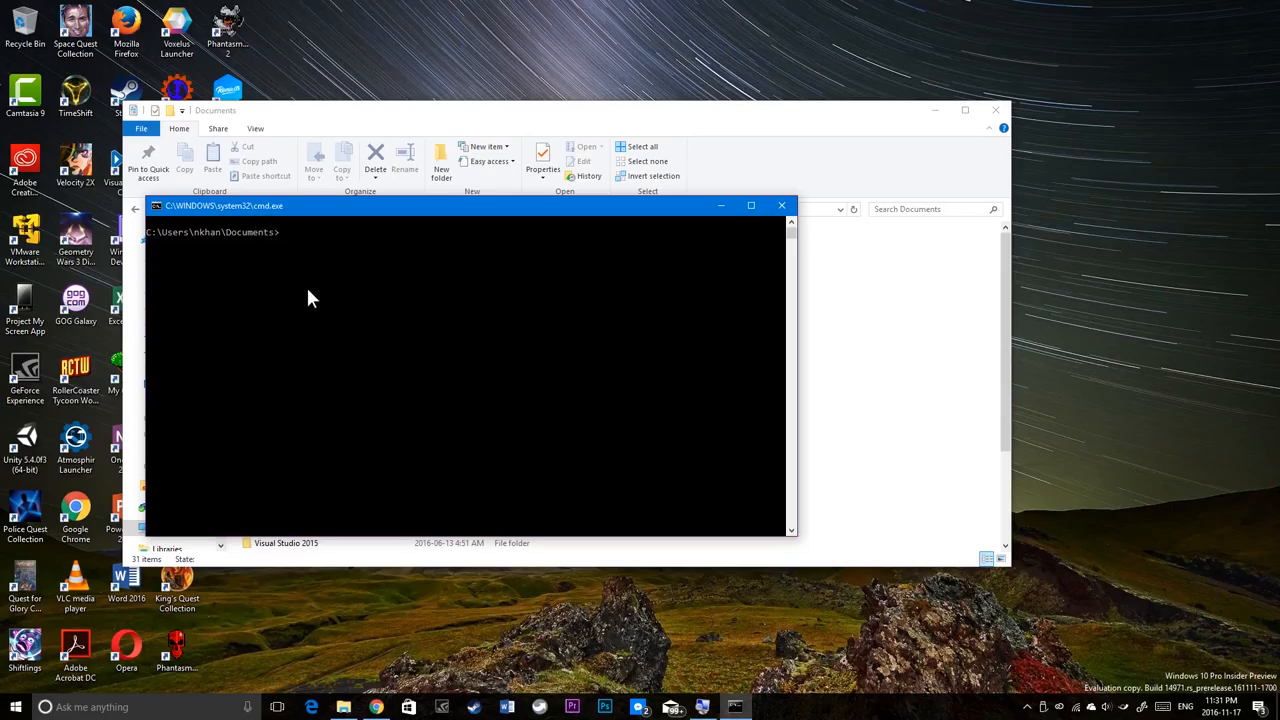
{"action": "mouse_move", "coordinate": [794, 248]}
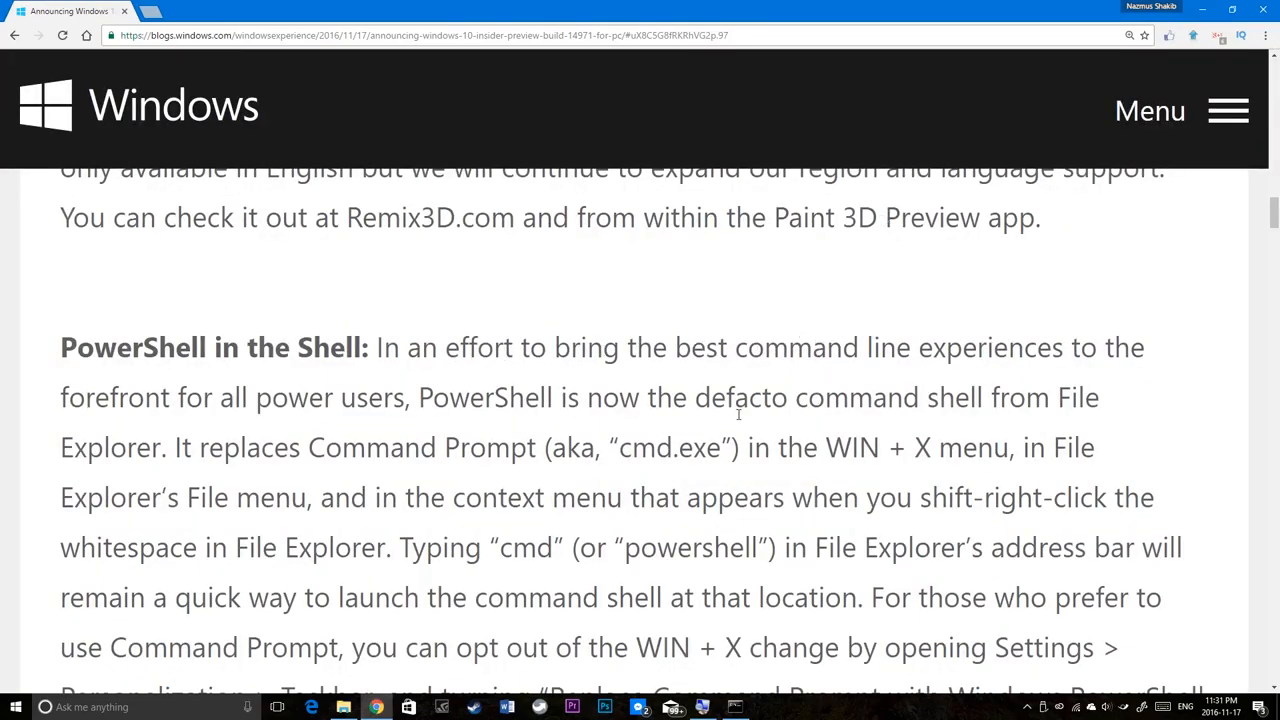
Step: Scroll the blog post down to the PowerShell in the Shell section
{"action": "scroll", "scroll_direction": "down", "scroll_amount": 3}
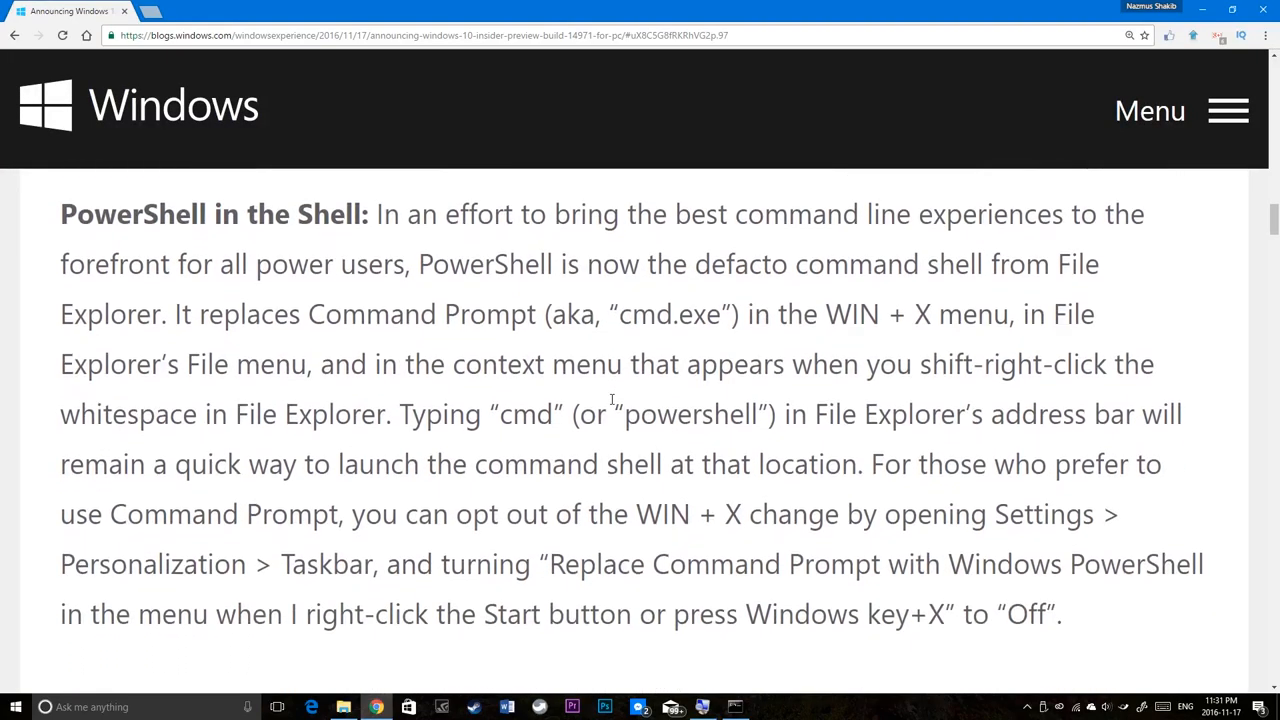
{"action": "mouse_move", "coordinate": [856, 350]}
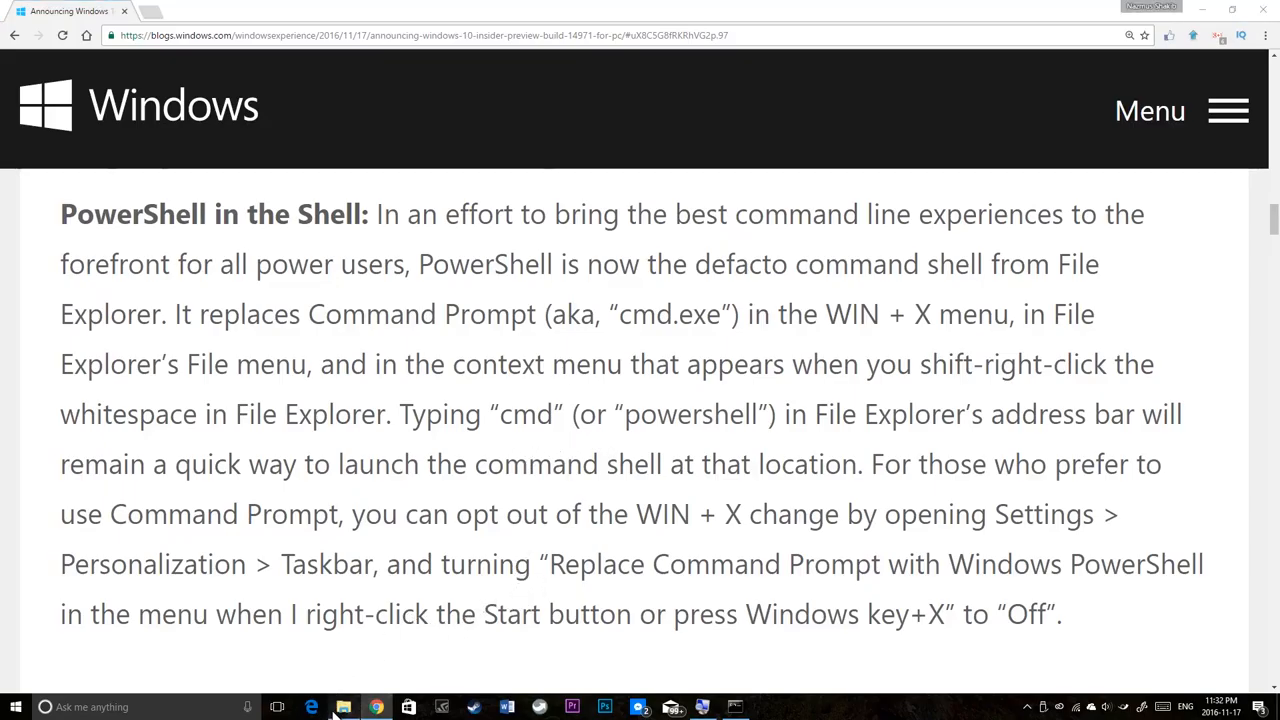
Step: Check the shell-opening options for Documents in its context menu and File menu, then enter My Bluetooth
{"action": "left_click", "coordinate": [344, 708]}
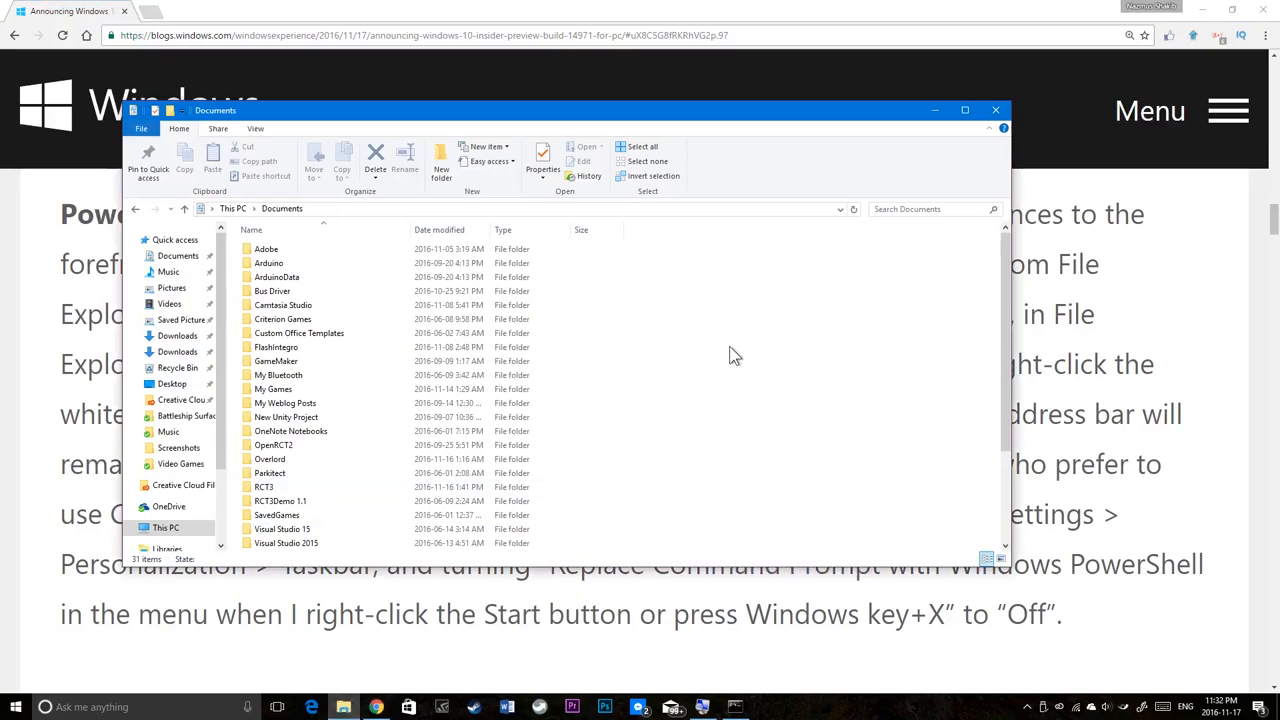
{"action": "right_click", "coordinate": [736, 356]}
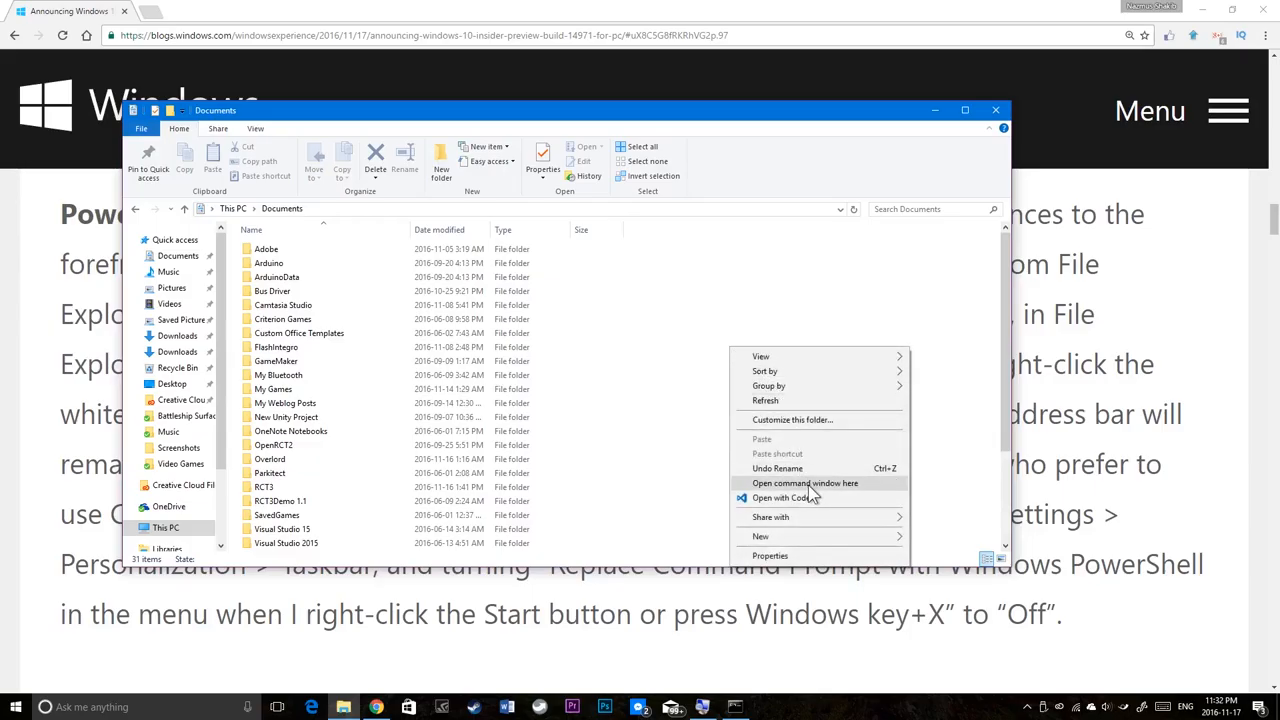
{"action": "left_click", "coordinate": [140, 128]}
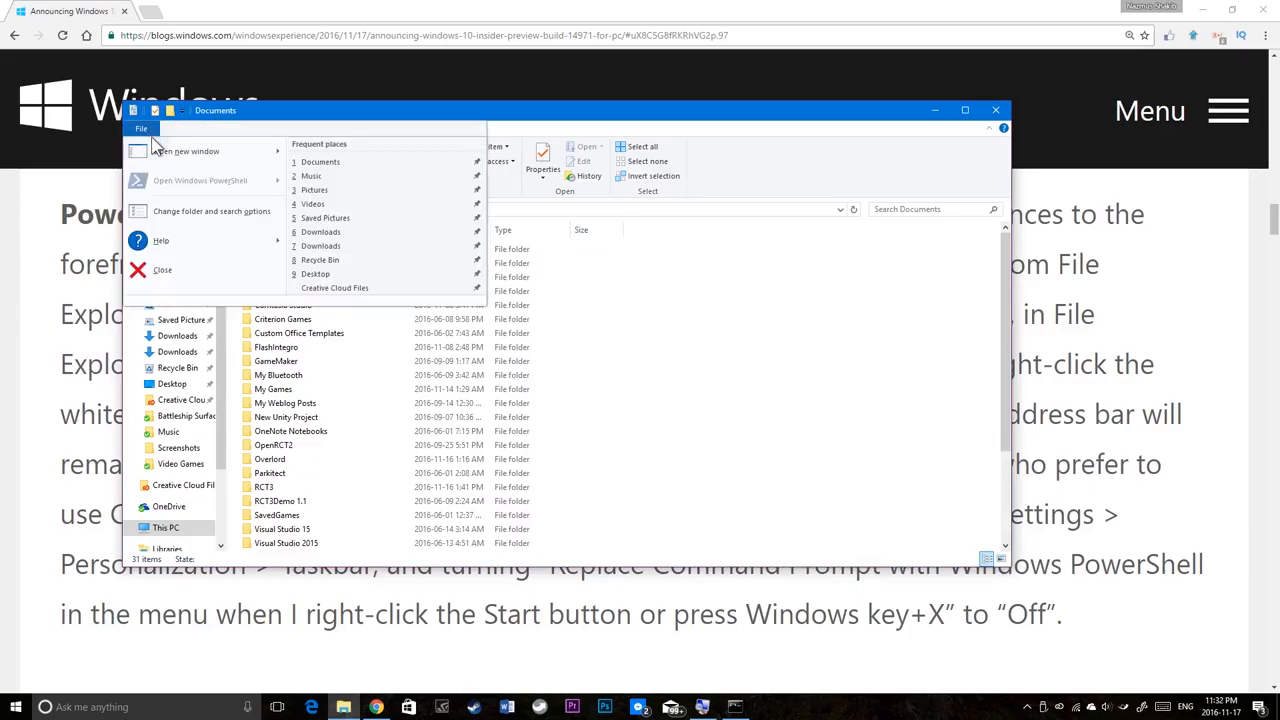
{"action": "mouse_move", "coordinate": [200, 280]}
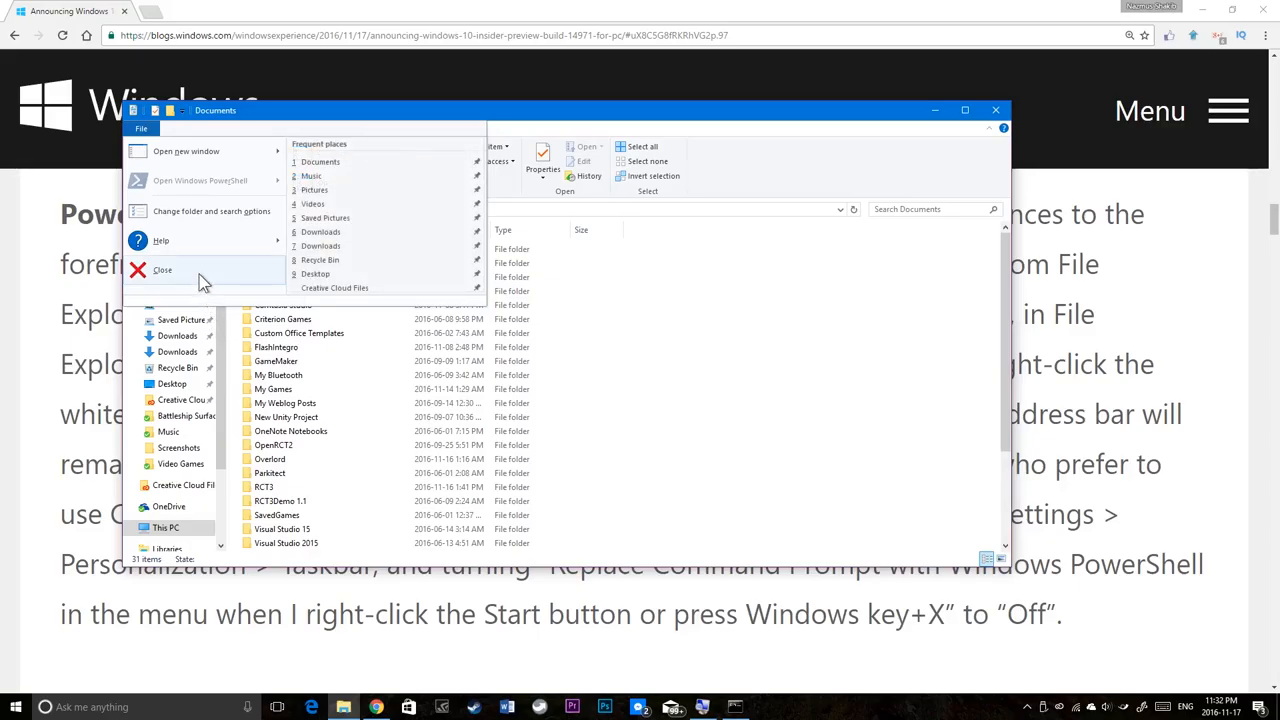
{"action": "mouse_move", "coordinate": [216, 188]}
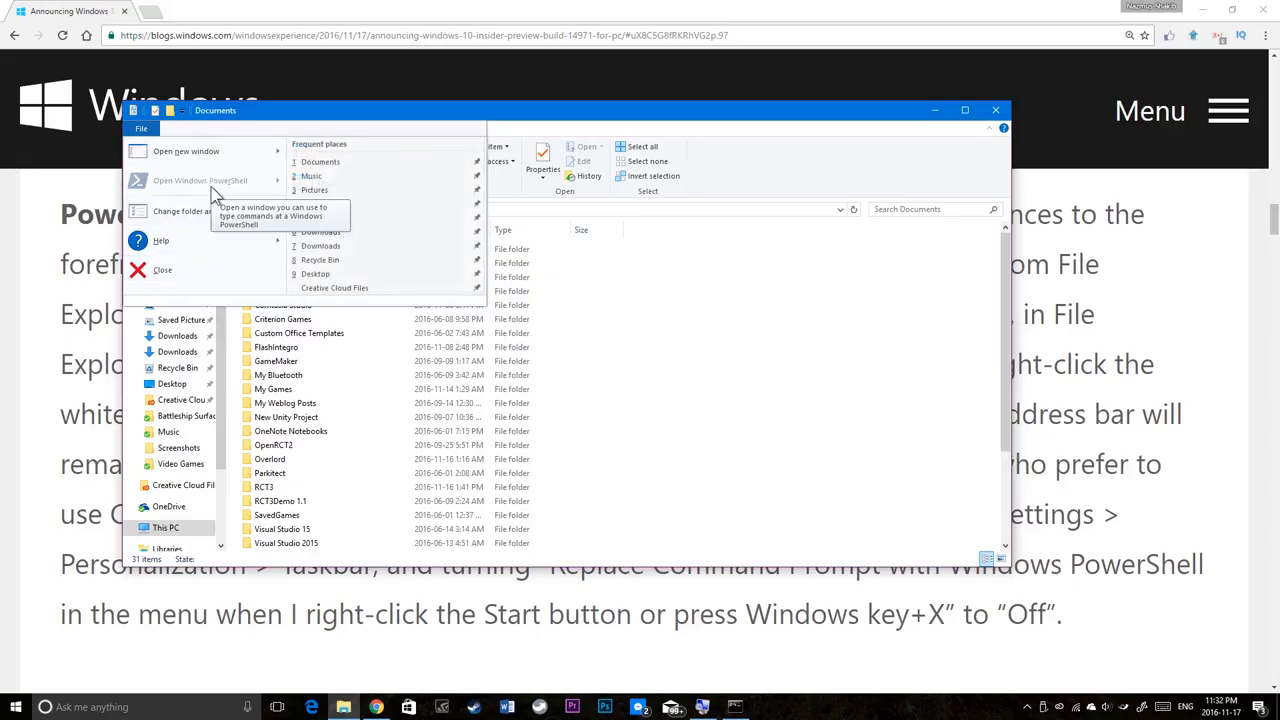
{"action": "mouse_move", "coordinate": [384, 396]}
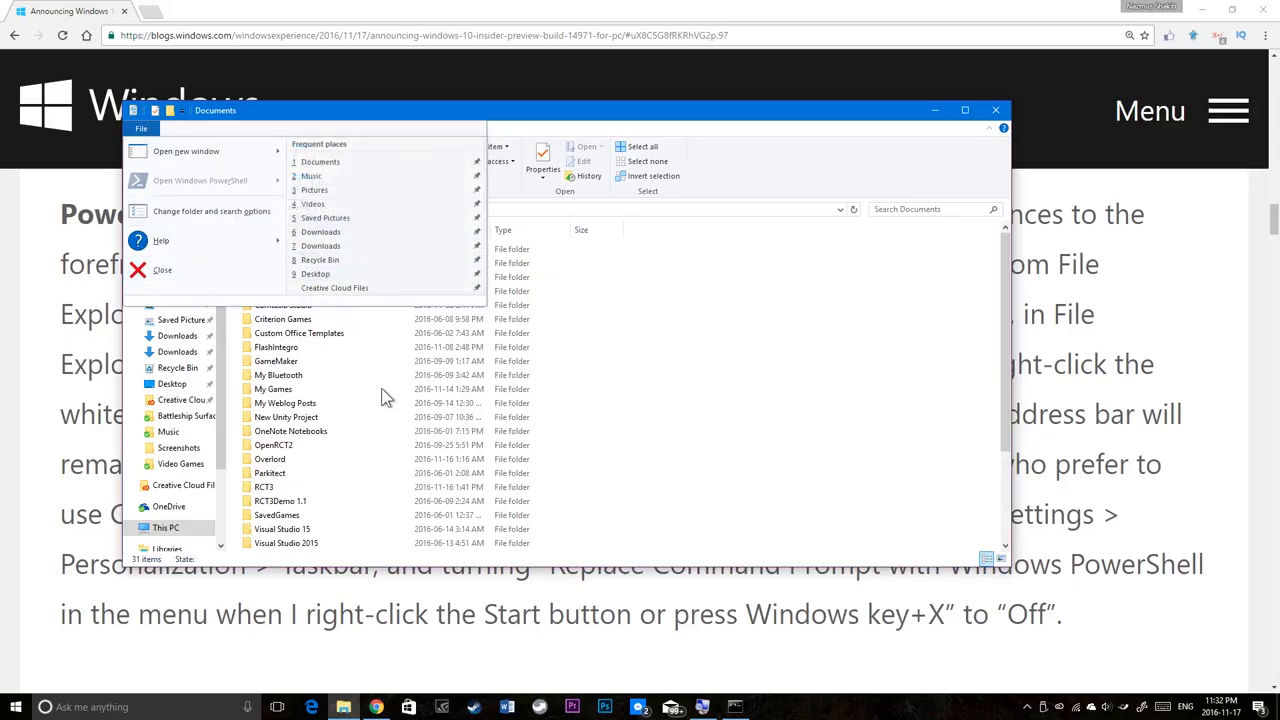
{"action": "double_click", "coordinate": [278, 376]}
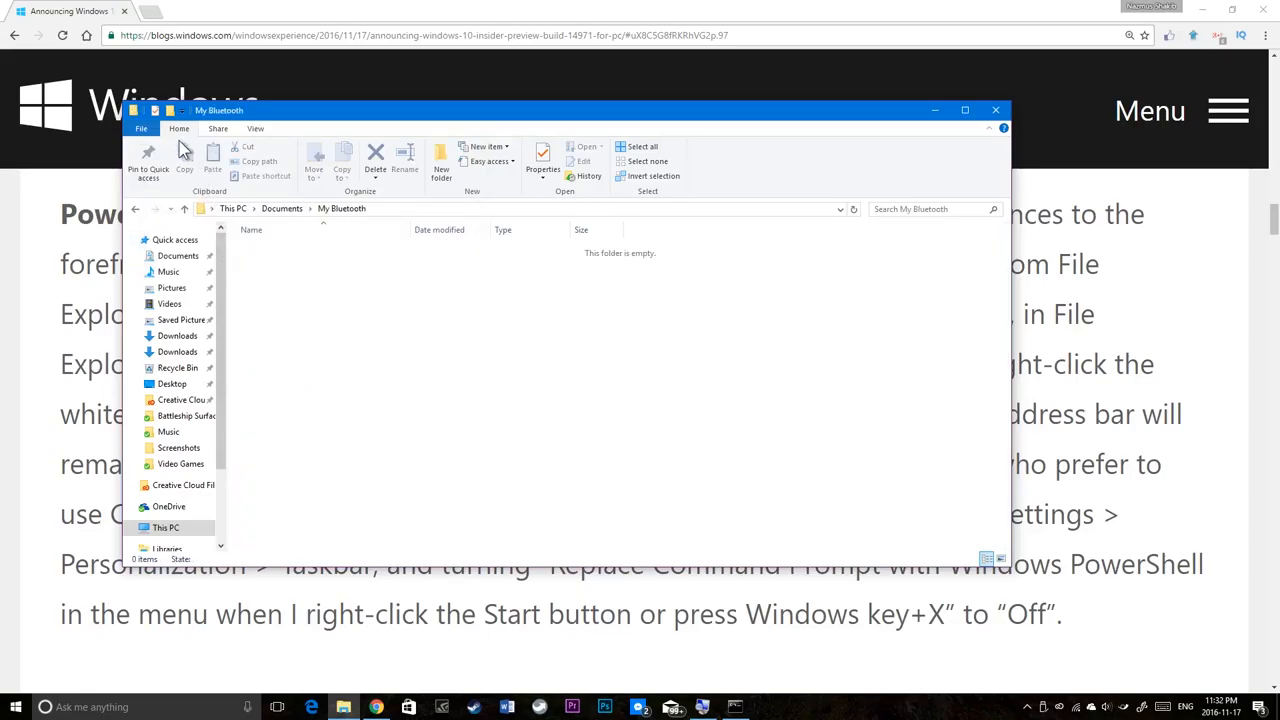
{"action": "left_click", "coordinate": [142, 128]}
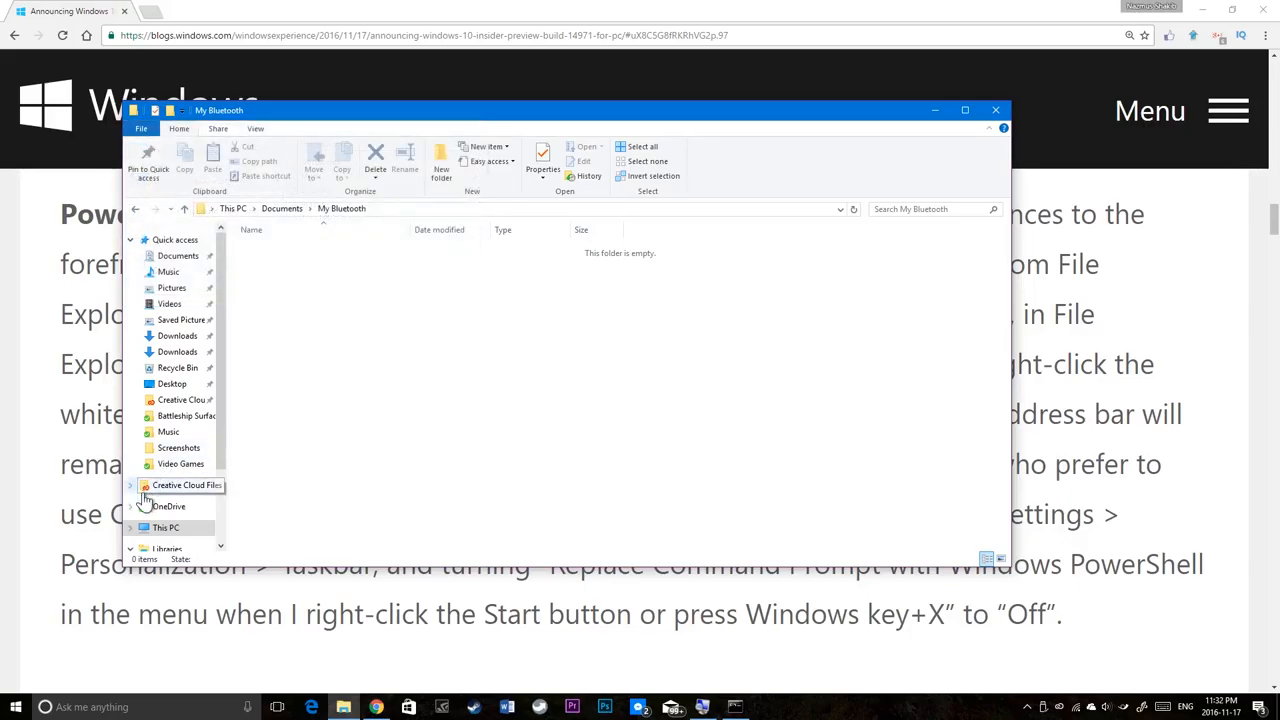
Step: Move to Local Disk (C:) and review its File menu shell options without choosing one
{"action": "left_click", "coordinate": [166, 528]}
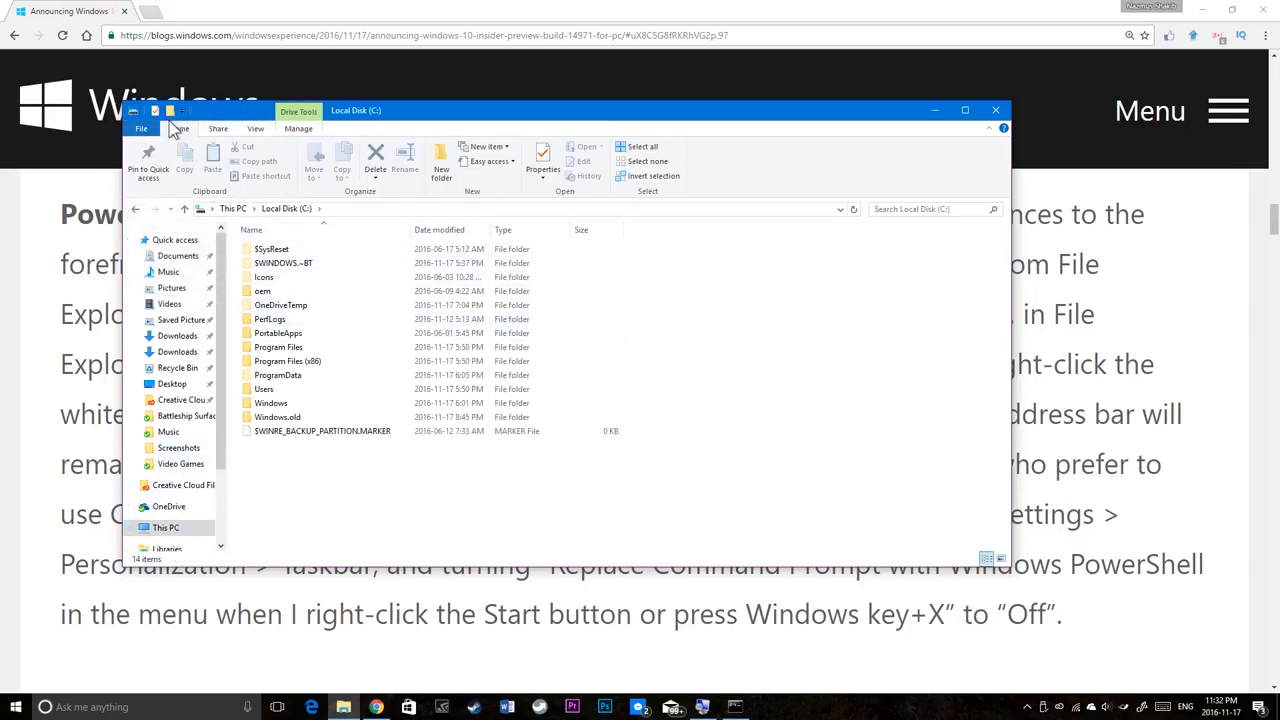
{"action": "left_click", "coordinate": [140, 128]}
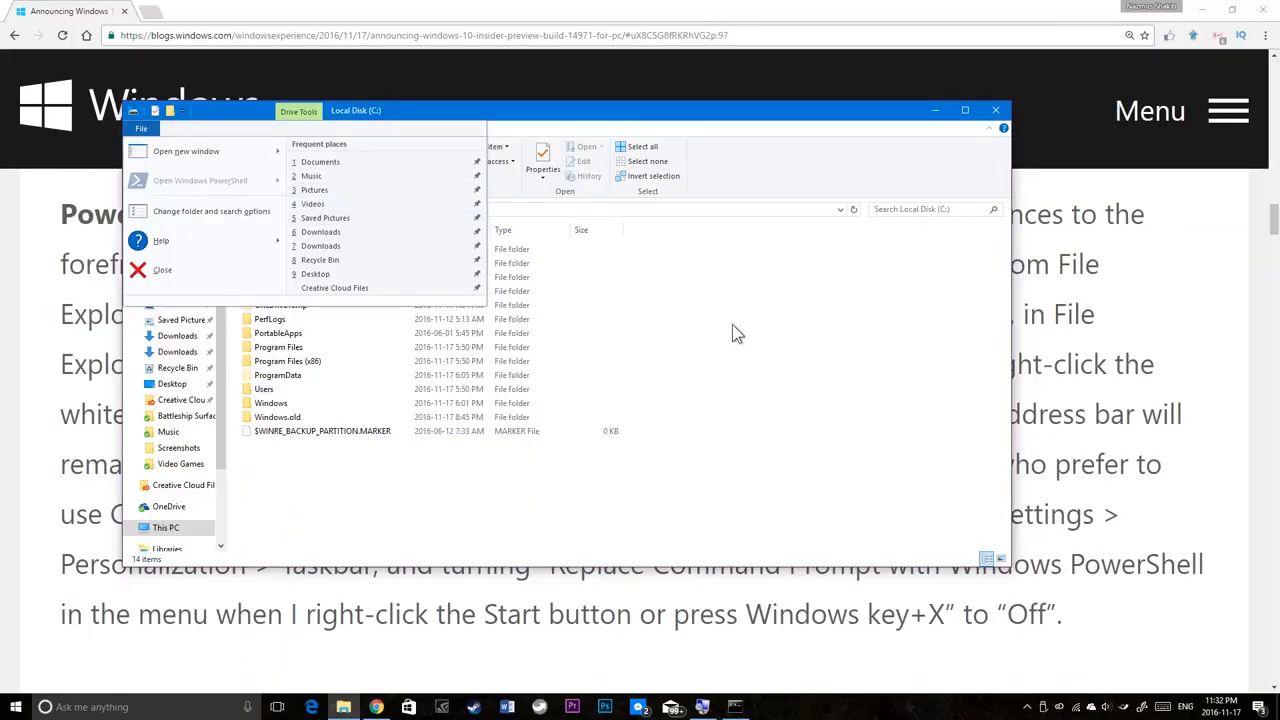
{"action": "left_click", "coordinate": [996, 110]}
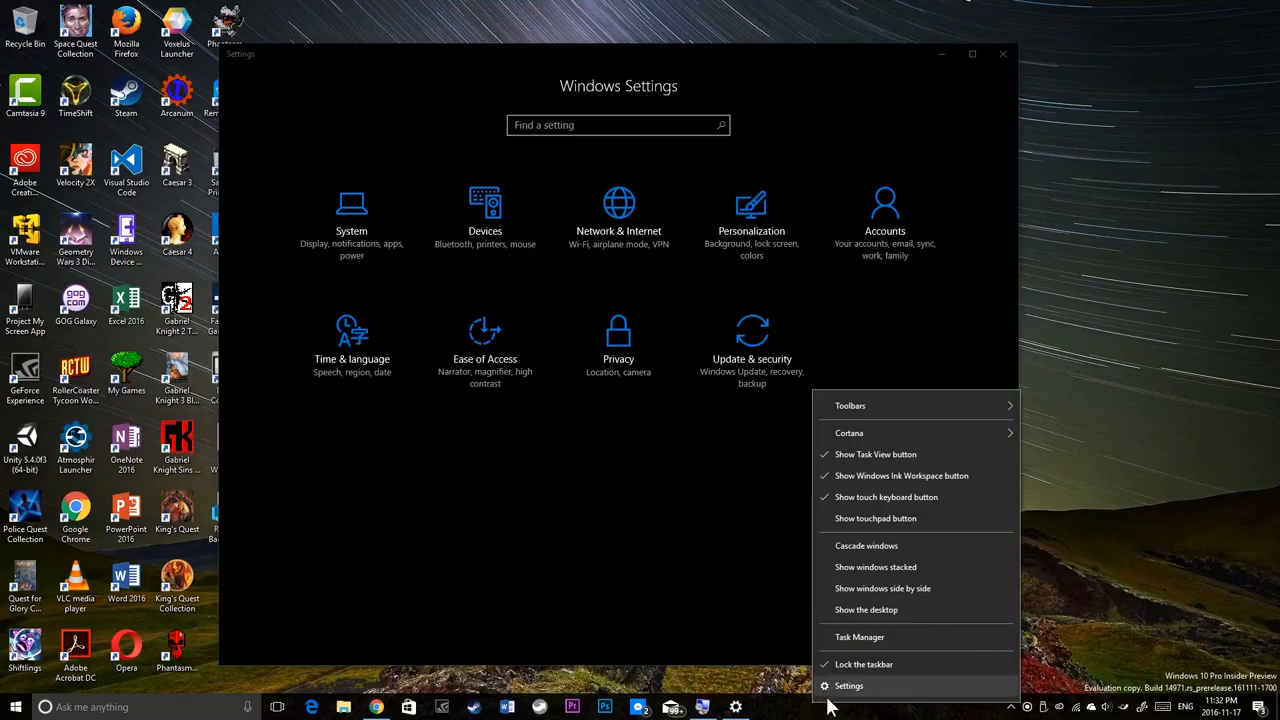
Step: Show the Taskbar settings page with Replace Command Prompt with Windows PowerShell turned On
{"action": "left_click", "coordinate": [848, 686]}
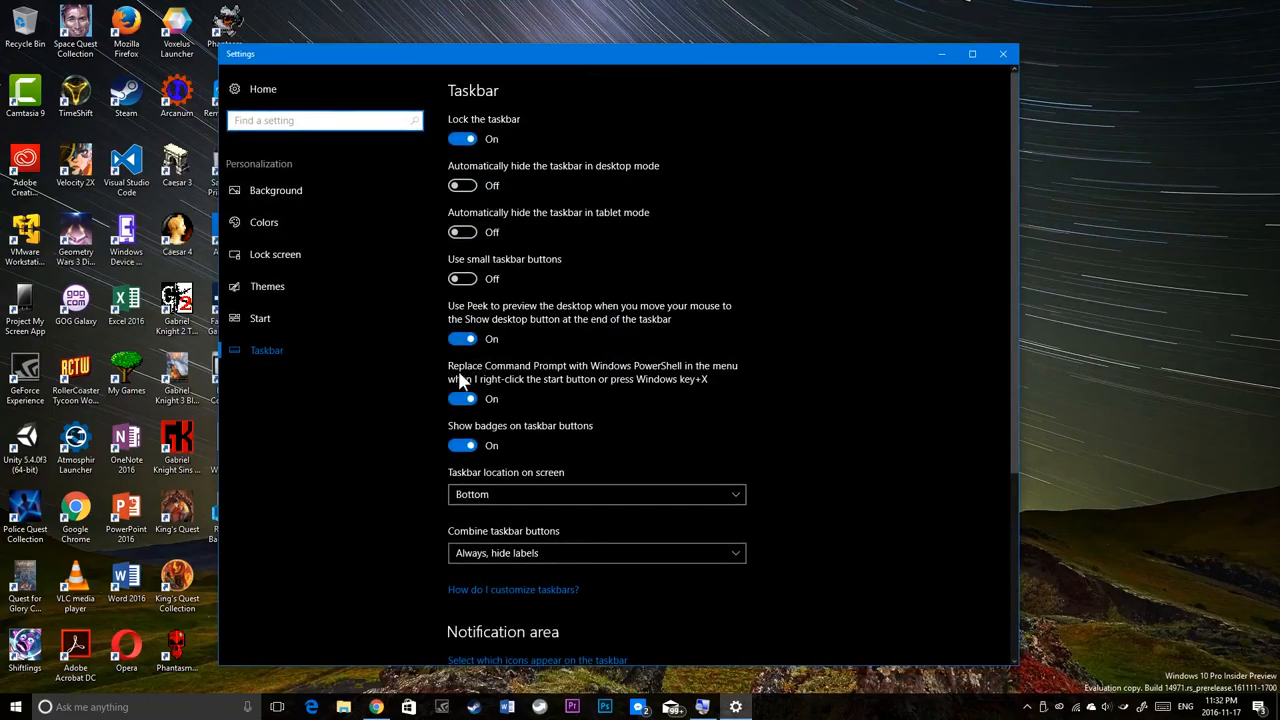
{"action": "left_click", "coordinate": [462, 398]}
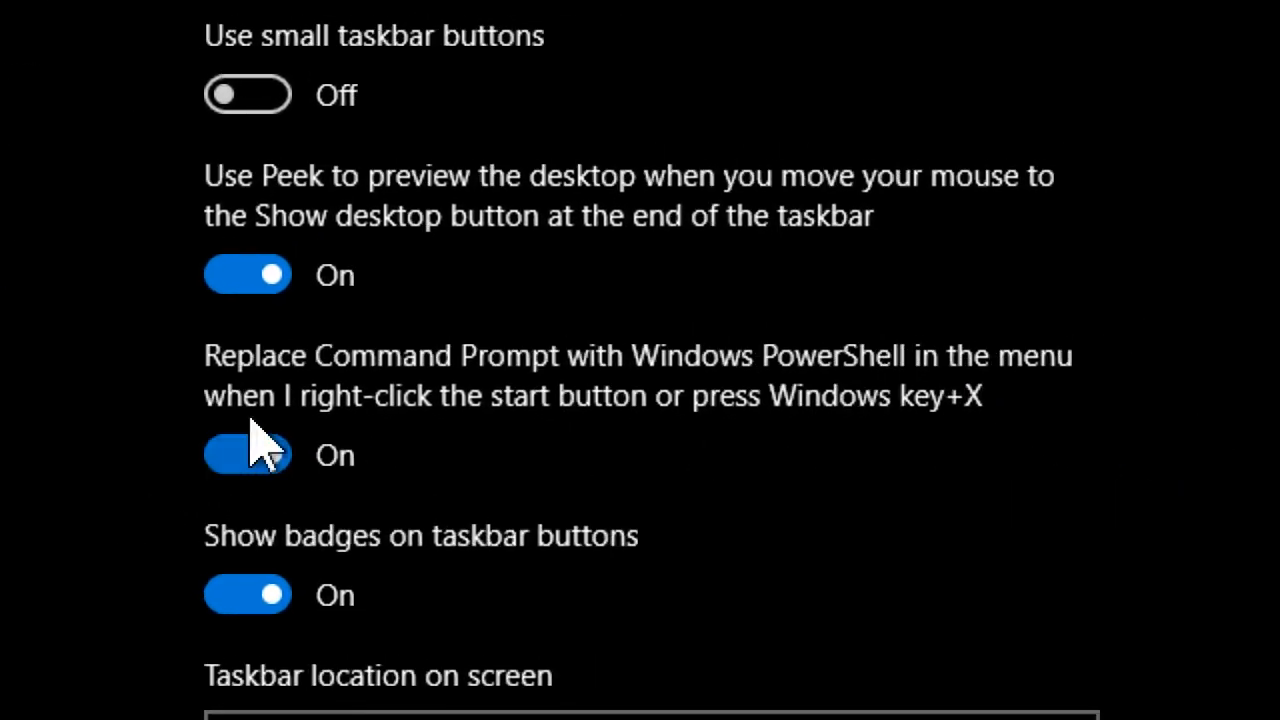
{"action": "mouse_move", "coordinate": [704, 464]}
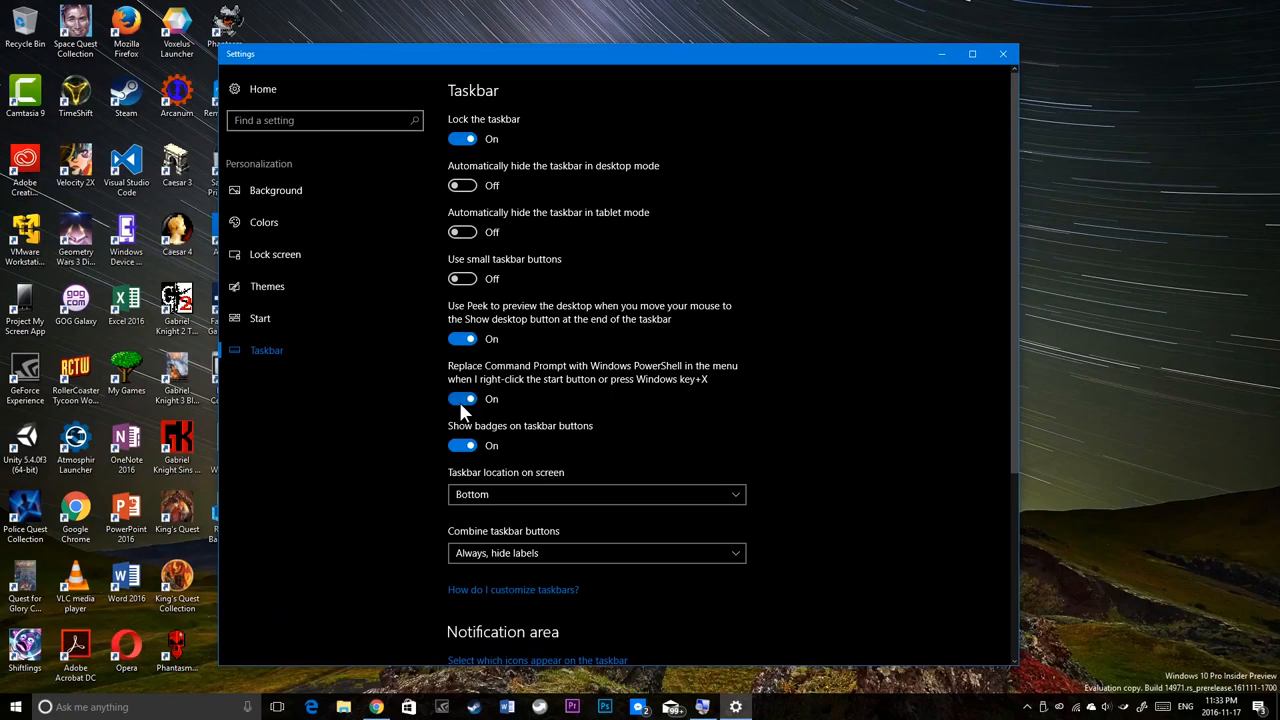
{"action": "left_click", "coordinate": [1000, 54]}
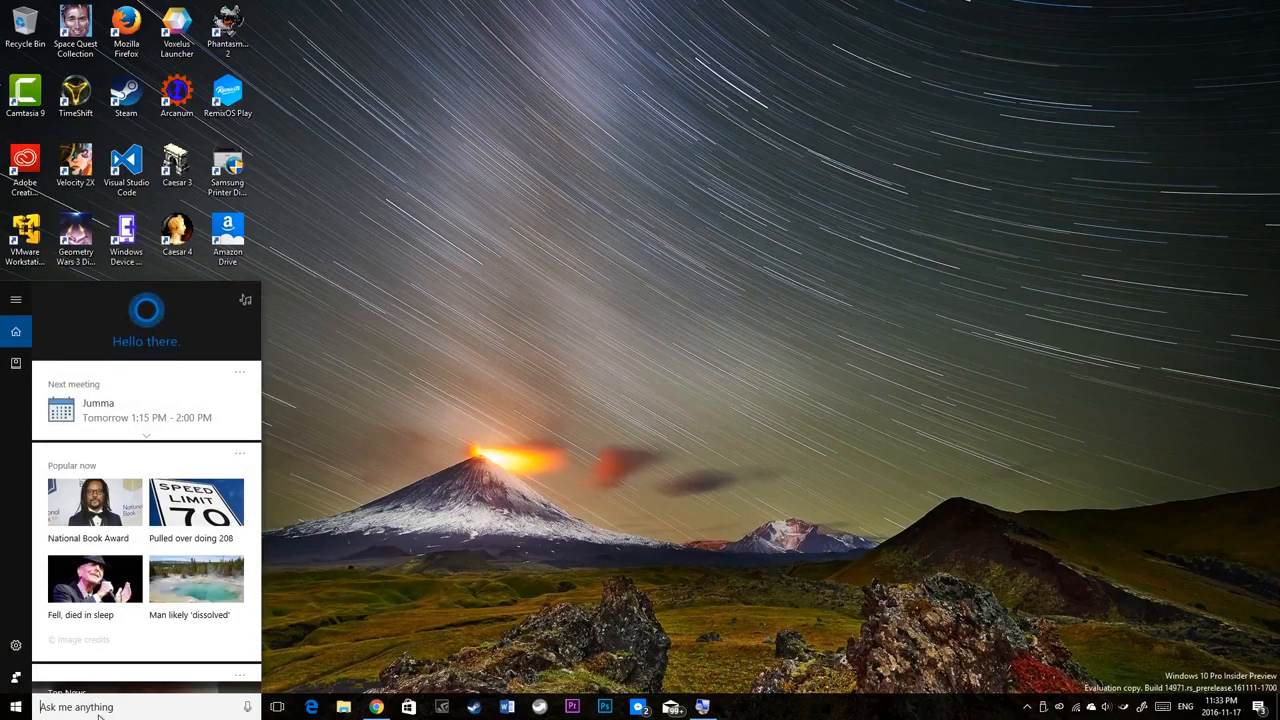
Step: Close the Paint 3D Preview window after searching for paint
{"action": "type", "text": "paint"}
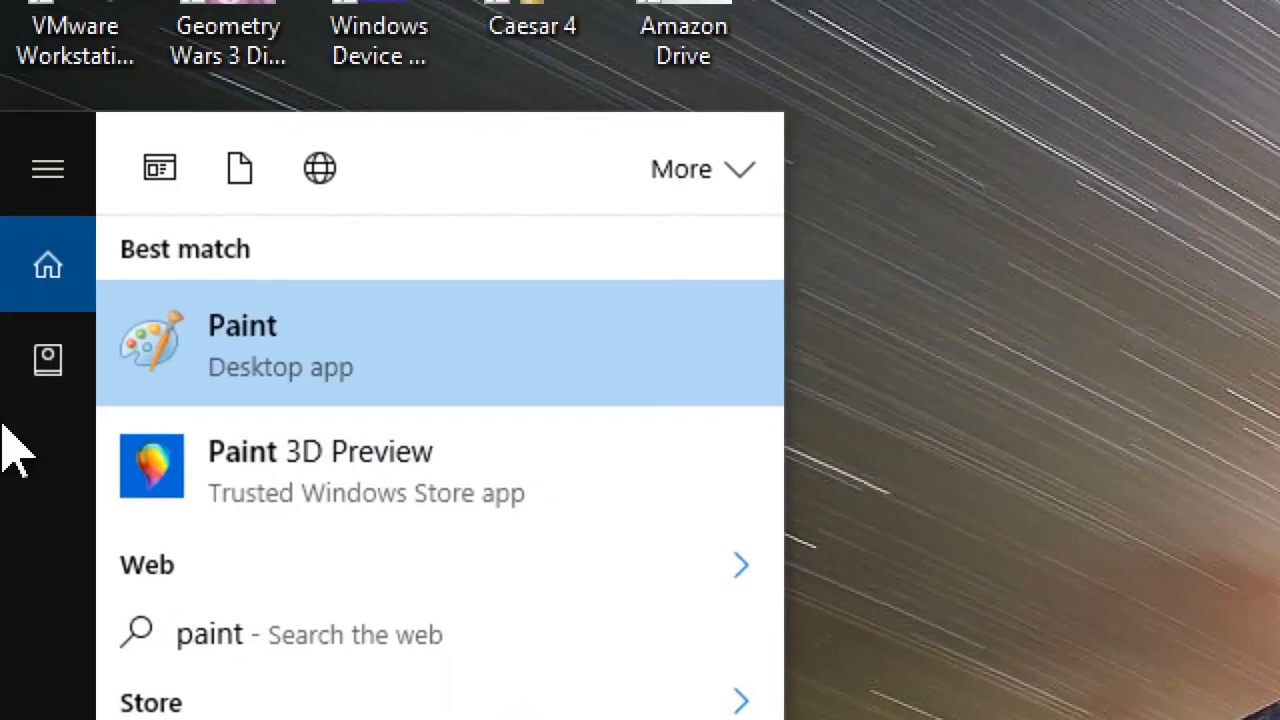
{"action": "mouse_move", "coordinate": [256, 380]}
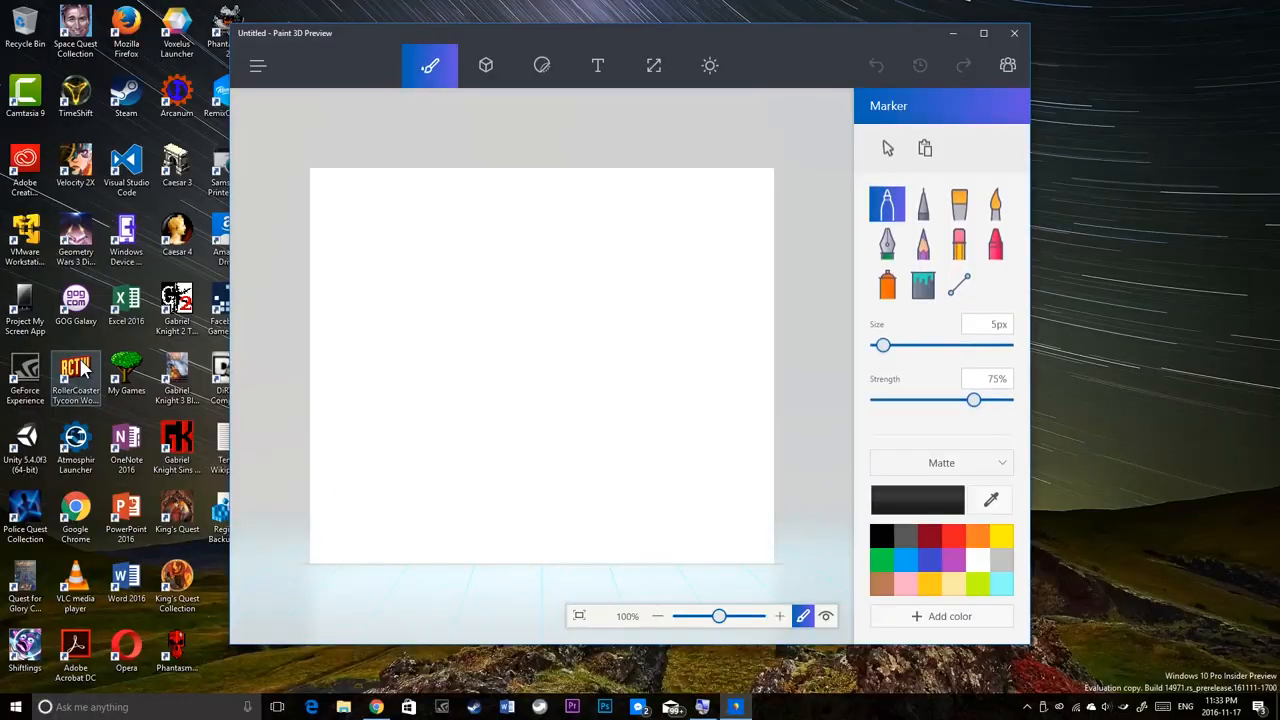
{"action": "mouse_move", "coordinate": [904, 84]}
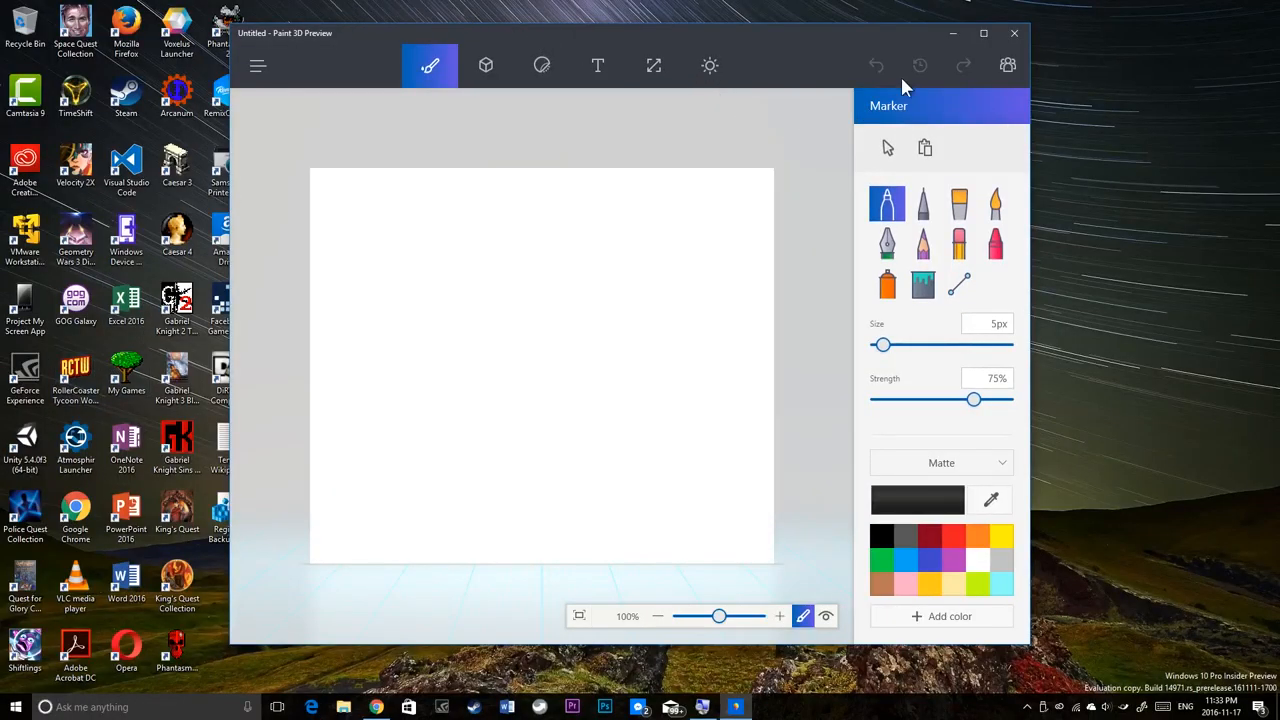
{"action": "mouse_move", "coordinate": [1012, 32]}
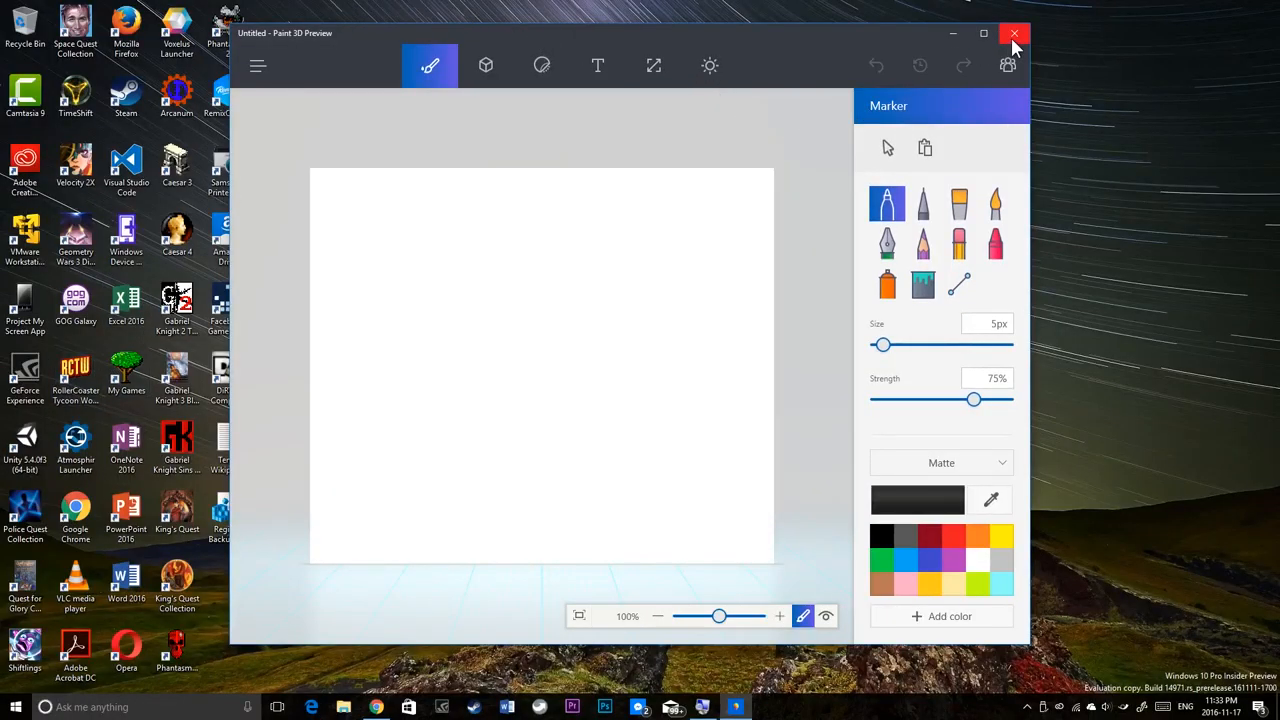
{"action": "mouse_move", "coordinate": [1014, 32]}
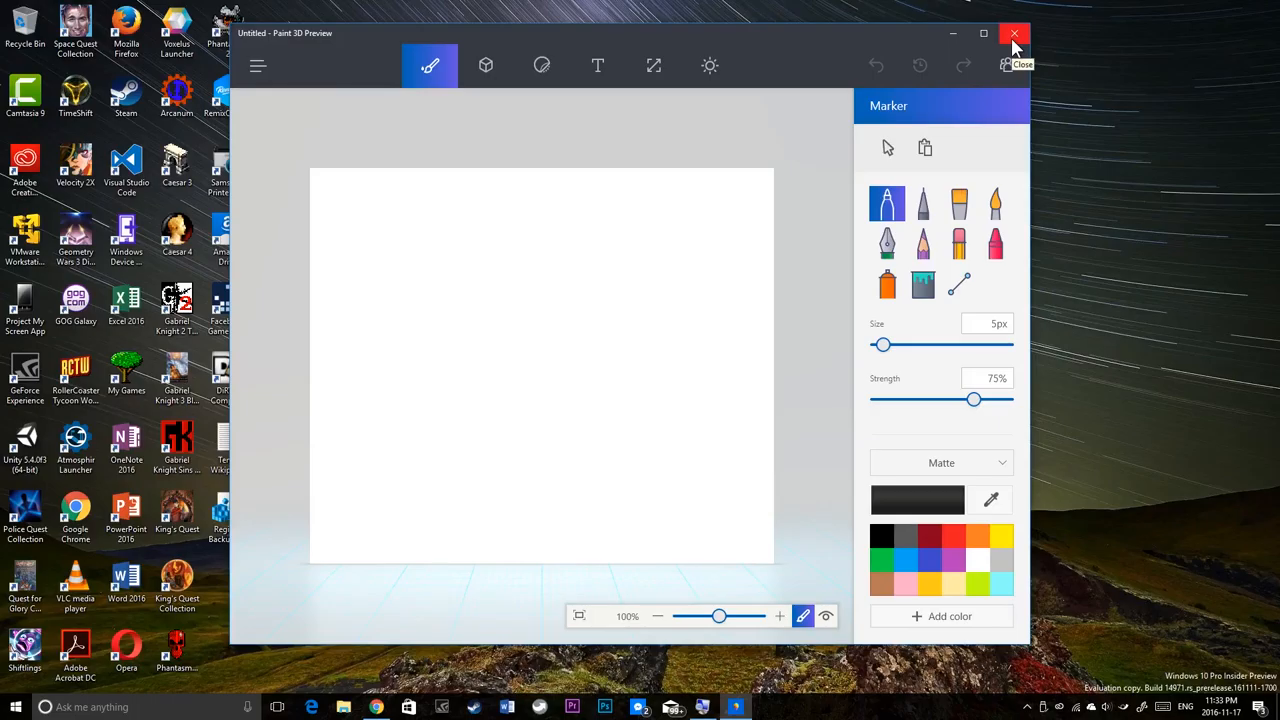
{"action": "left_click", "coordinate": [1010, 32]}
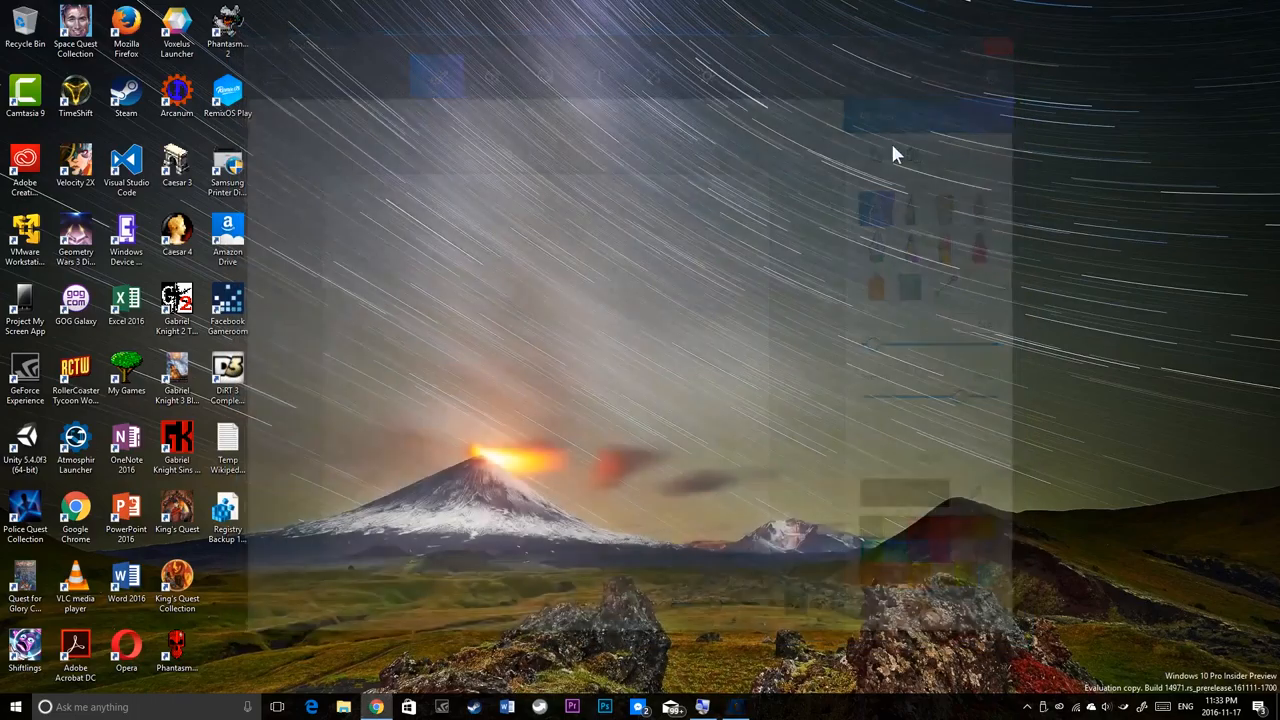
Step: Relaunch Paint 3D Preview via the mspaint Run command and close it again
{"action": "left_click", "coordinate": [120, 708]}
{"action": "type", "text": "mspaint"}
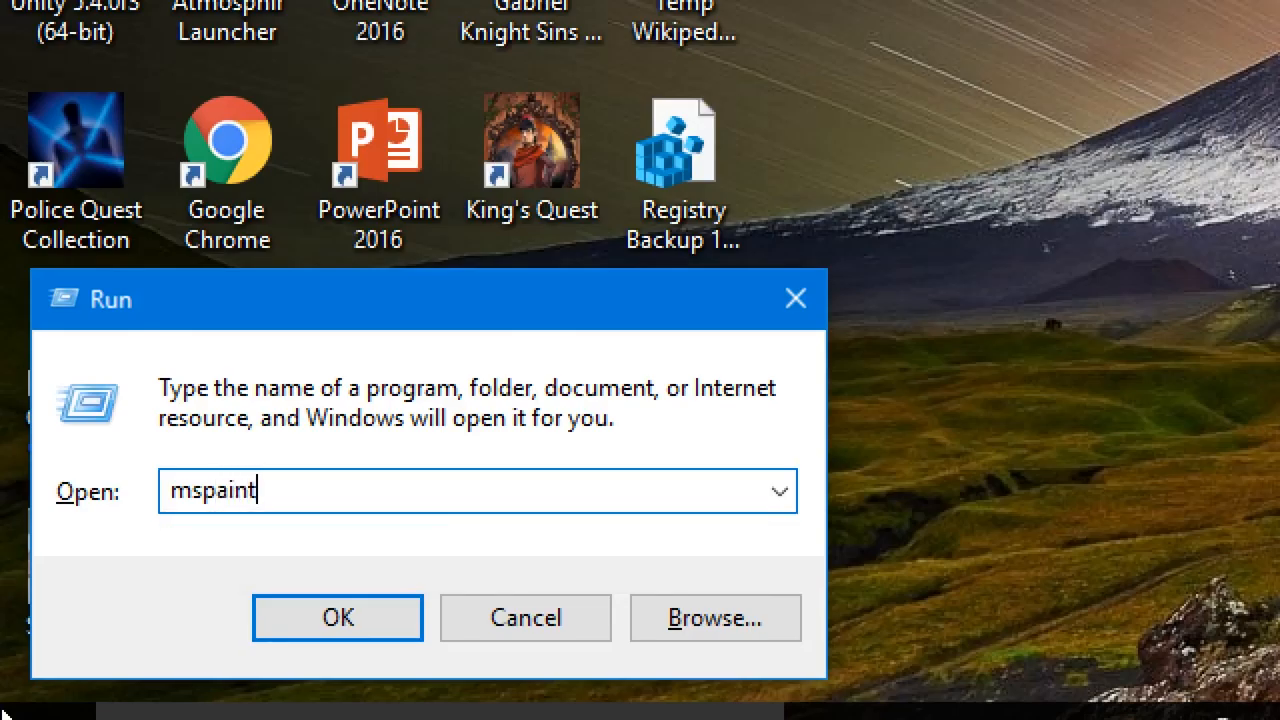
{"action": "left_click", "coordinate": [336, 616]}
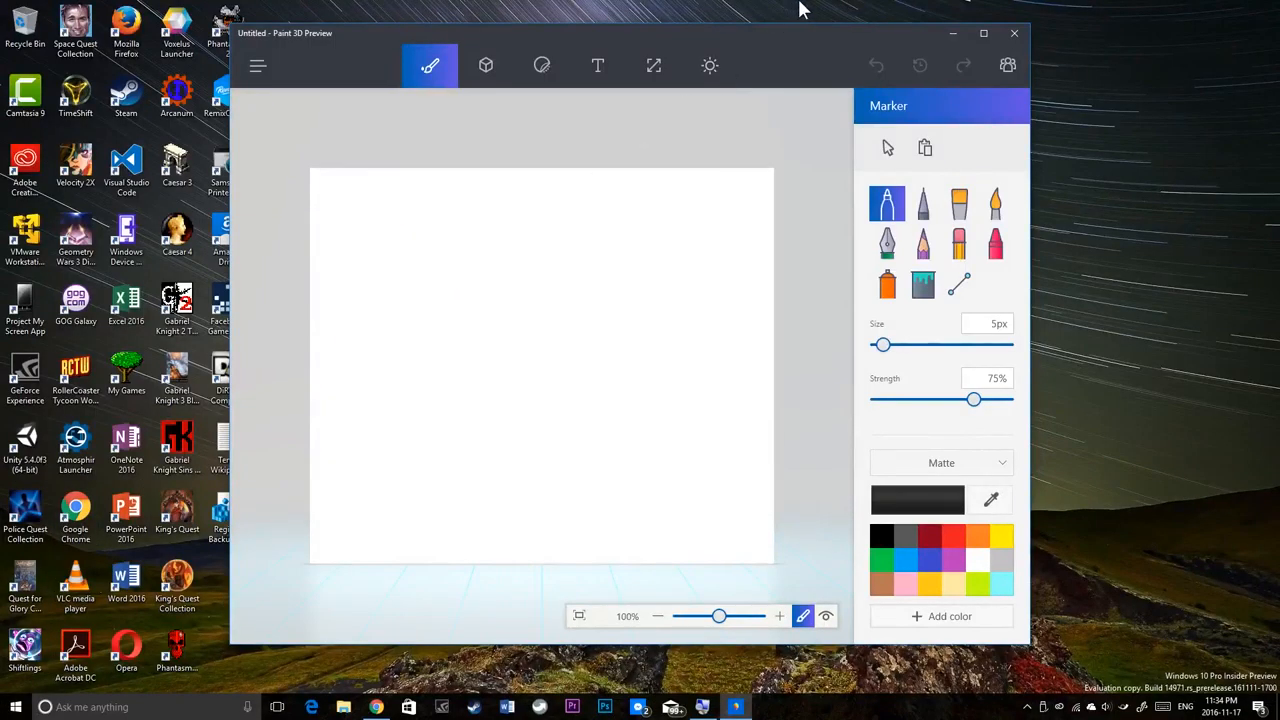
{"action": "left_click", "coordinate": [1014, 32]}
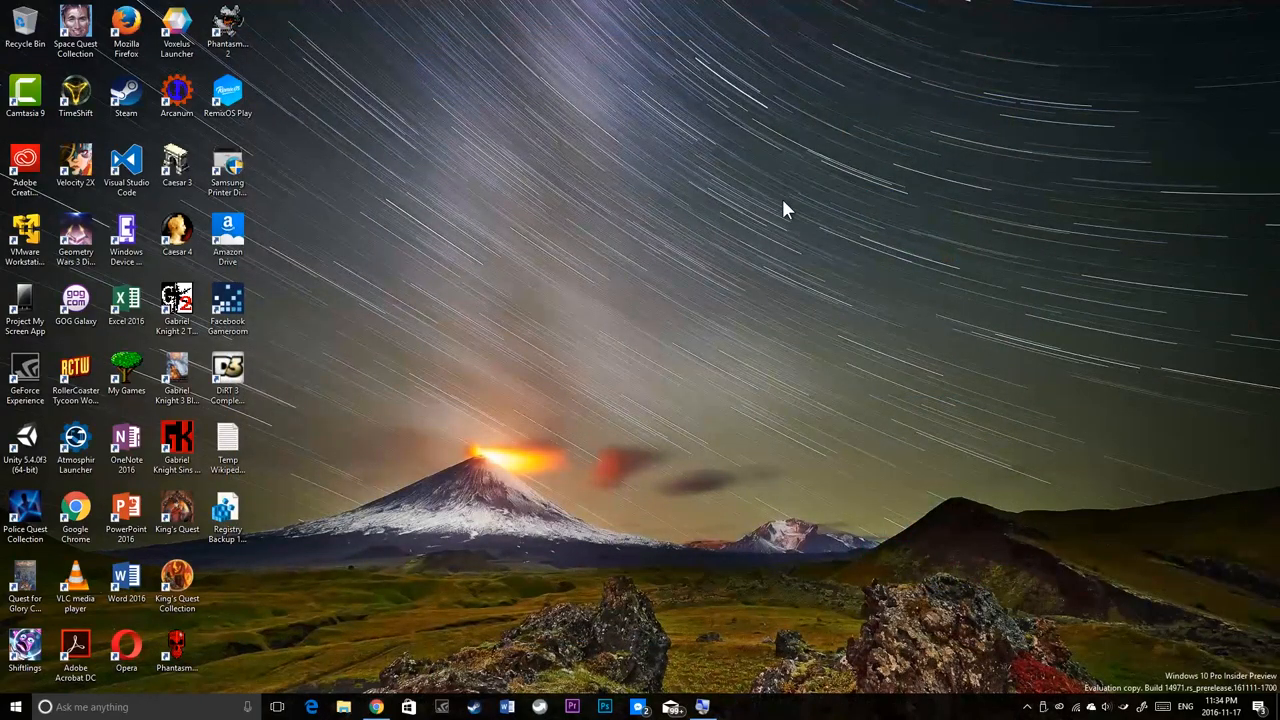
{"action": "mouse_move", "coordinate": [600, 278]}
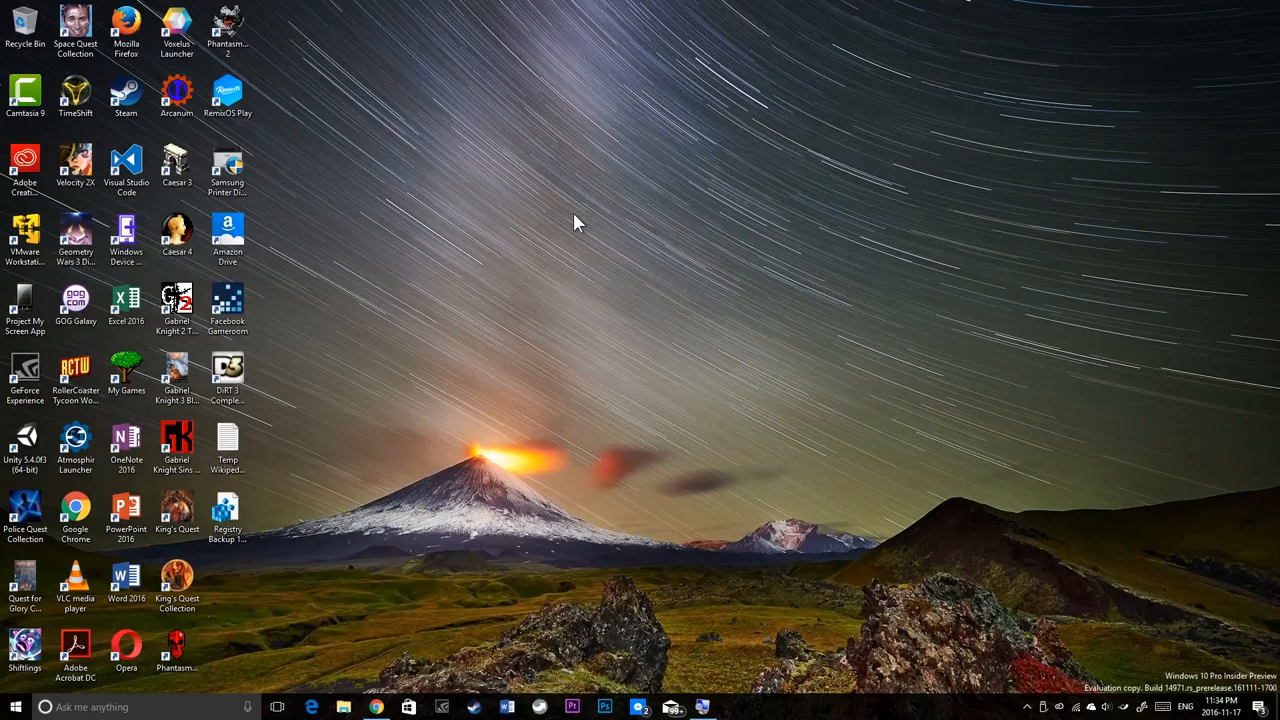
Step: From Command Prompt, close the Paint 3D it launched and start the bash shell
{"action": "left_click", "coordinate": [12, 704]}
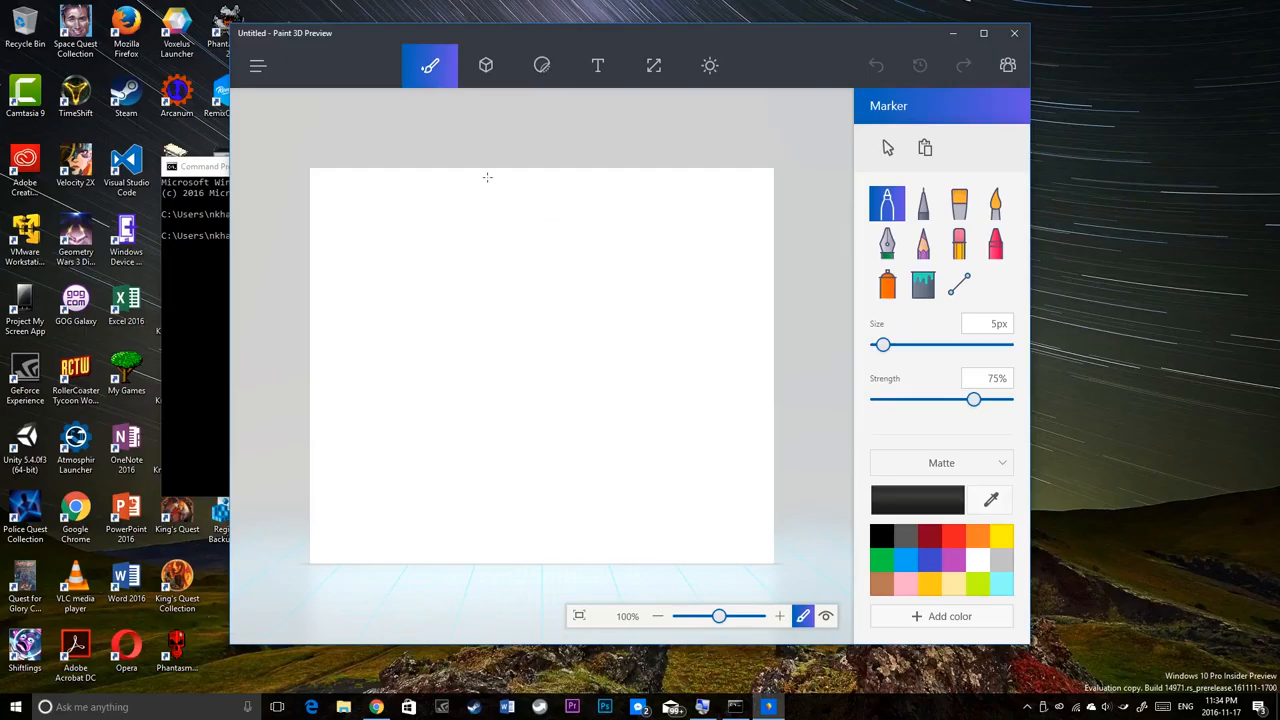
{"action": "mouse_move", "coordinate": [950, 32]}
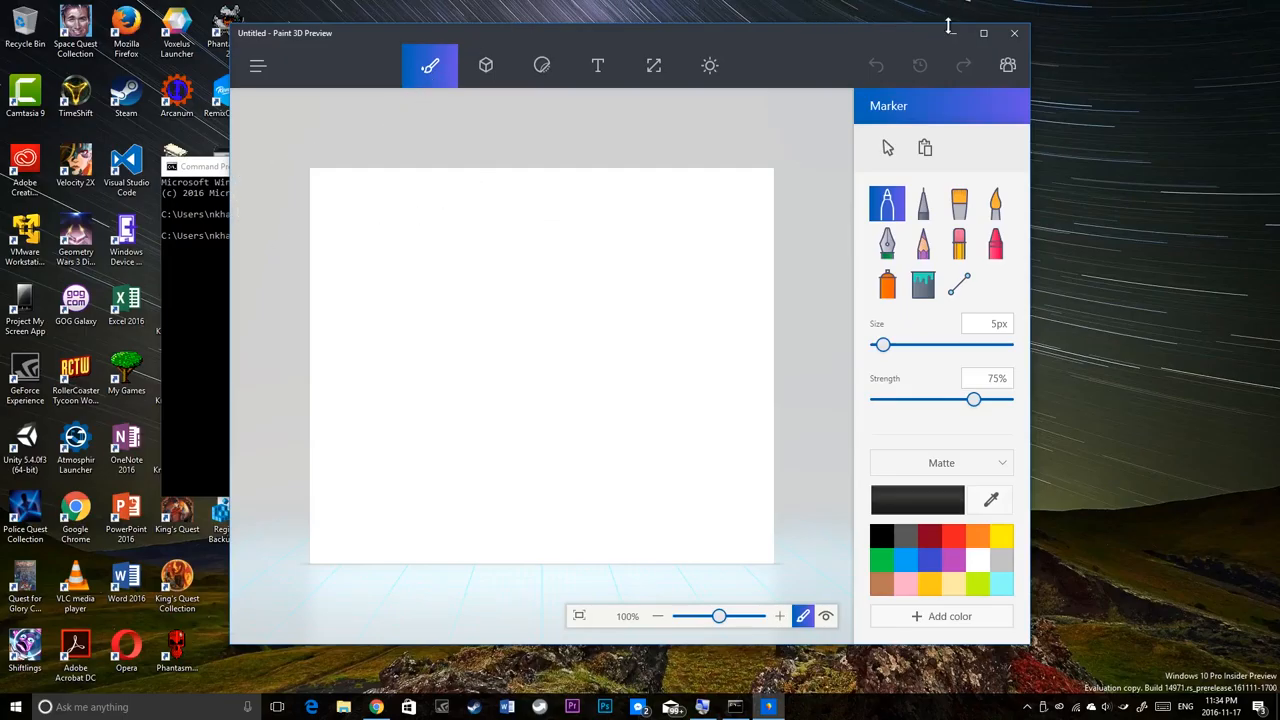
{"action": "left_click", "coordinate": [1012, 32]}
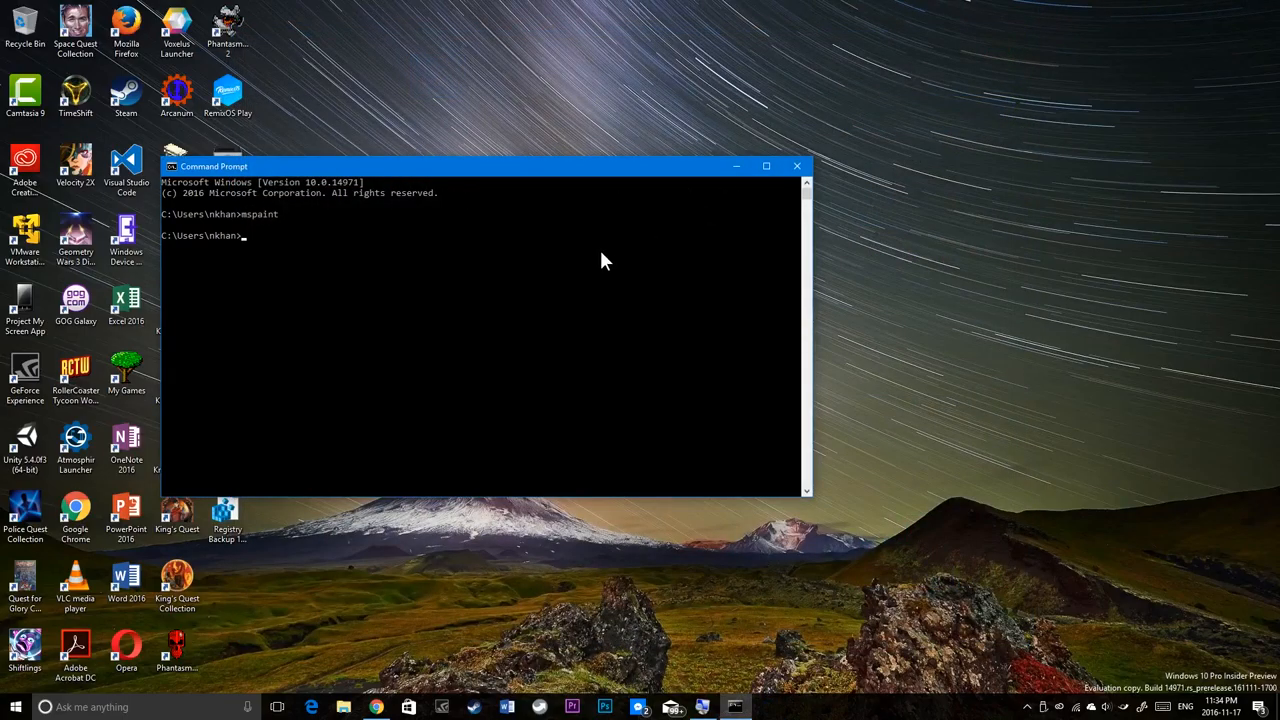
{"action": "type", "text": "bash"}
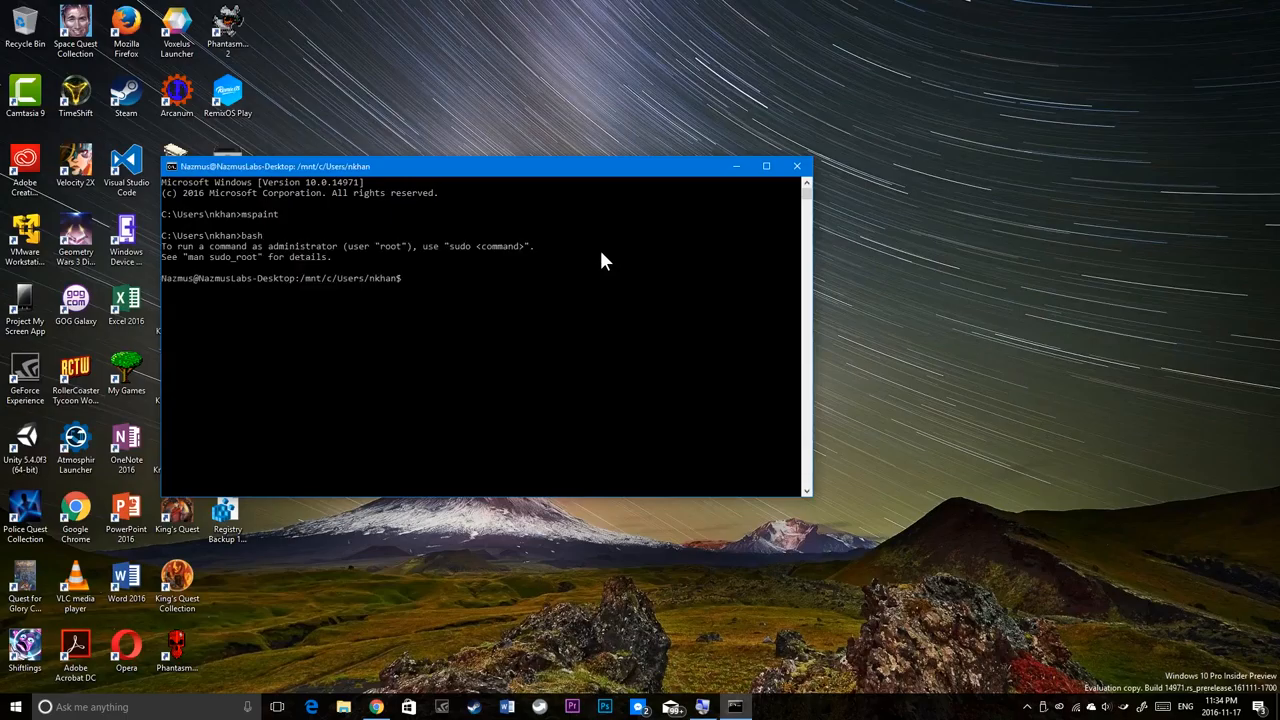
{"action": "type", "text": "ms"}
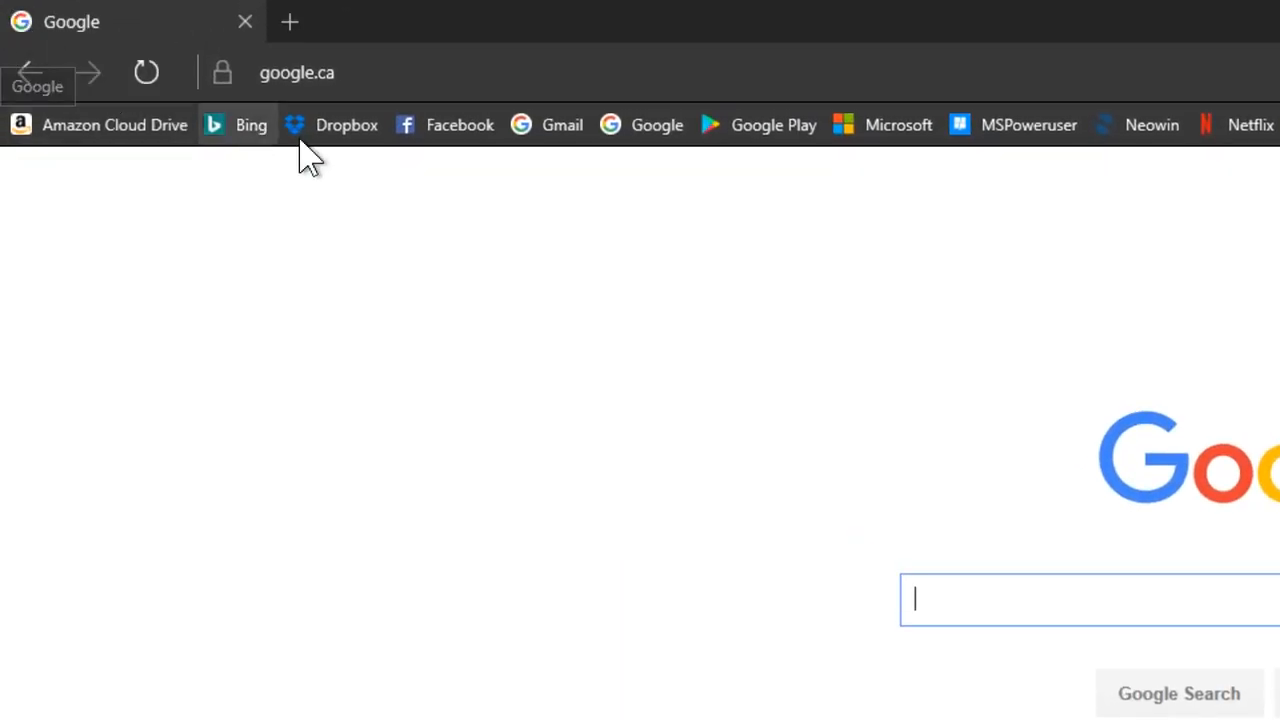
{"action": "right_click", "coordinate": [70, 20]}
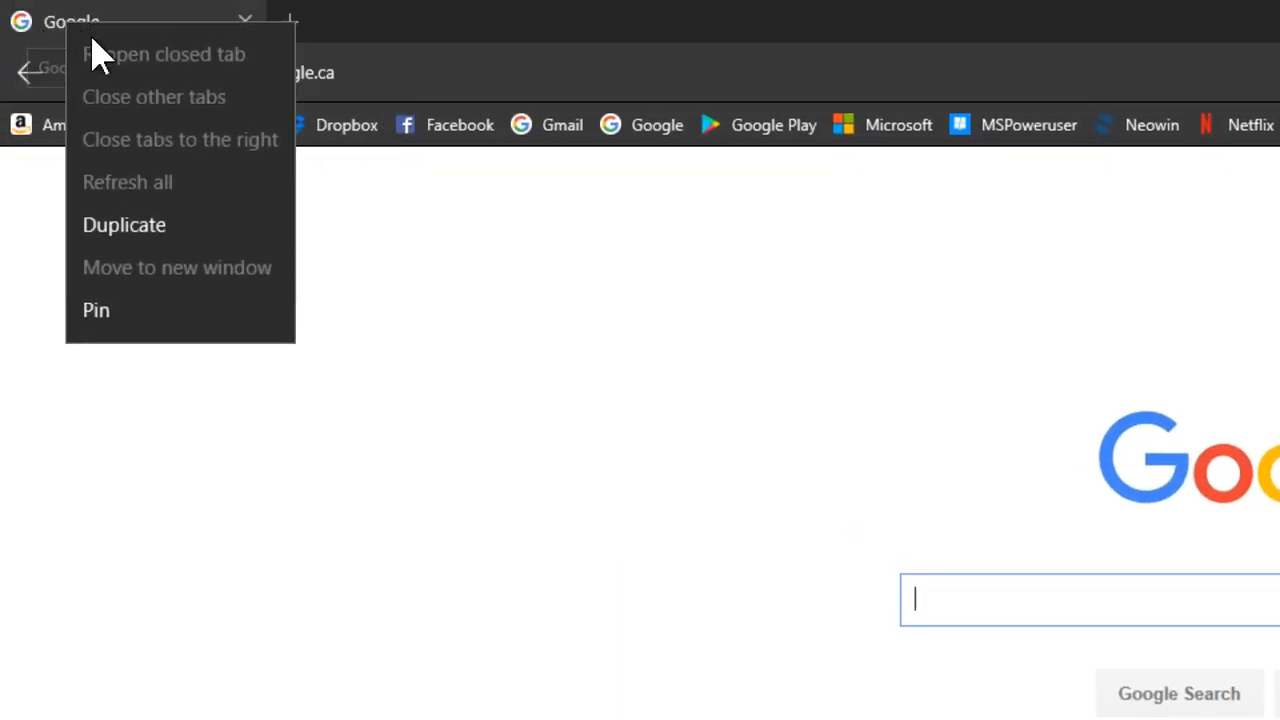
{"action": "mouse_move", "coordinate": [124, 236]}
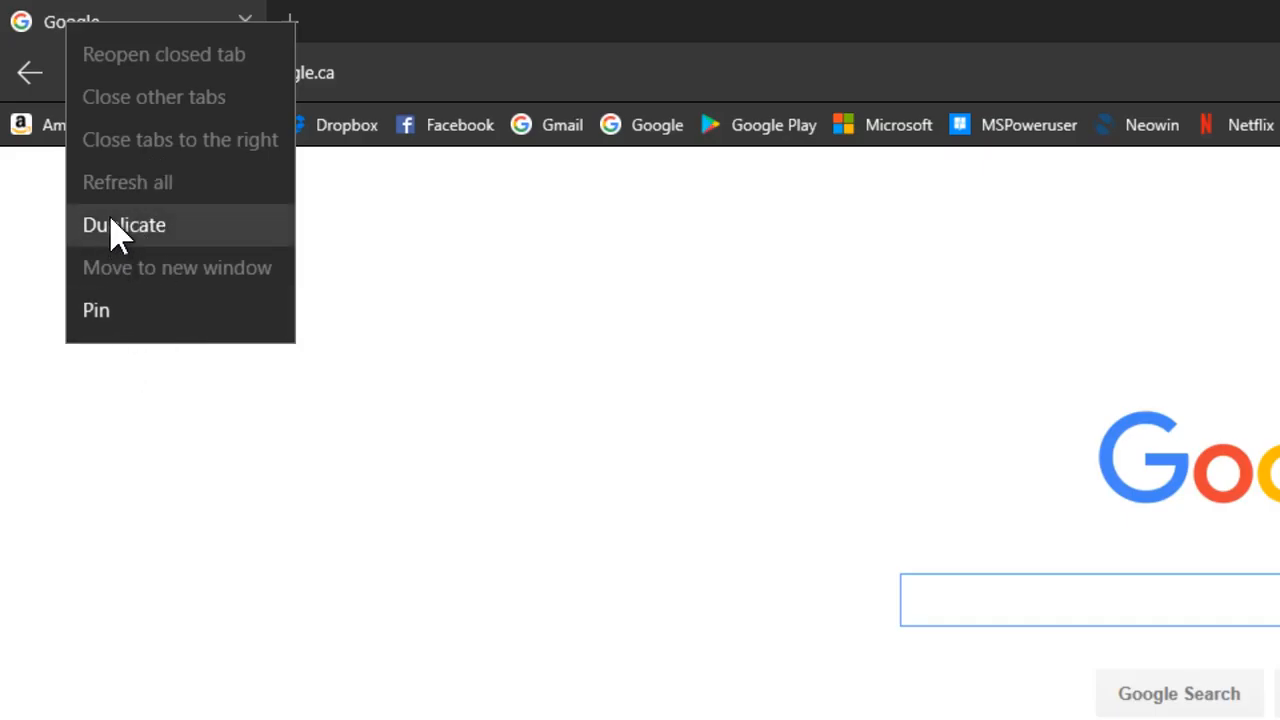
{"action": "mouse_move", "coordinate": [436, 442]}
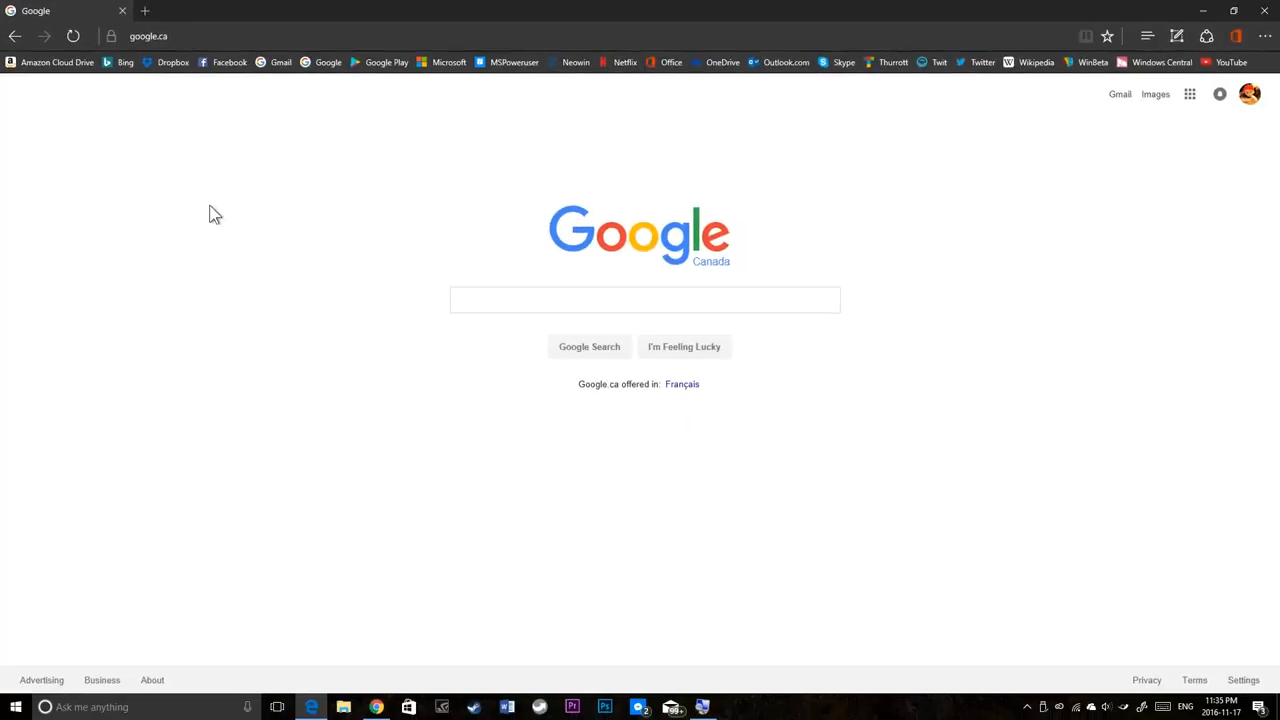
{"action": "mouse_move", "coordinate": [214, 204]}
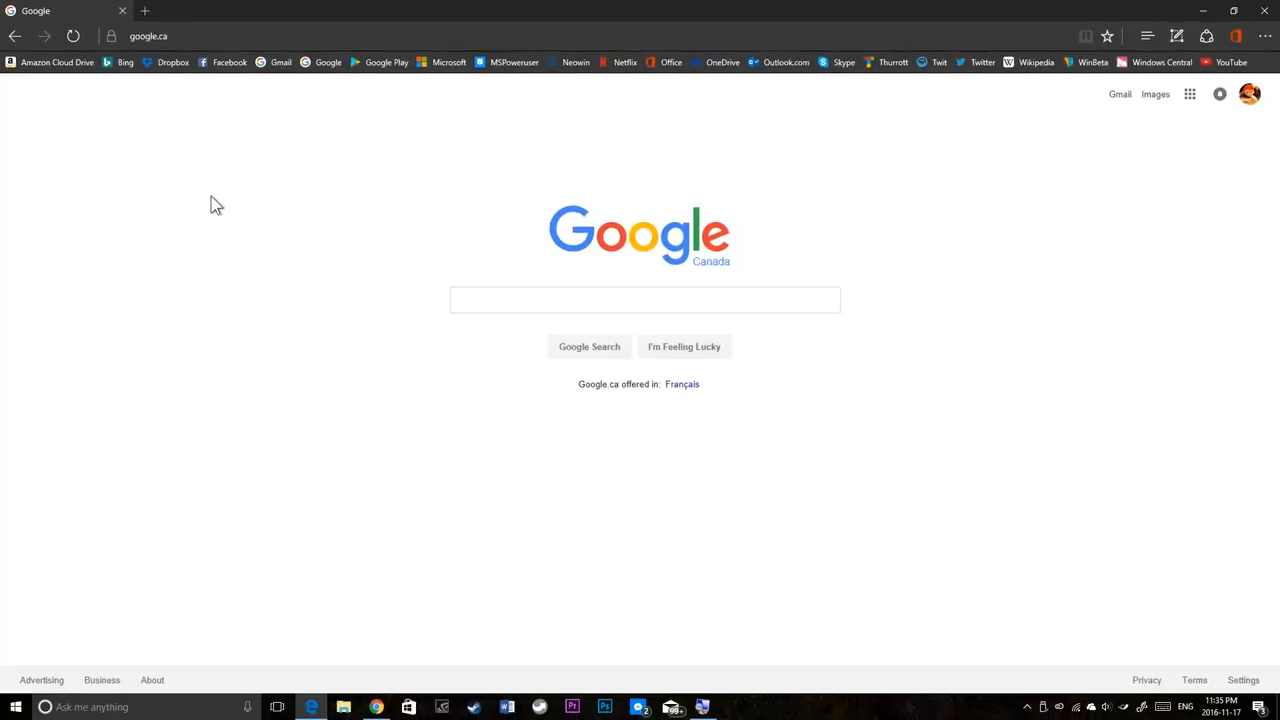
{"action": "mouse_move", "coordinate": [218, 174]}
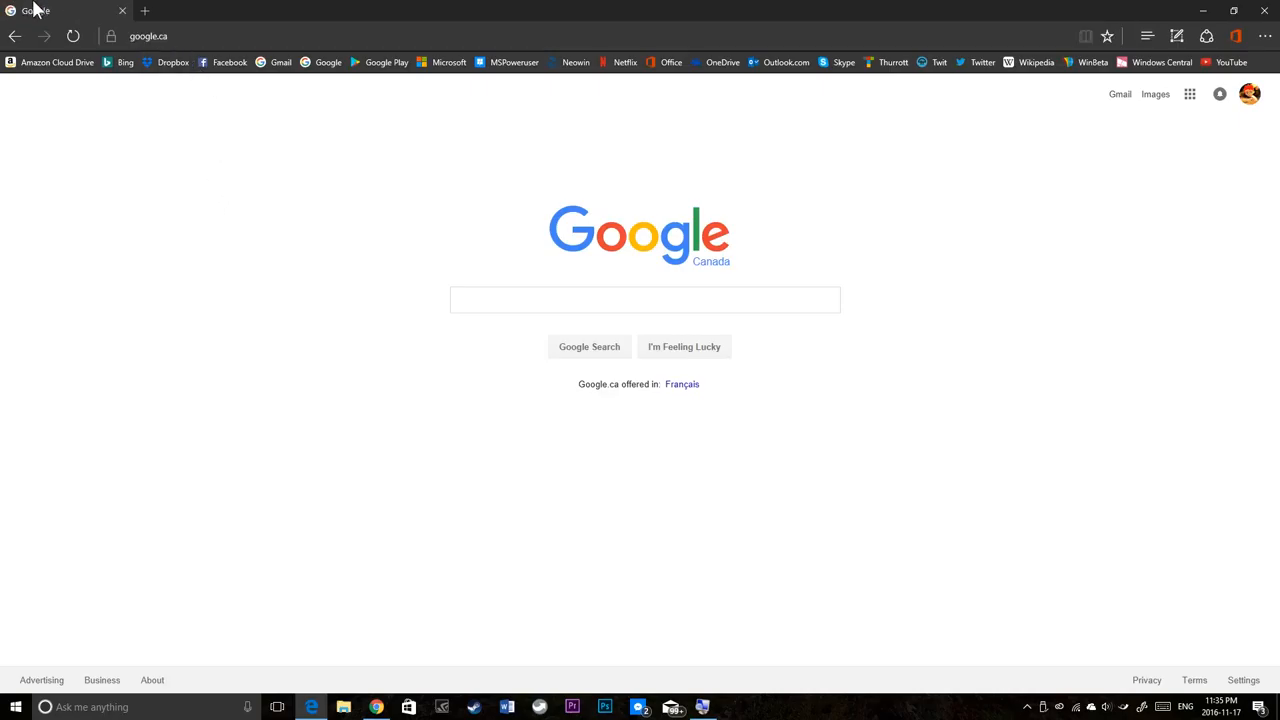
{"action": "mouse_move", "coordinate": [40, 12]}
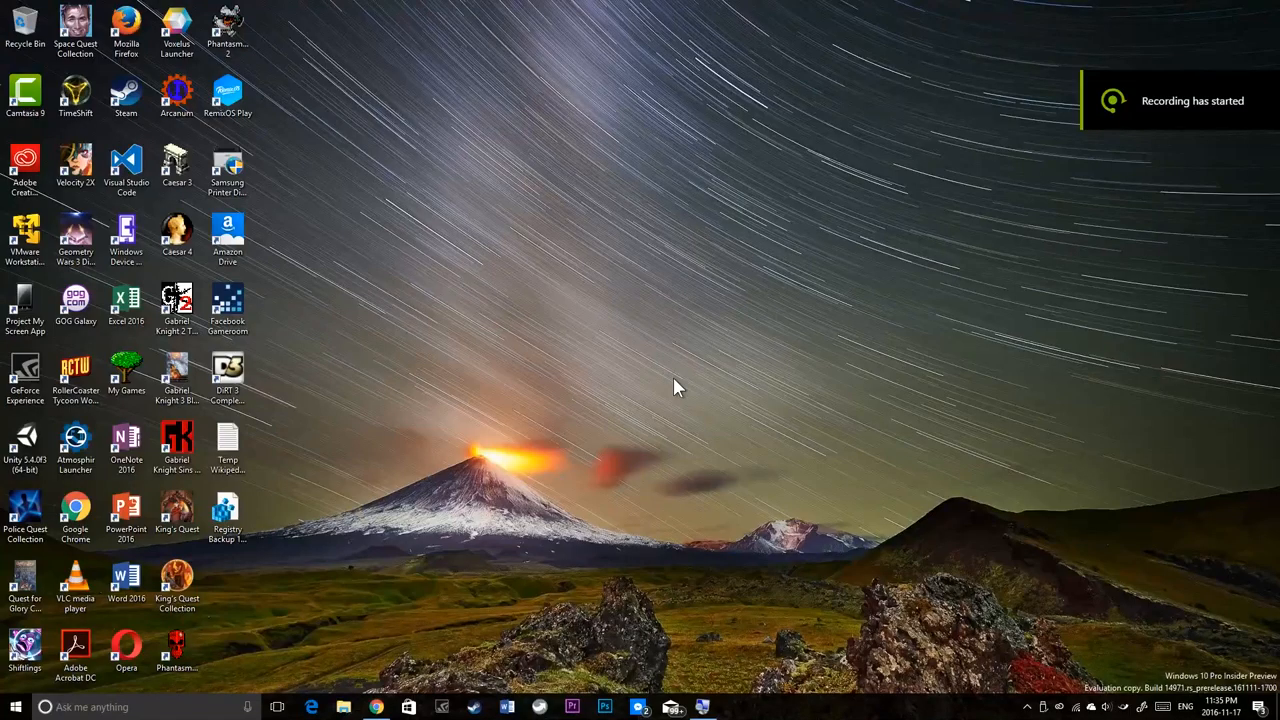
{"action": "mouse_move", "coordinate": [676, 360]}
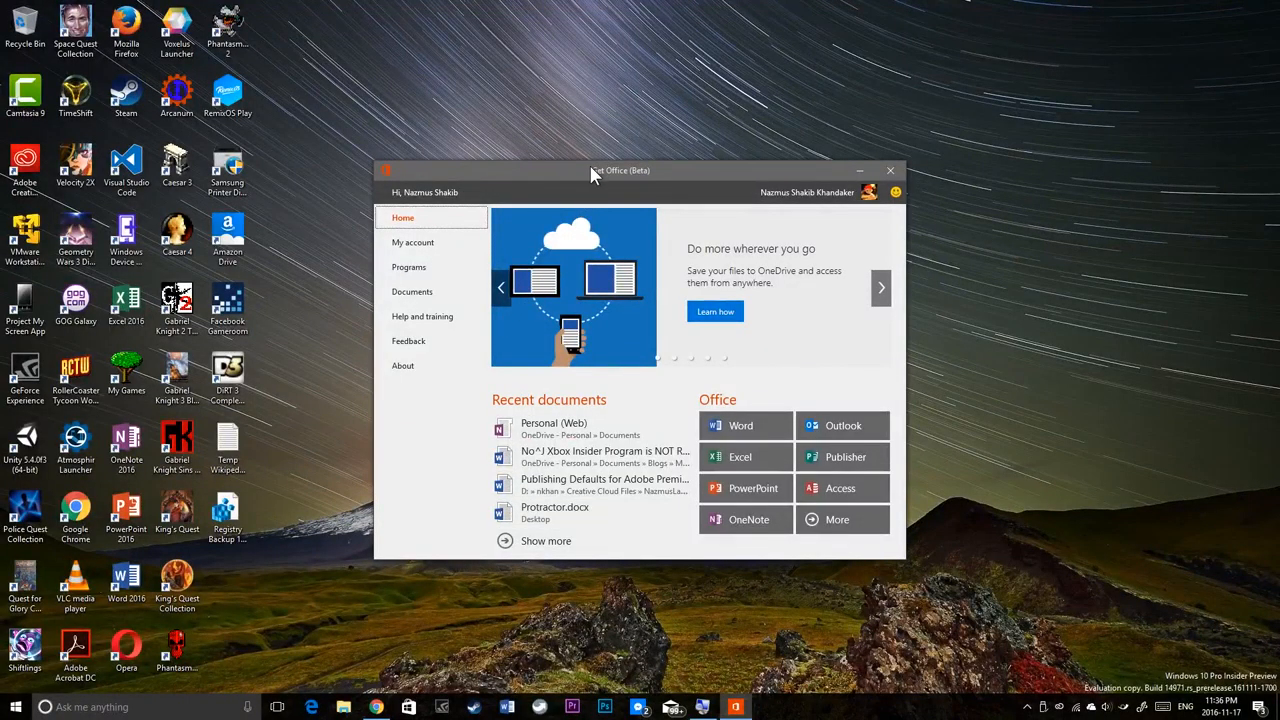
Step: Drag the Get Office (Beta) window by its title bar to center it on the desktop
{"action": "left_click_drag", "start_coordinate": [596, 170], "coordinate": [630, 152]}
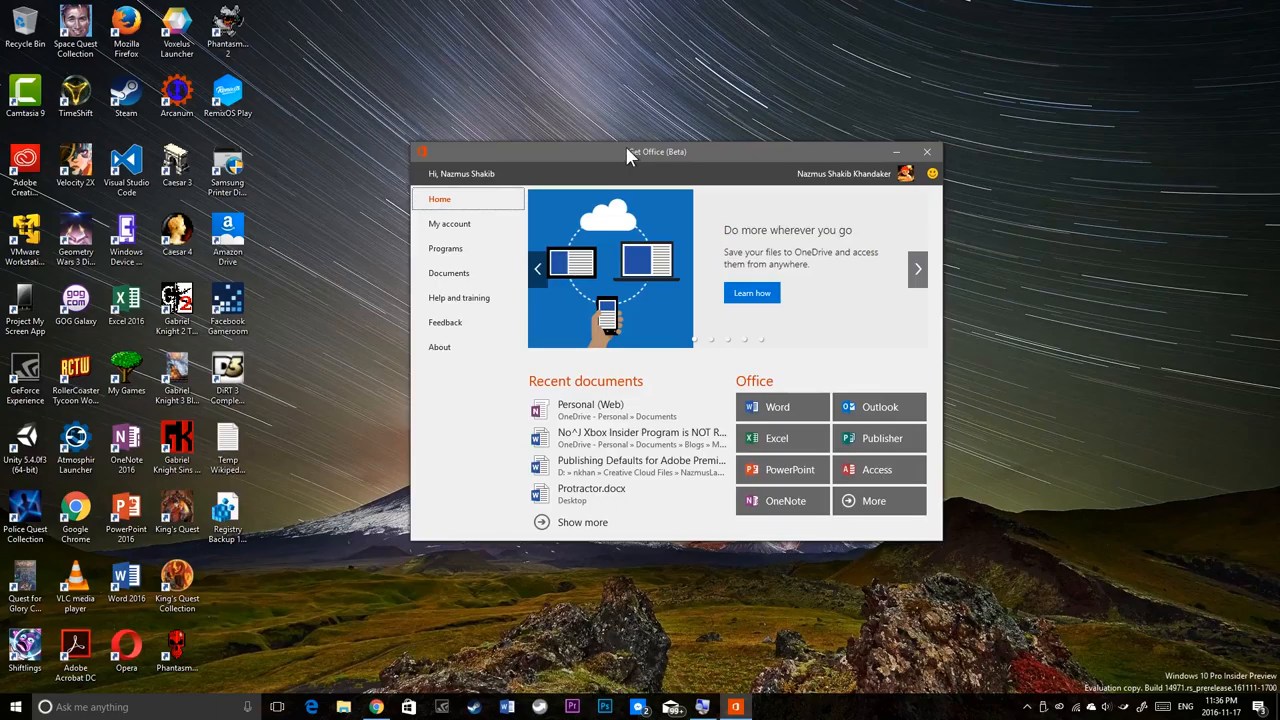
{"action": "left_click_drag", "start_coordinate": [630, 152], "coordinate": [650, 152]}
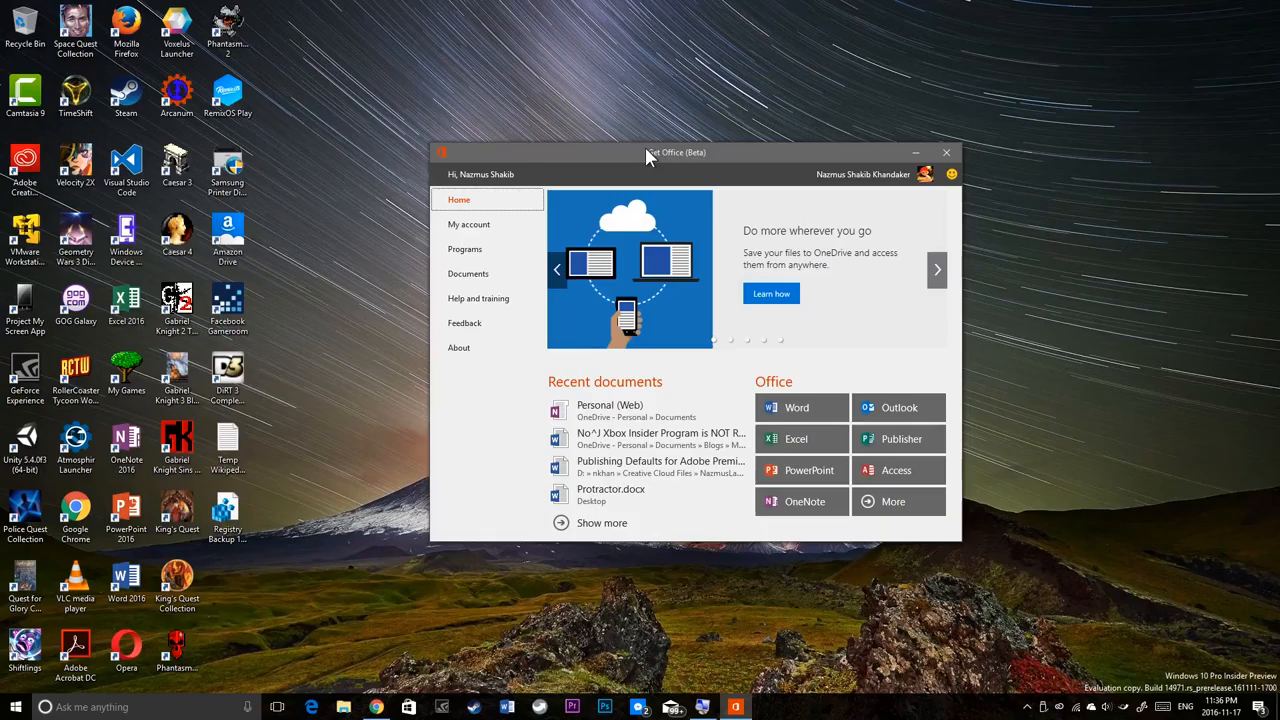
{"action": "left_click_drag", "start_coordinate": [678, 152], "coordinate": [648, 156]}
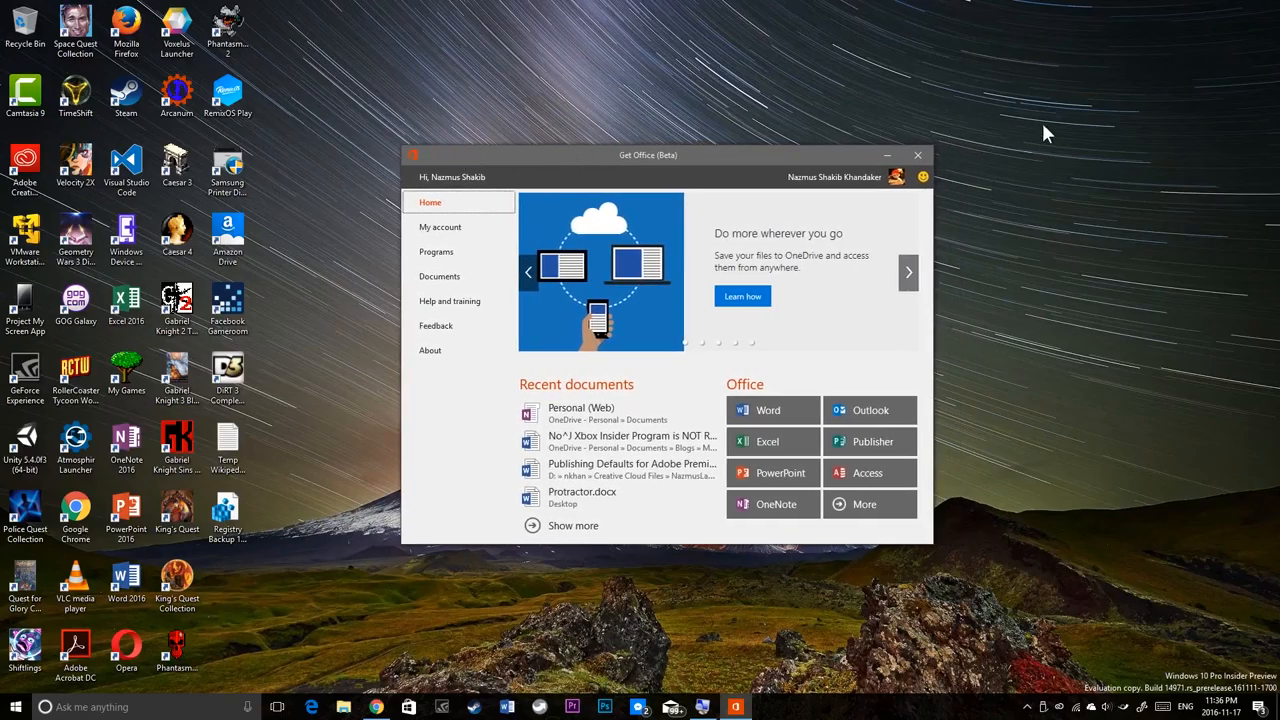
{"action": "mouse_move", "coordinate": [424, 132]}
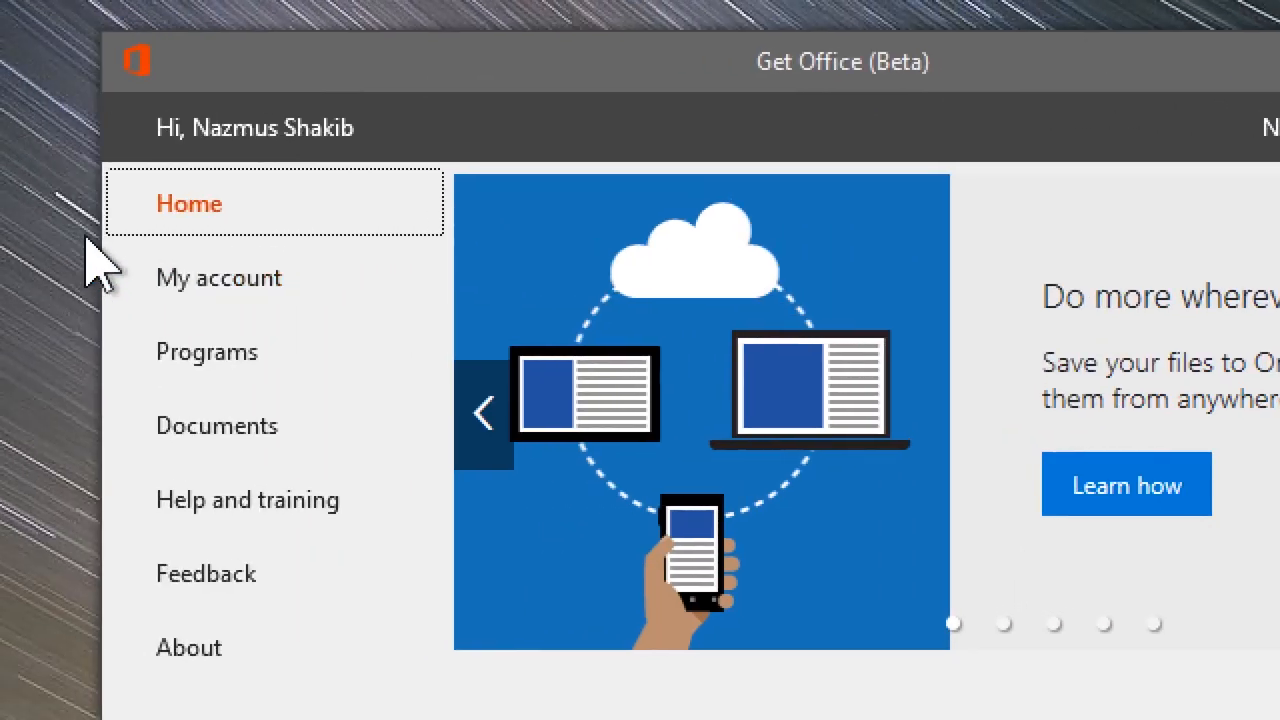
{"action": "mouse_move", "coordinate": [480, 264]}
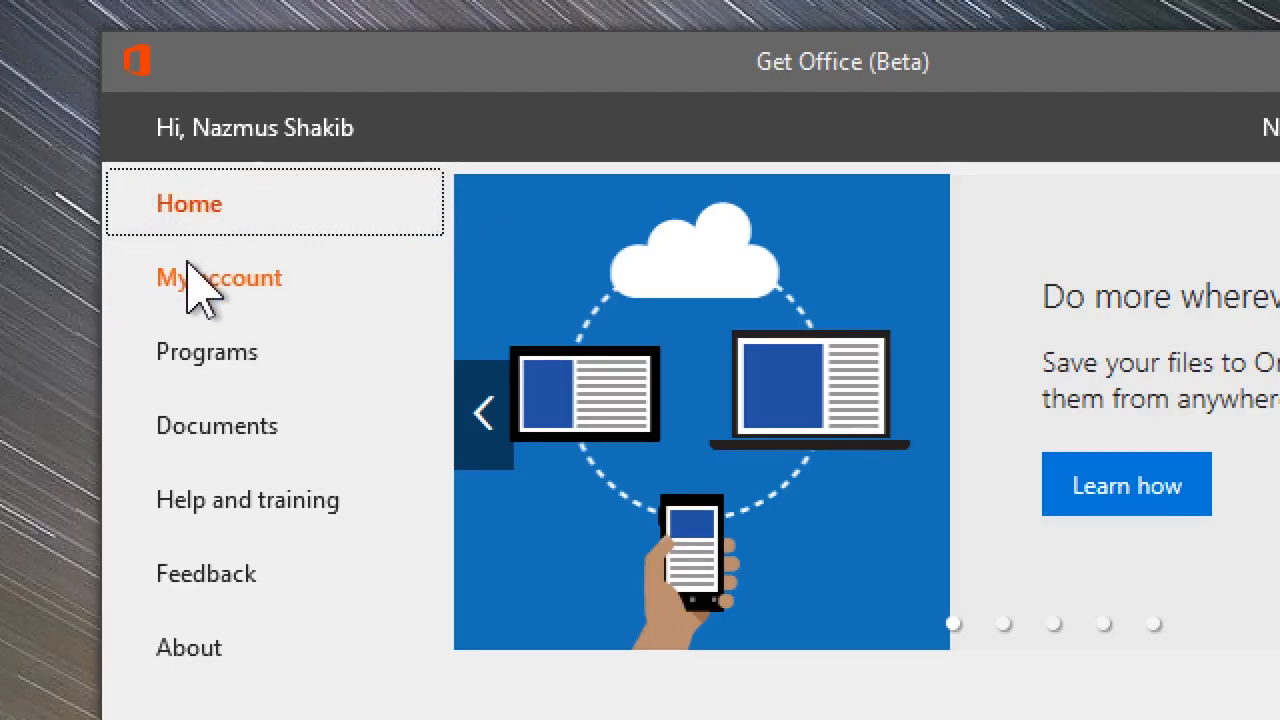
Step: Show the Programs list with Word's description, then peek at and dismiss the window's system menu
{"action": "left_click", "coordinate": [206, 352]}
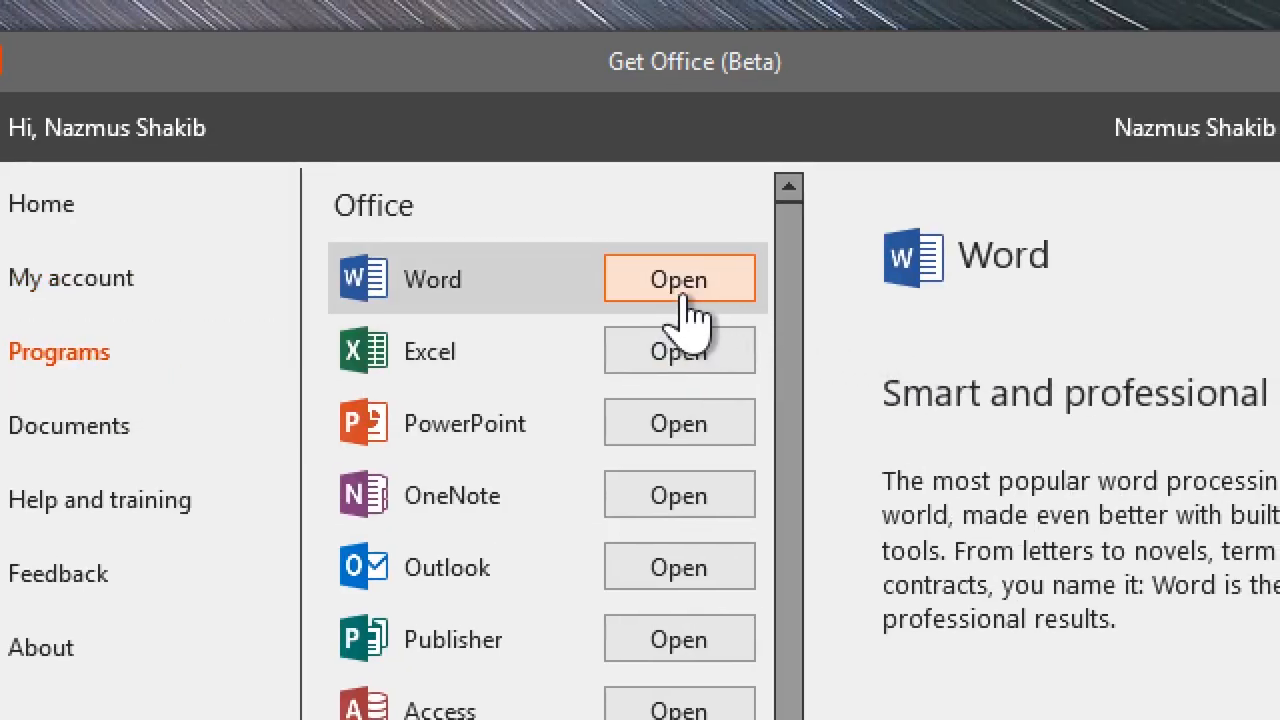
{"action": "mouse_move", "coordinate": [790, 190]}
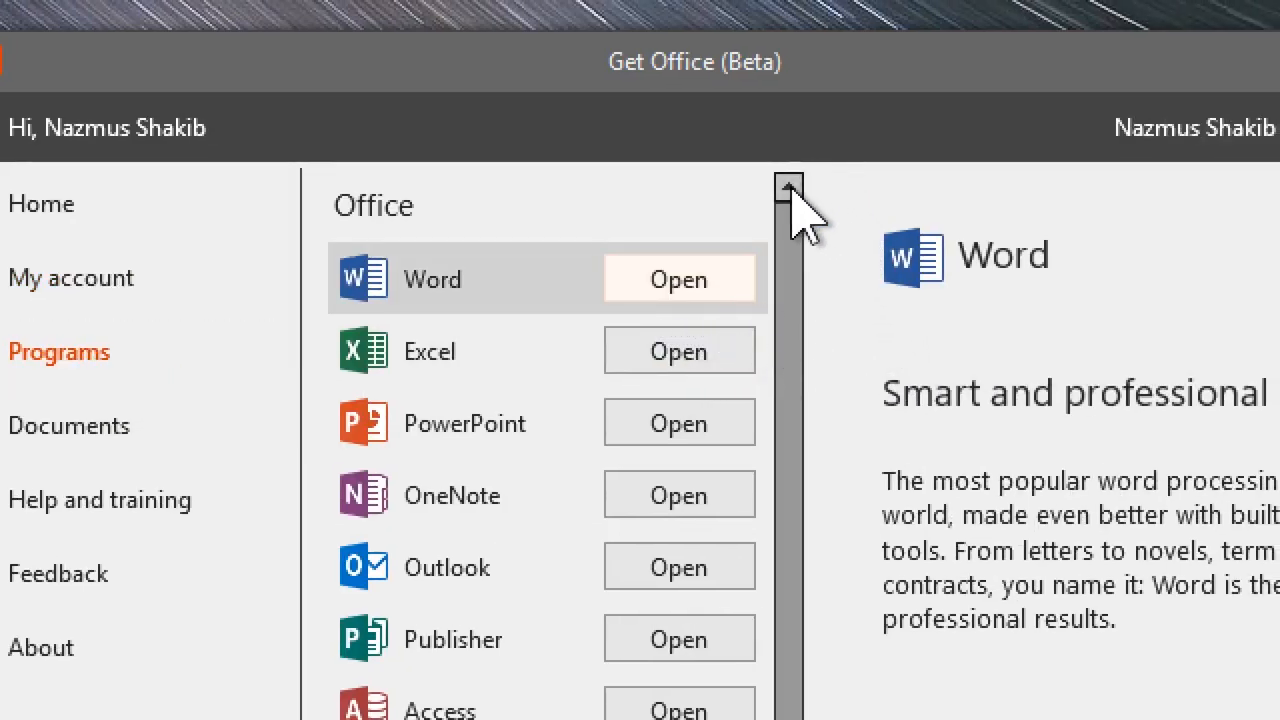
{"action": "scroll", "scroll_direction": "down", "scroll_amount": 3}
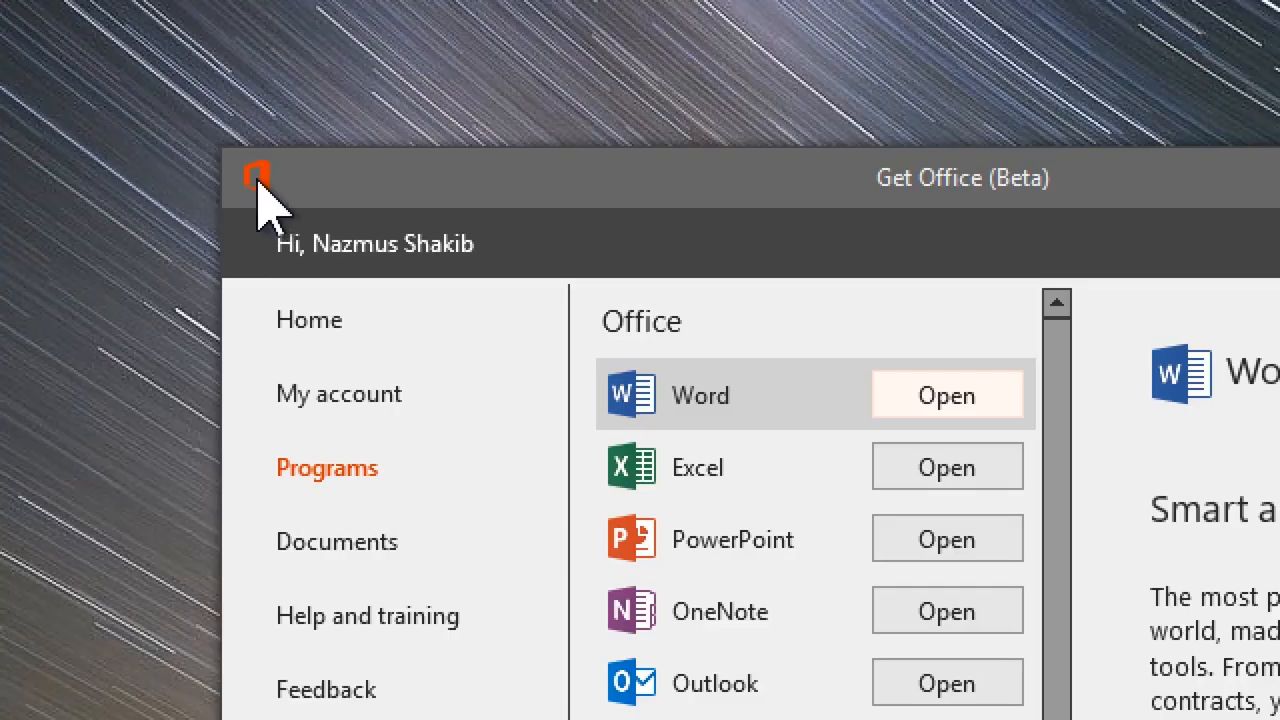
{"action": "left_click", "coordinate": [256, 174]}
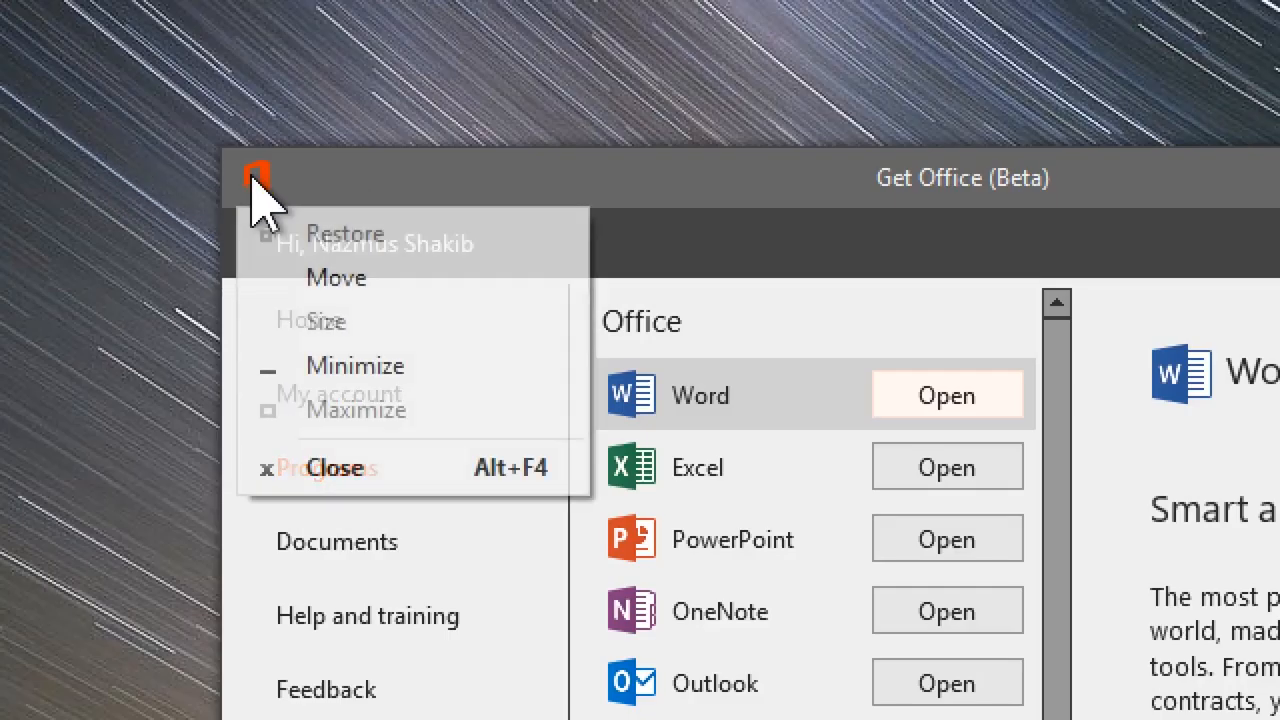
{"action": "left_click", "coordinate": [258, 178]}
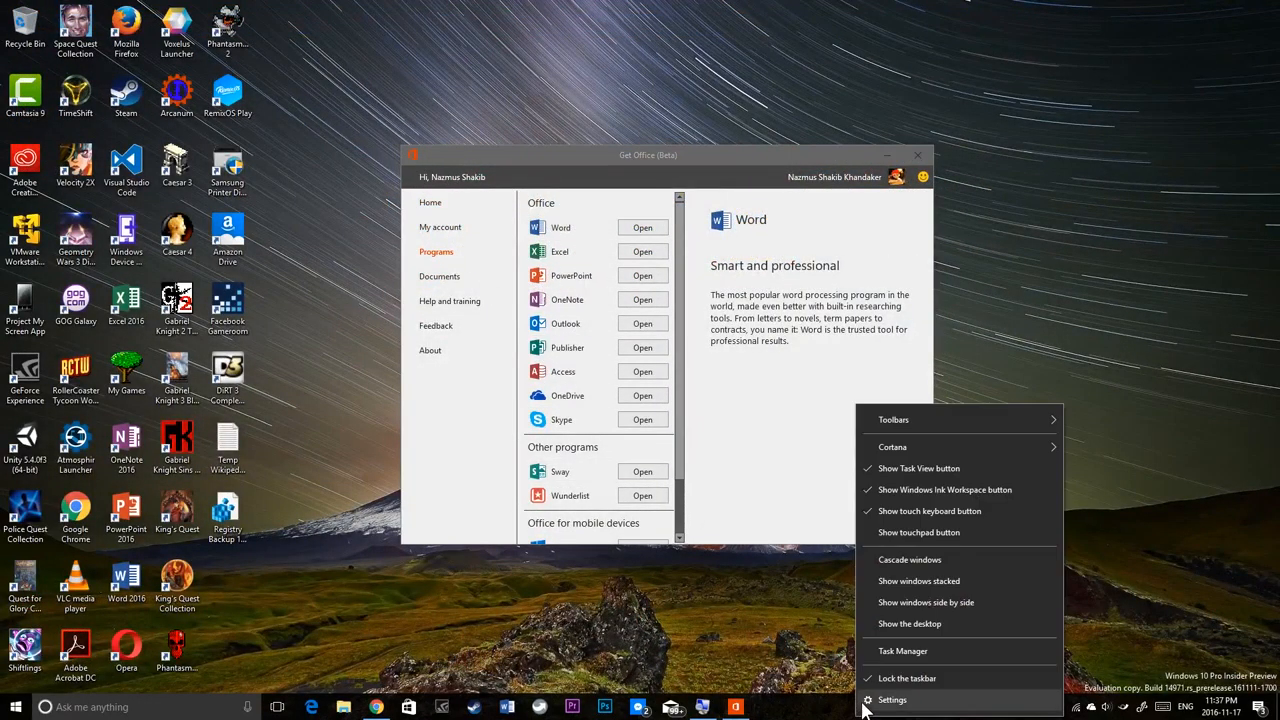
Step: Locate the Office Hub Application process file from Task Manager's context menu
{"action": "left_click", "coordinate": [904, 652]}
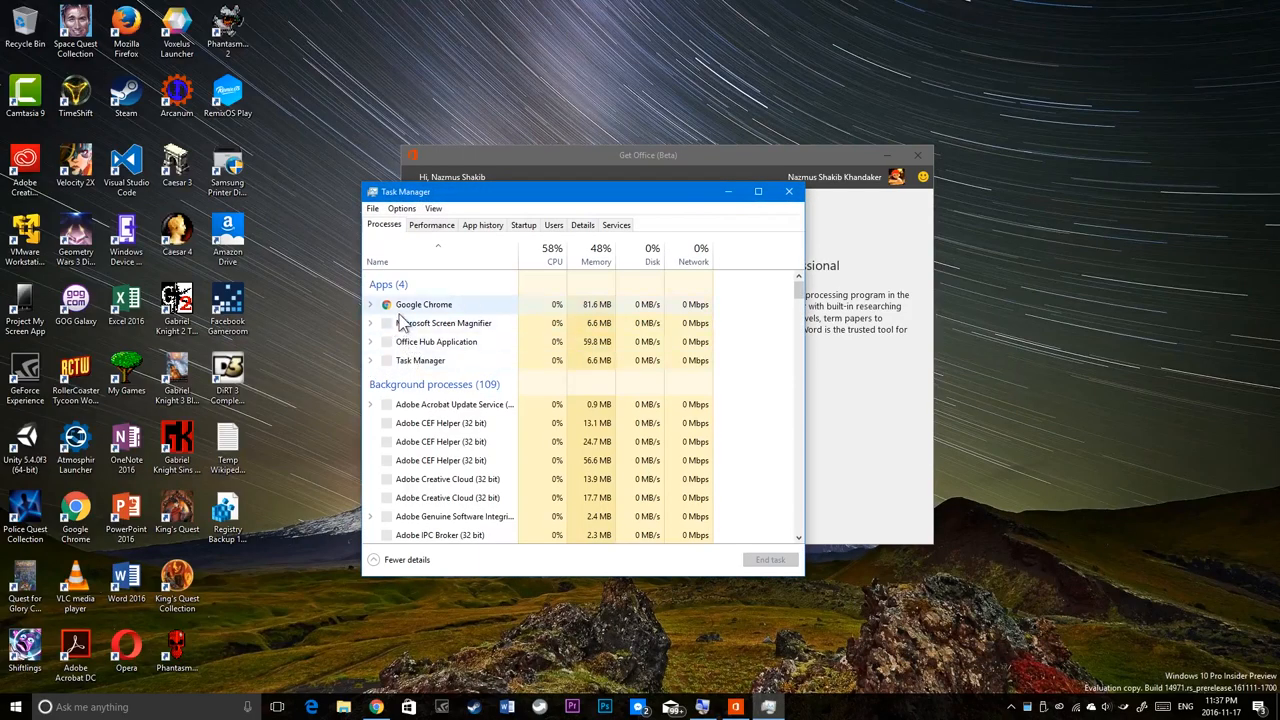
{"action": "right_click", "coordinate": [436, 340]}
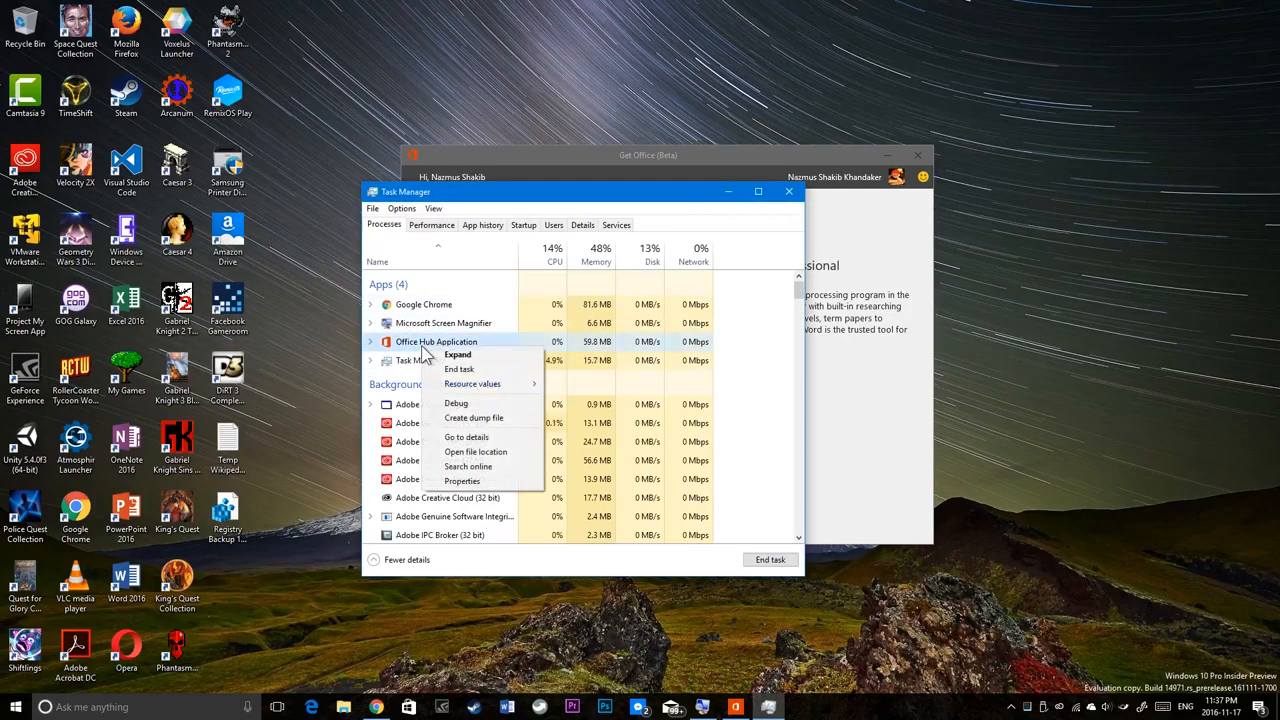
{"action": "mouse_move", "coordinate": [468, 466]}
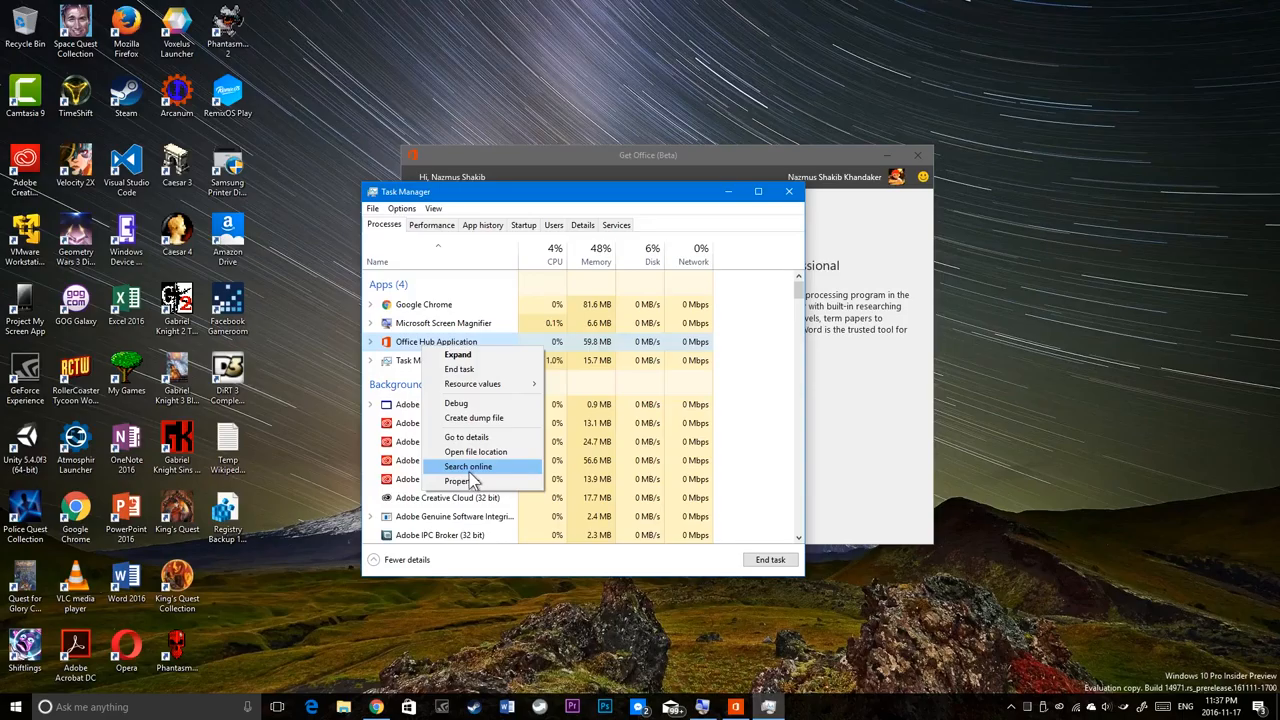
{"action": "left_click", "coordinate": [466, 452]}
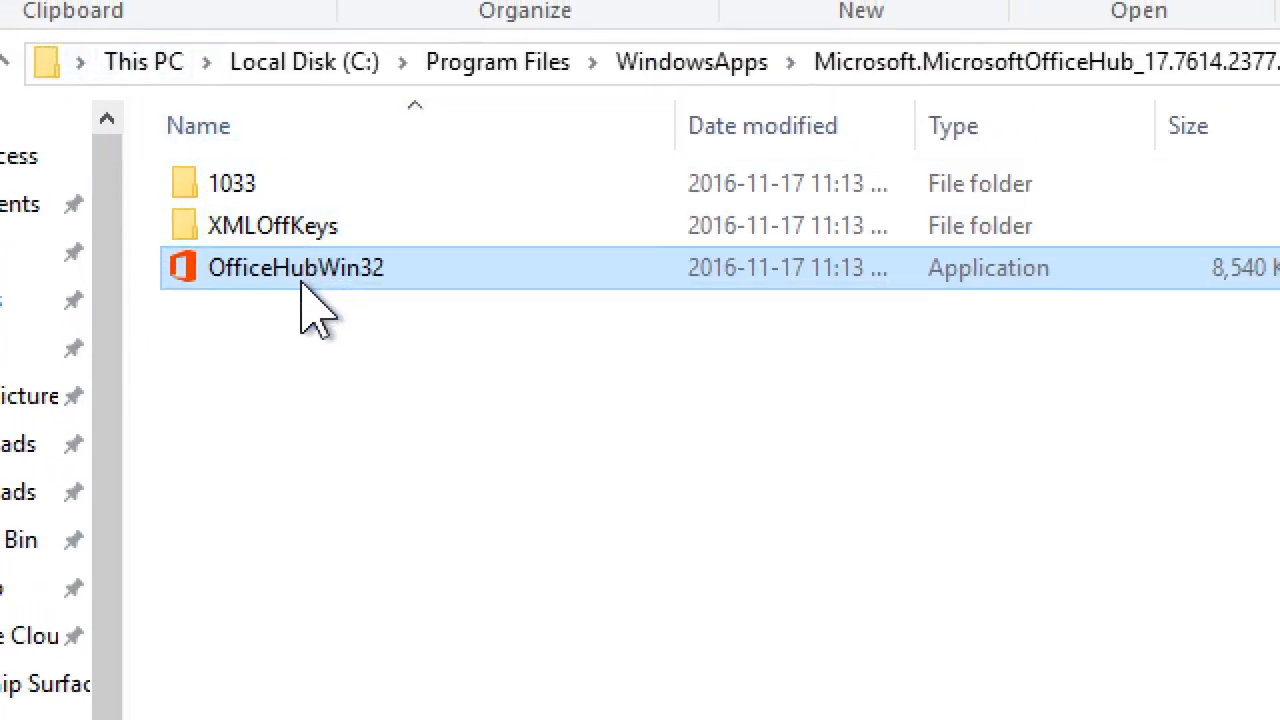
{"action": "mouse_move", "coordinate": [570, 280]}
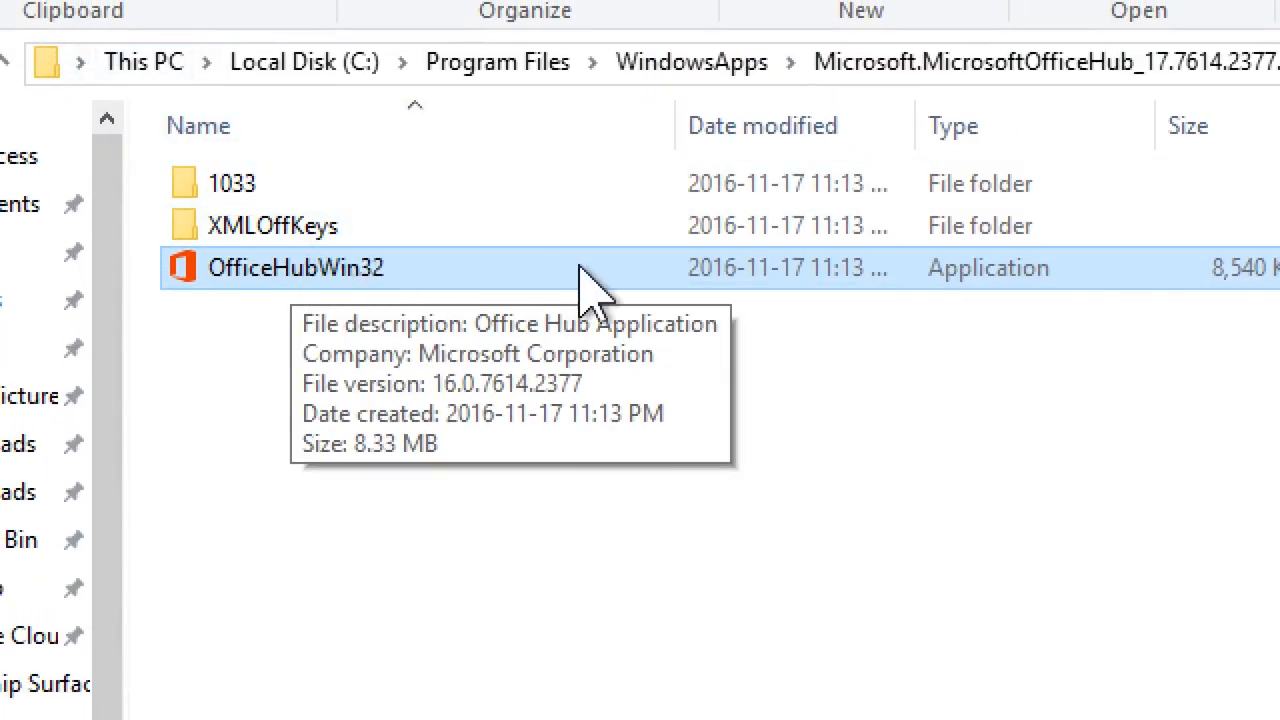
Step: Run OfficeHubWin32 directly from WindowsApps and dismiss the access-denied error
{"action": "double_click", "coordinate": [296, 268]}
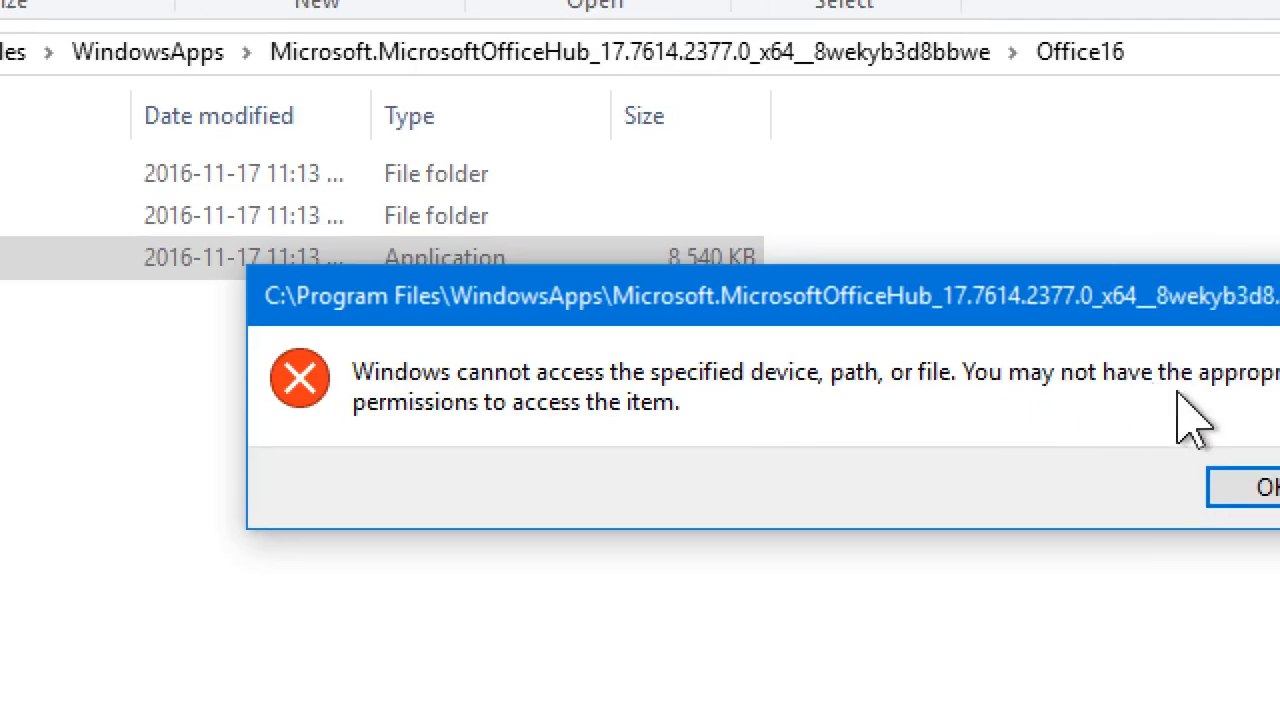
{"action": "left_click", "coordinate": [1260, 486]}
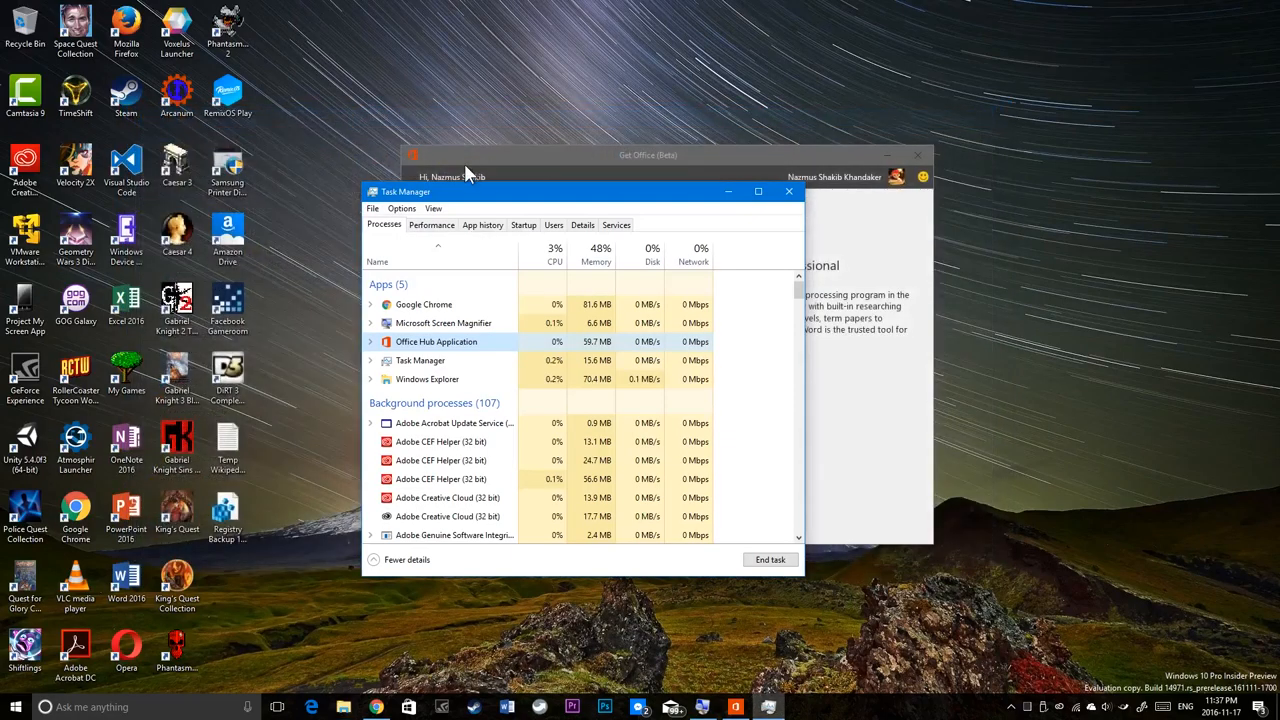
Step: Return to Get Office and launch Word with the Open button on the Programs page
{"action": "left_click", "coordinate": [788, 192]}
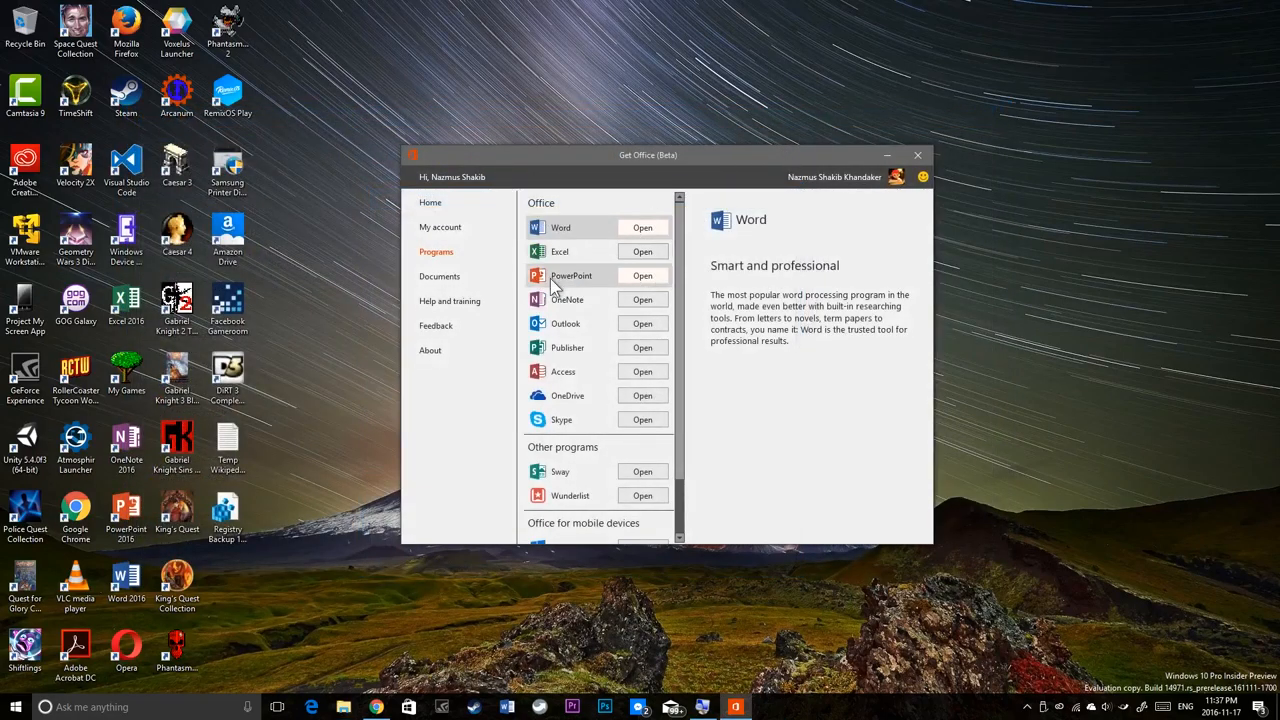
{"action": "mouse_move", "coordinate": [640, 262]}
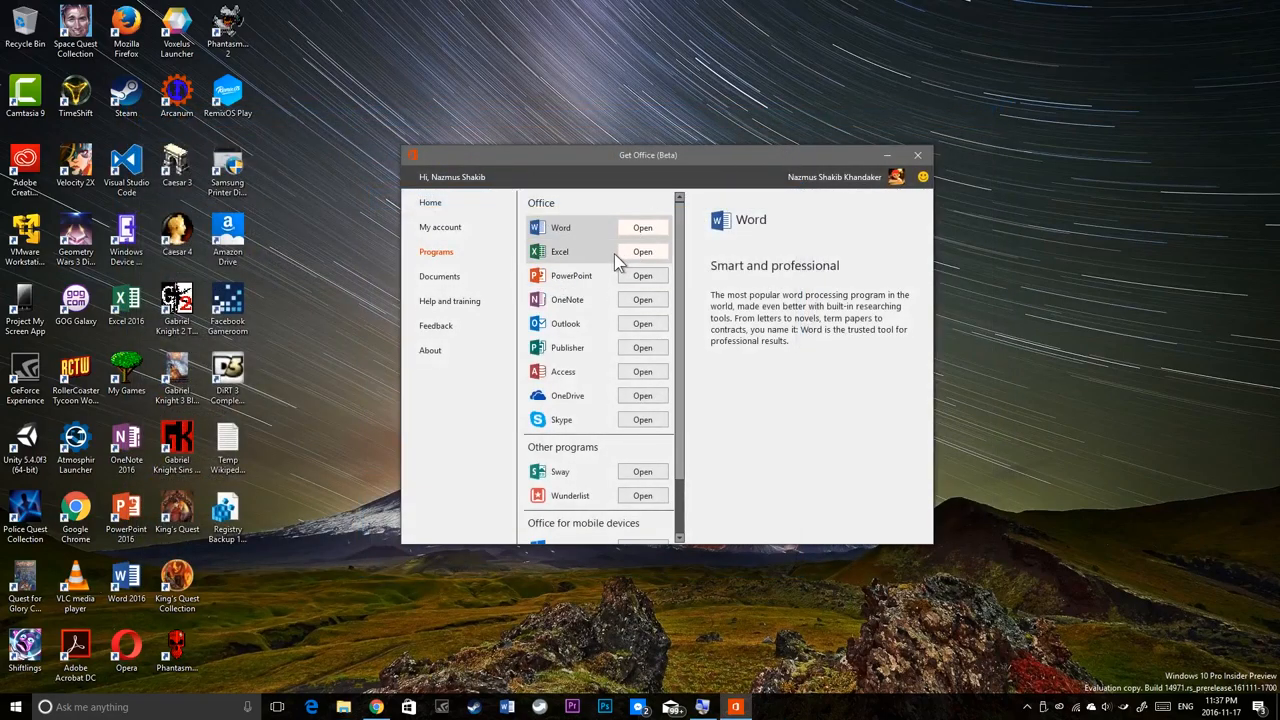
{"action": "mouse_move", "coordinate": [684, 256]}
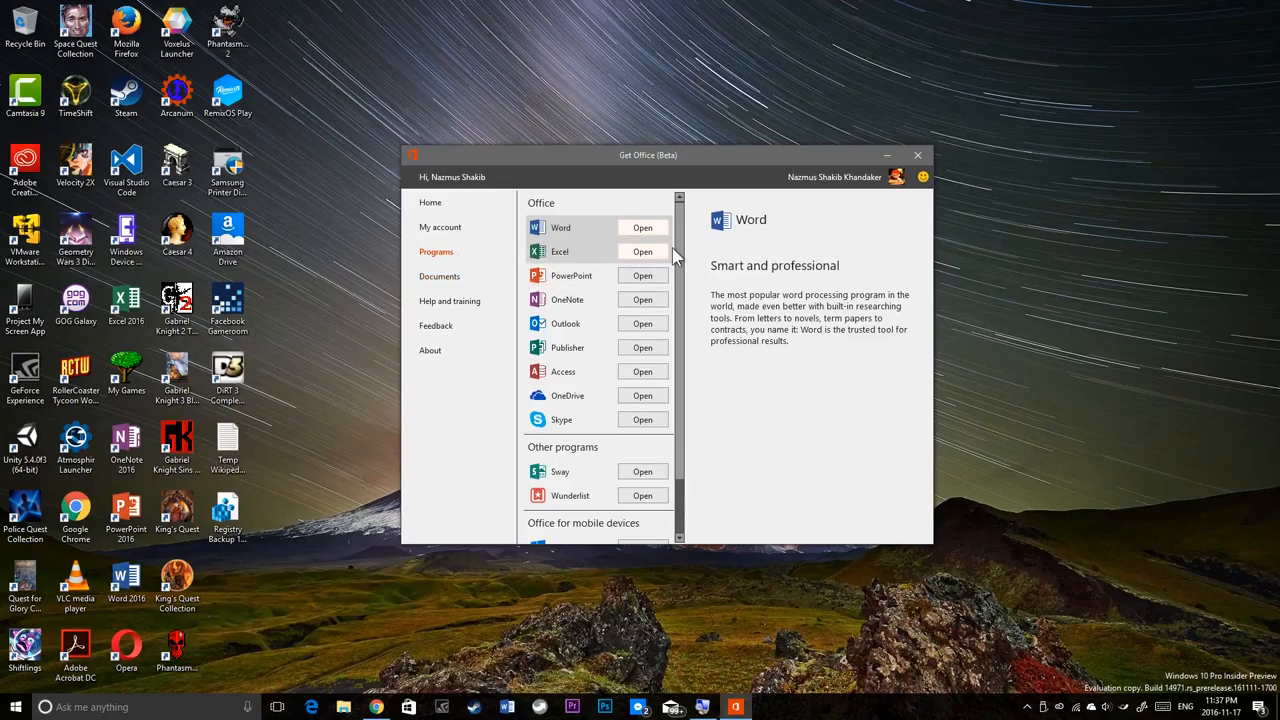
{"action": "mouse_move", "coordinate": [652, 230]}
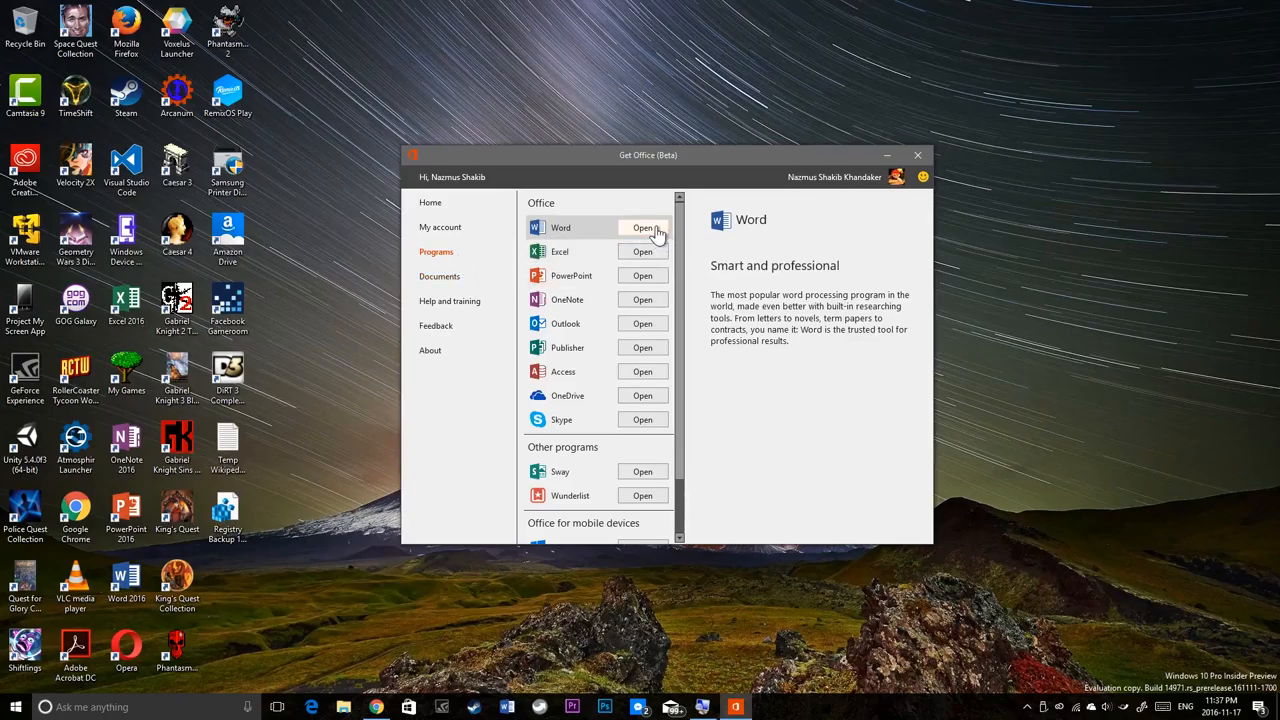
{"action": "left_click", "coordinate": [642, 228]}
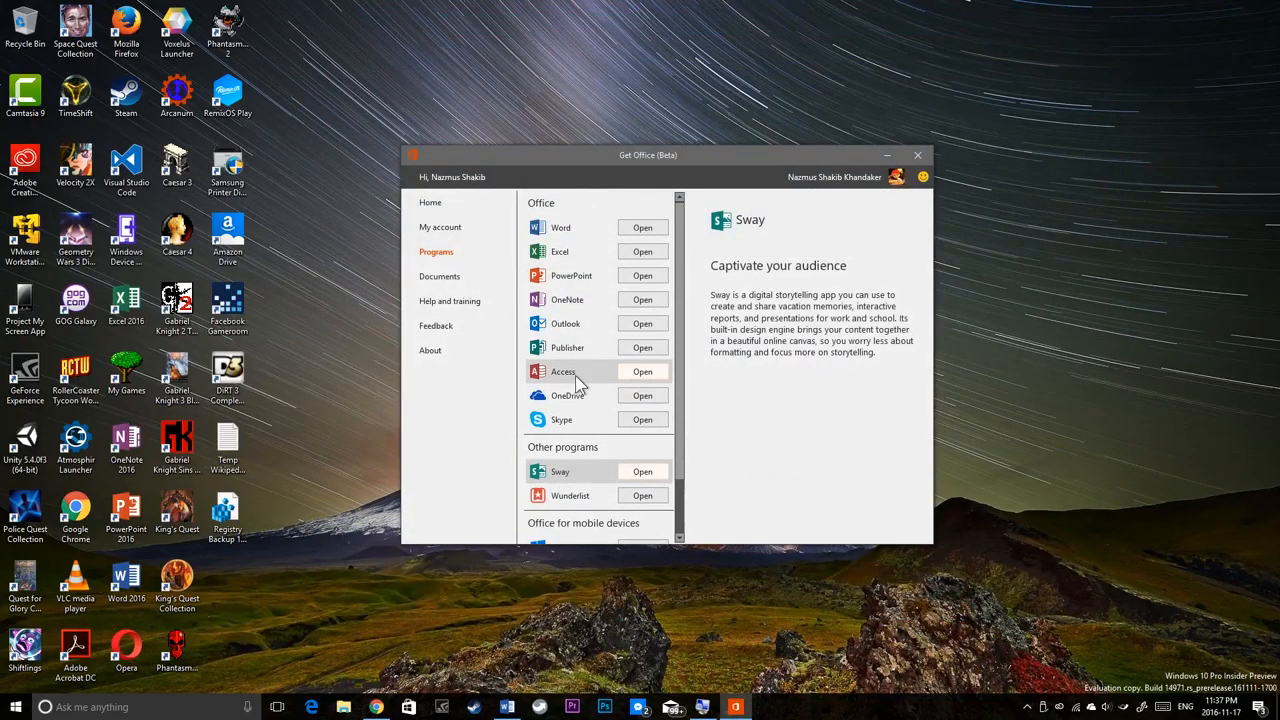
{"action": "mouse_move", "coordinate": [640, 270]}
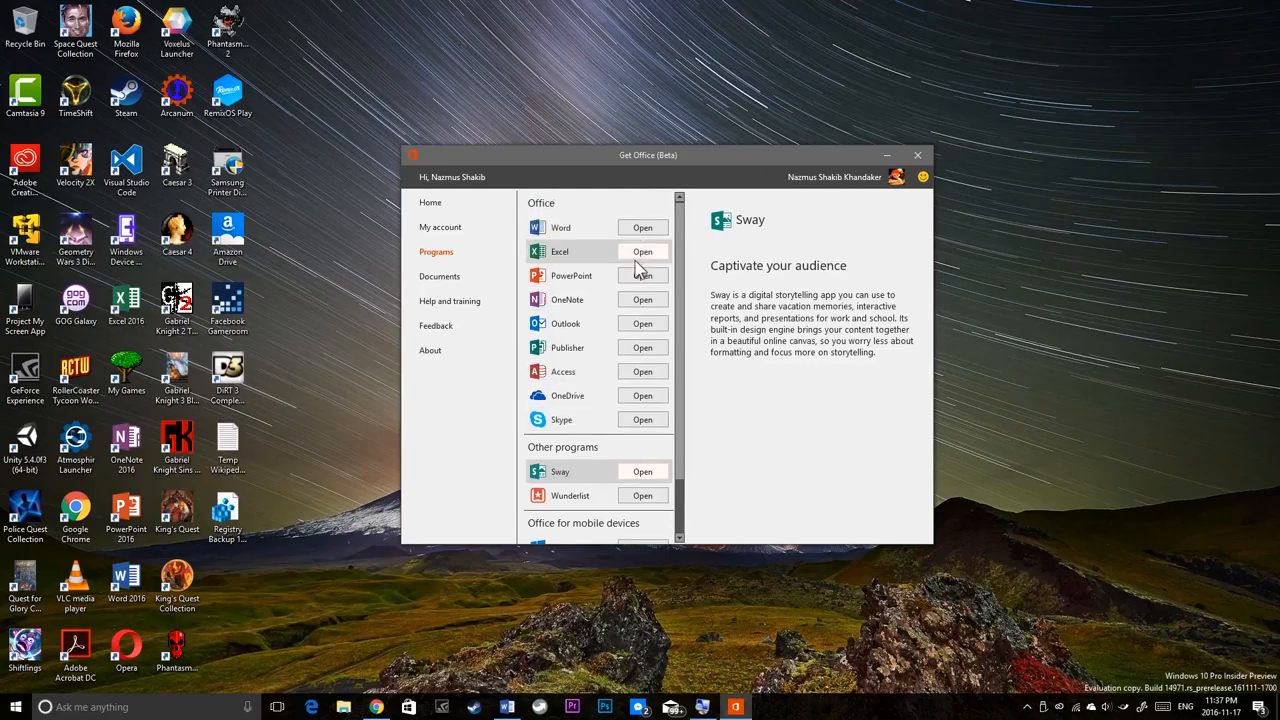
{"action": "mouse_move", "coordinate": [650, 234]}
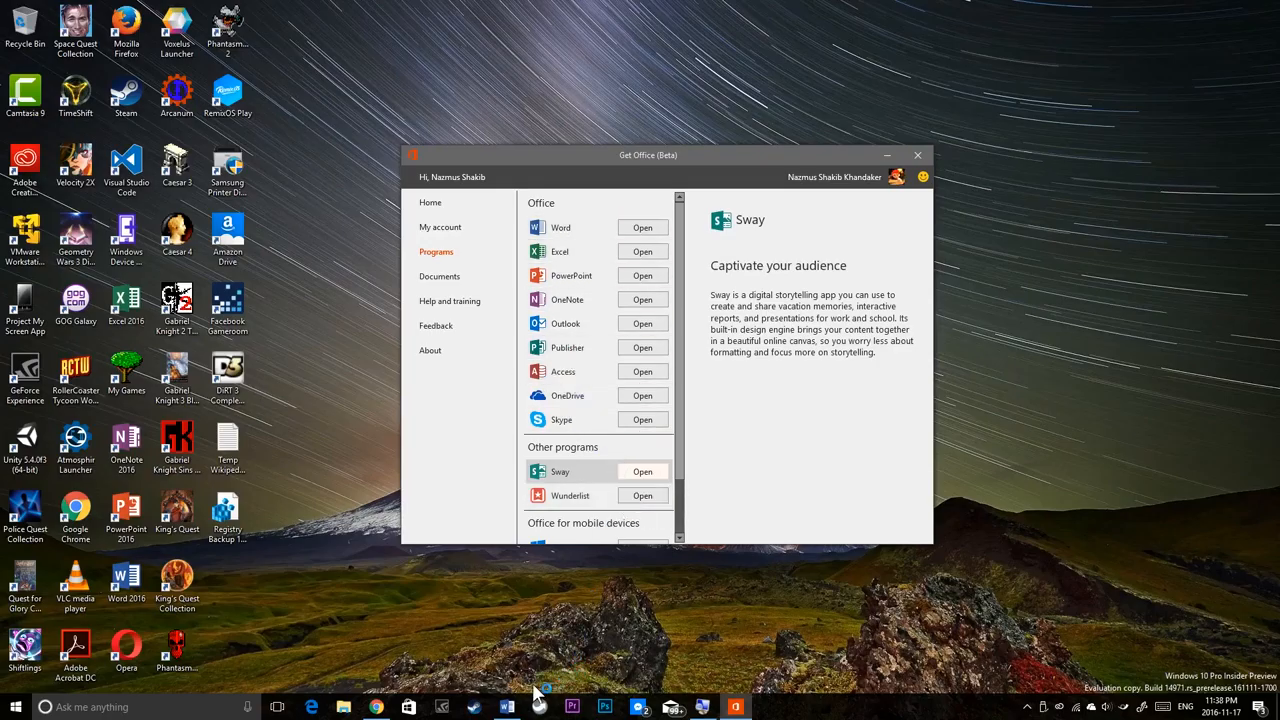
{"action": "mouse_move", "coordinate": [684, 232]}
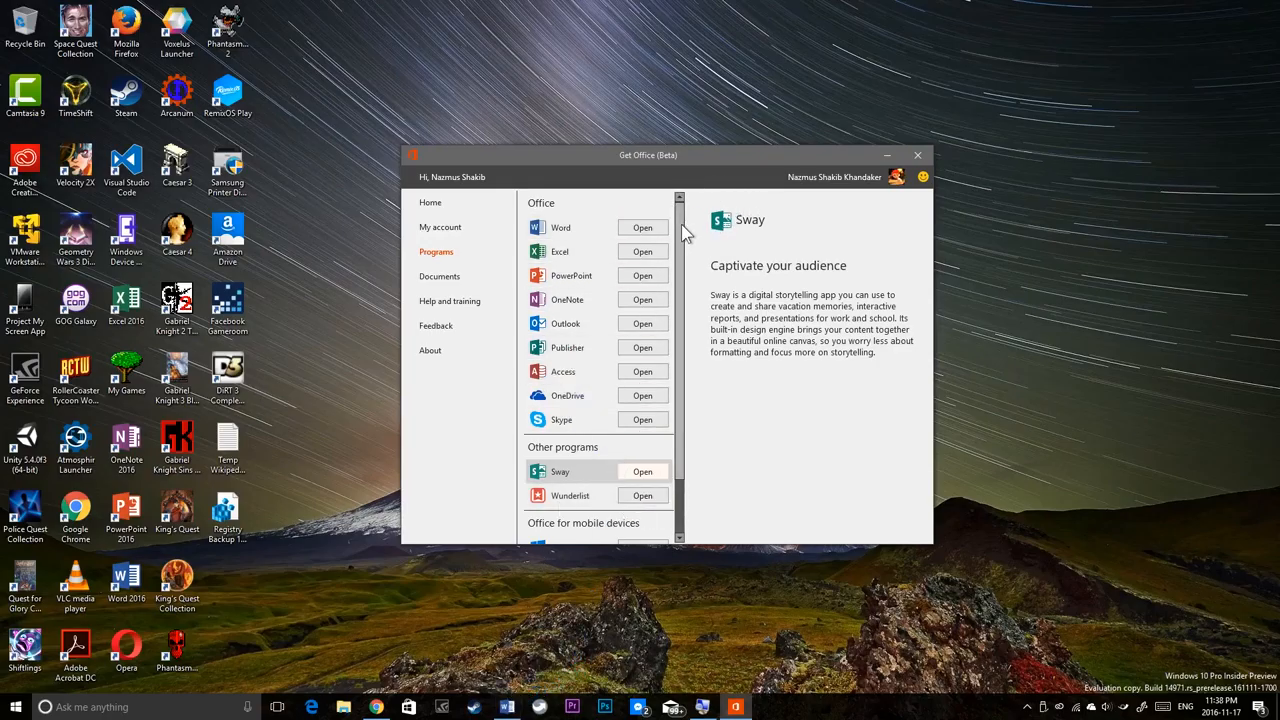
{"action": "mouse_move", "coordinate": [904, 150]}
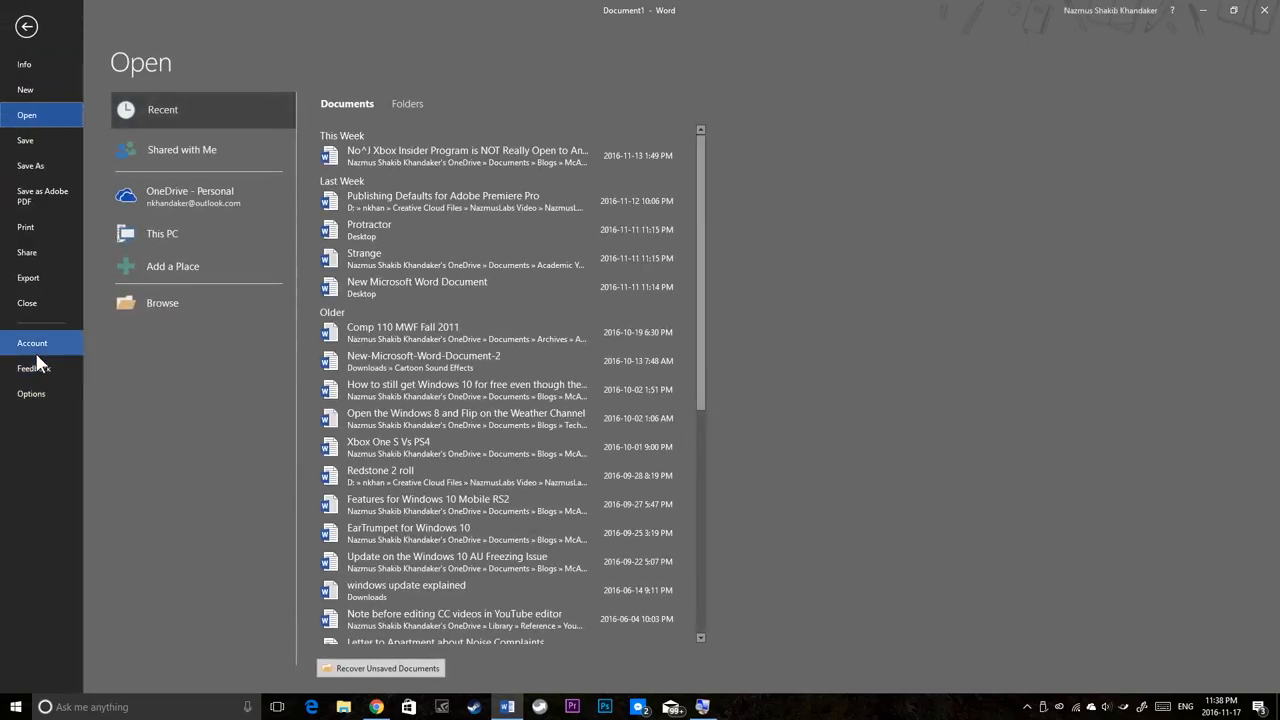
Step: Set the Office theme to Black in Word's Account page and check Get Office follows it
{"action": "left_click", "coordinate": [32, 344]}
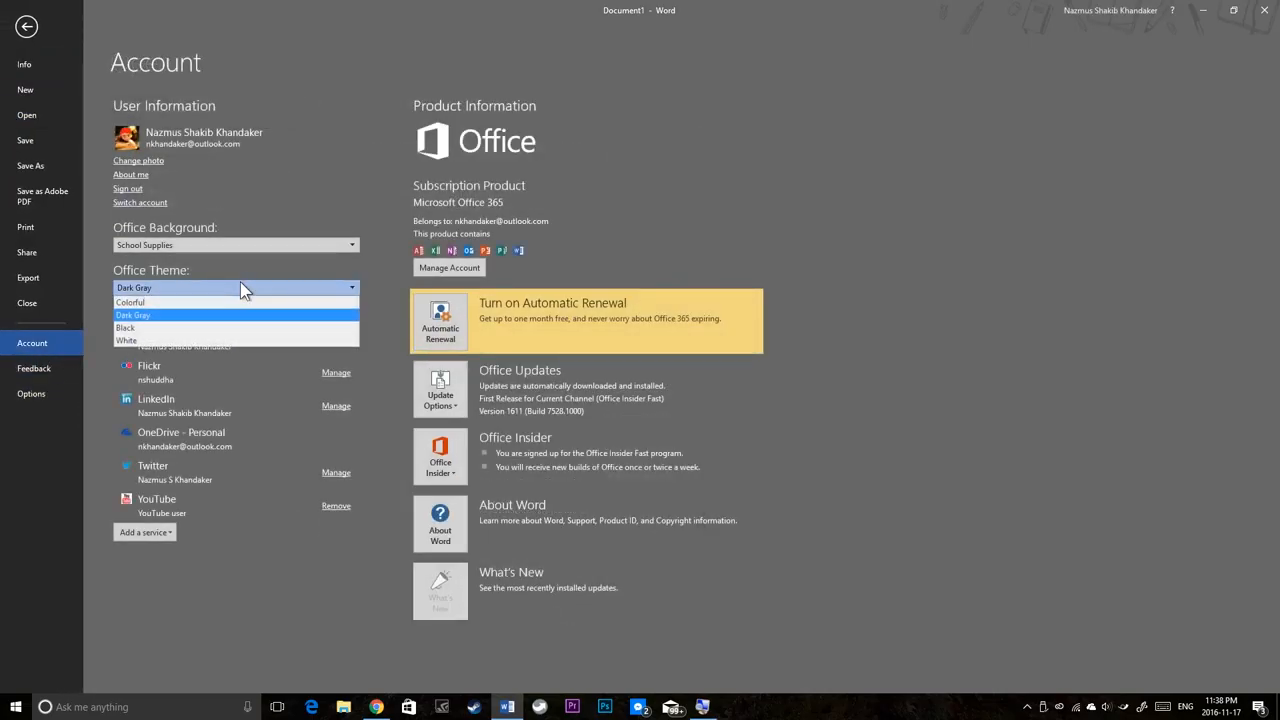
{"action": "left_click", "coordinate": [124, 328]}
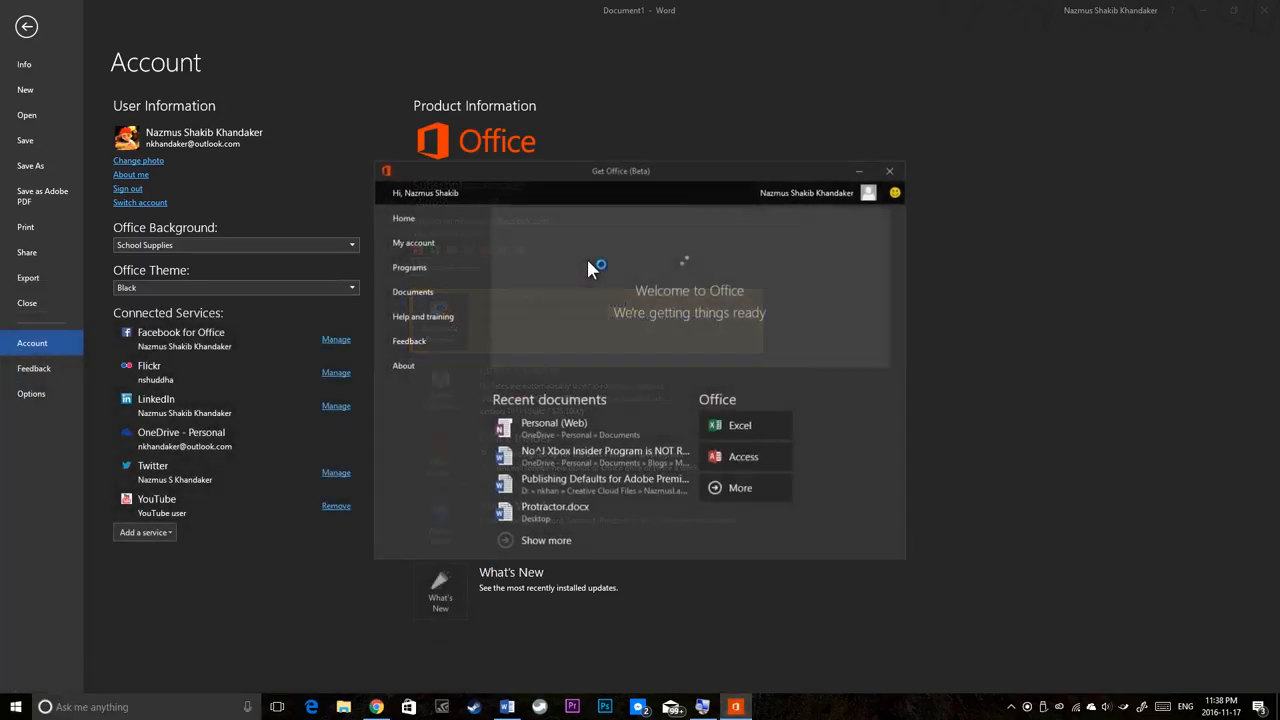
{"action": "left_click", "coordinate": [412, 242]}
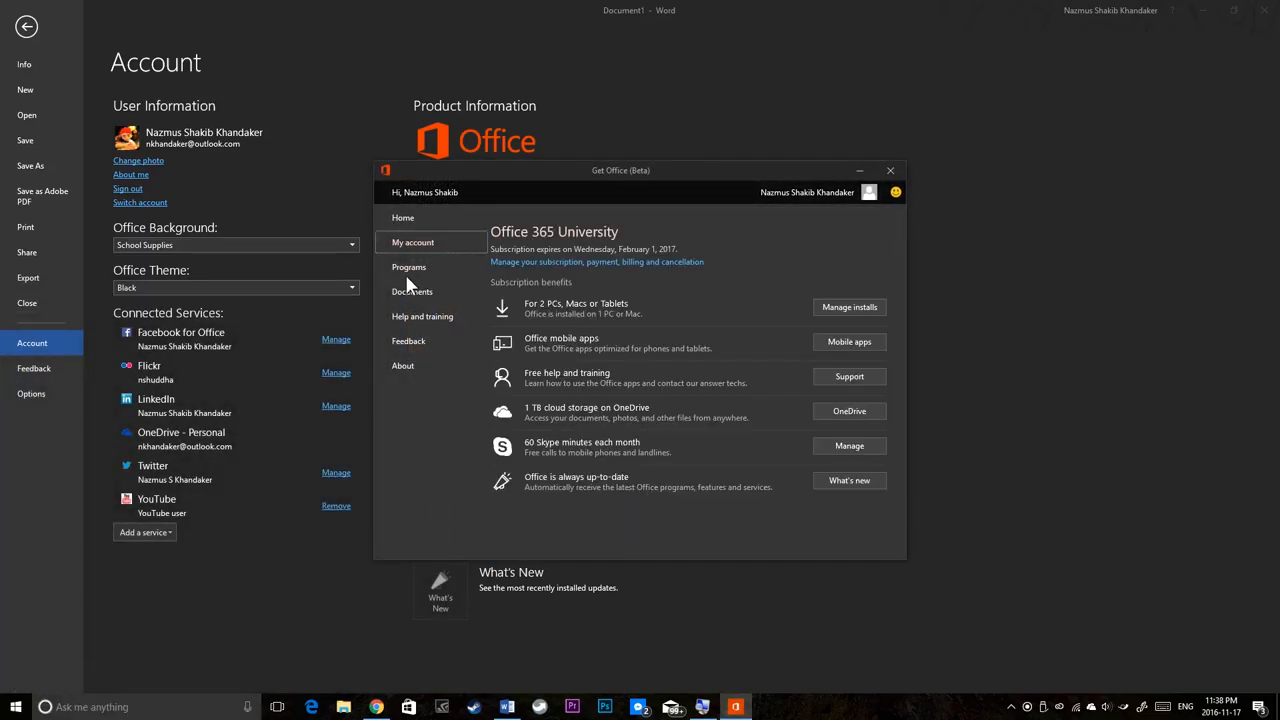
{"action": "left_click", "coordinate": [408, 268]}
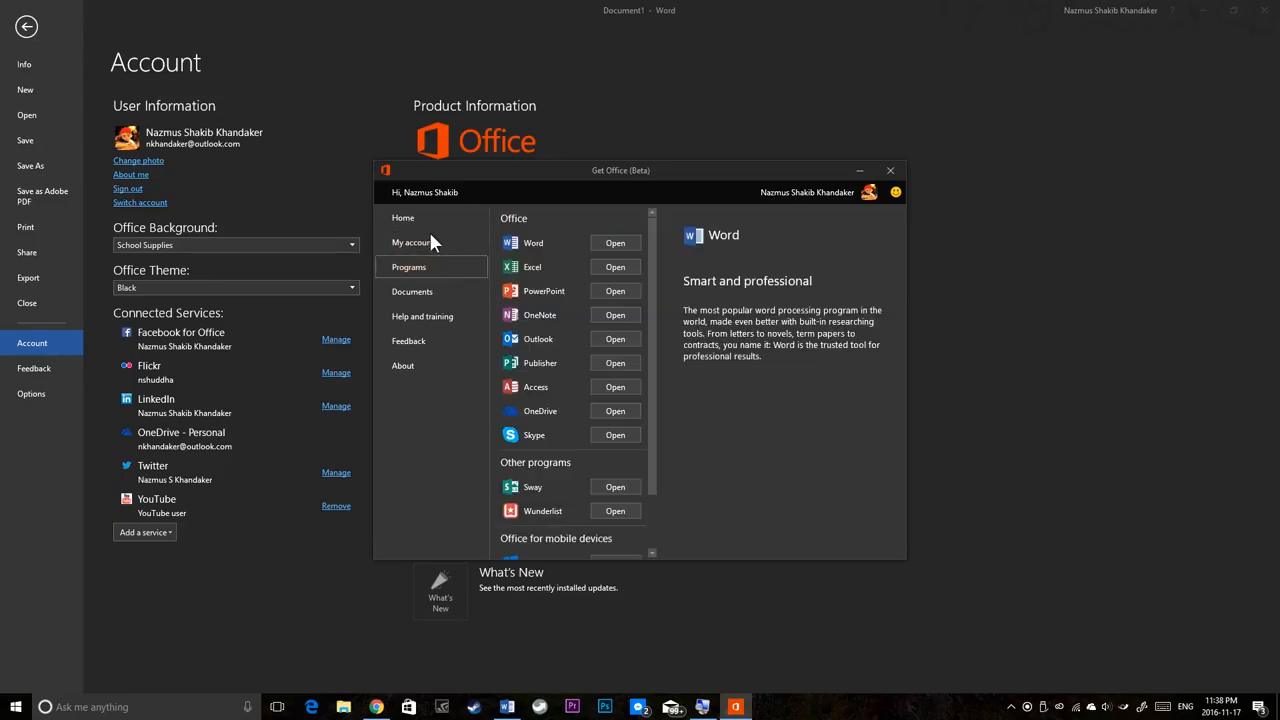
{"action": "mouse_move", "coordinate": [616, 318]}
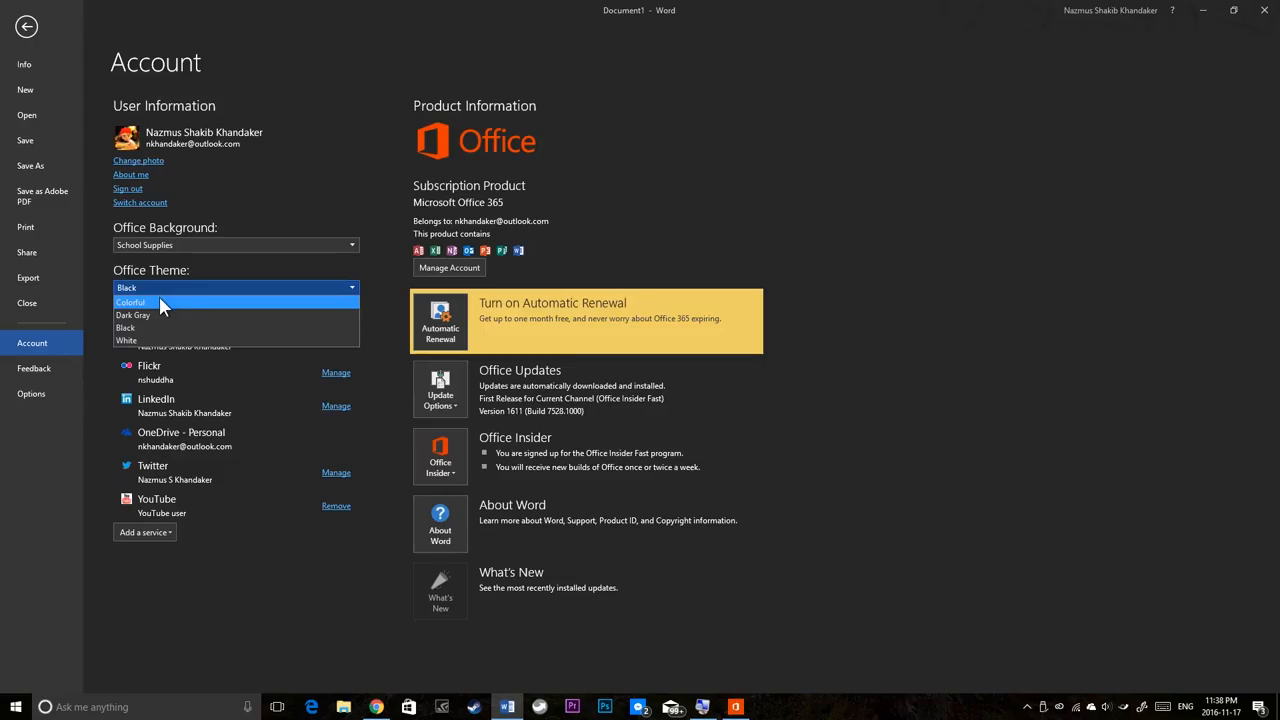
Step: Try the Colorful theme, check Get Office again, then settle on Dark Gray
{"action": "left_click", "coordinate": [132, 302]}
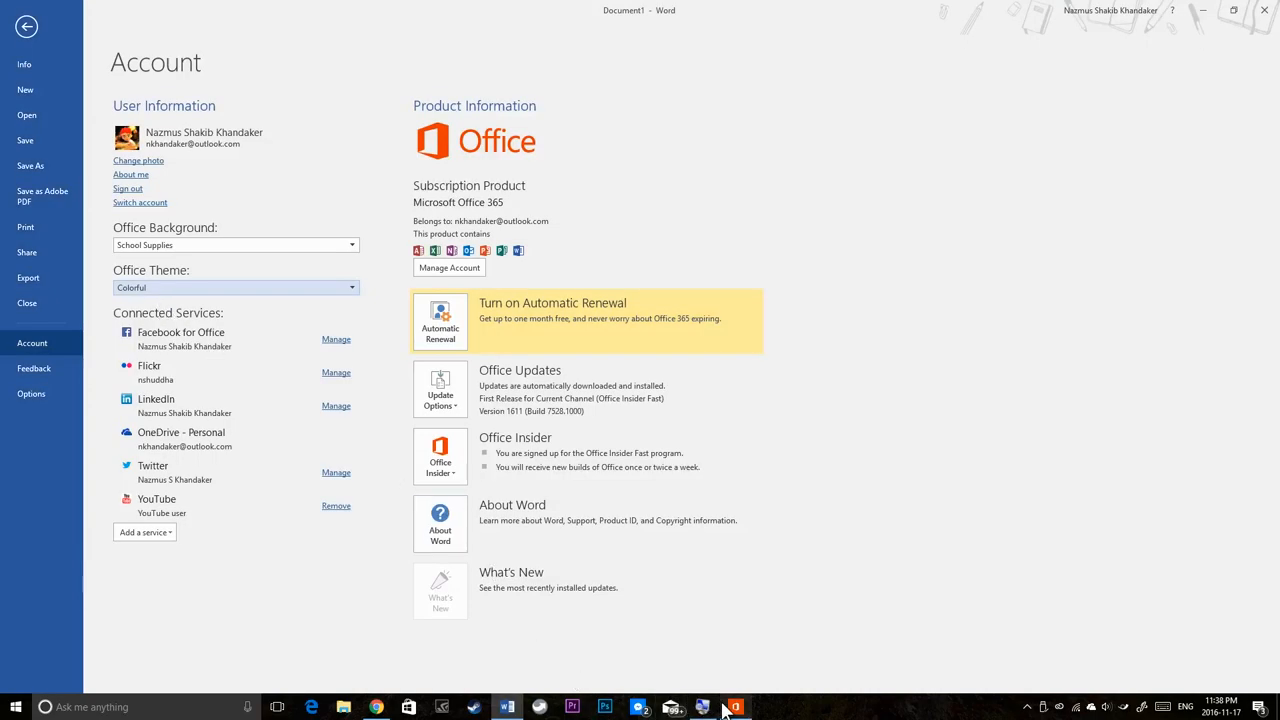
{"action": "left_click", "coordinate": [732, 704]}
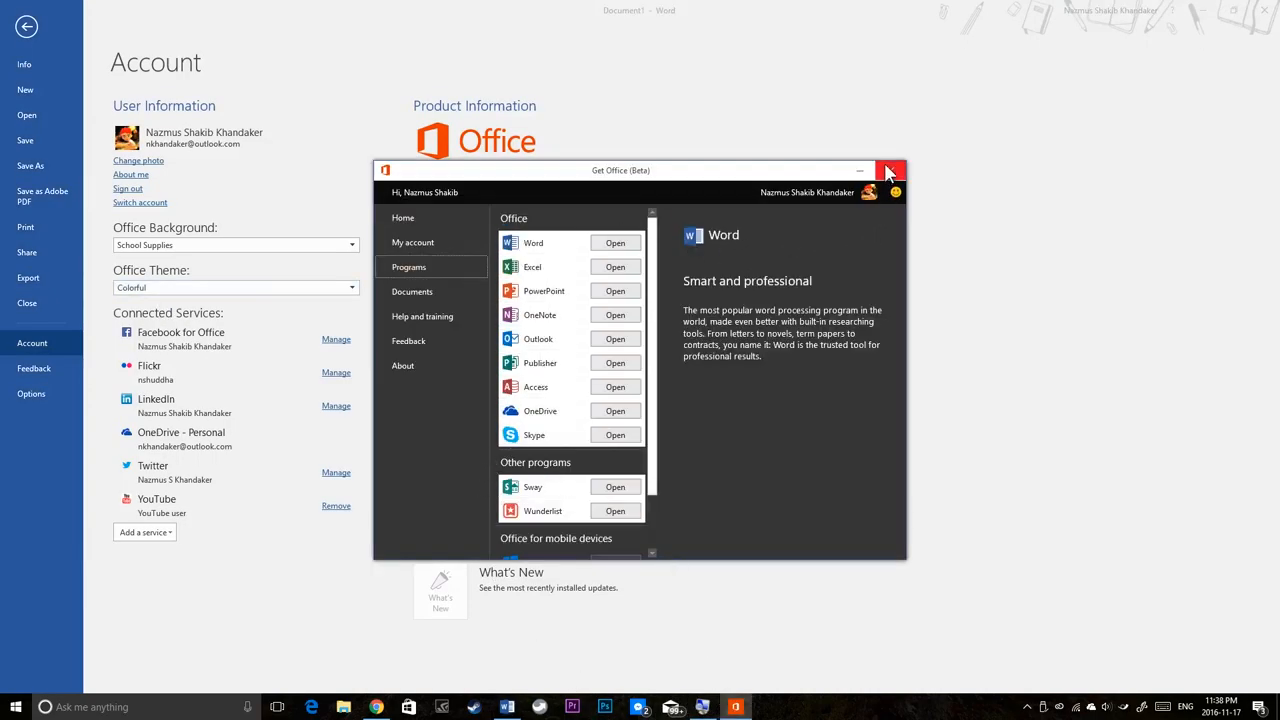
{"action": "left_click", "coordinate": [892, 170]}
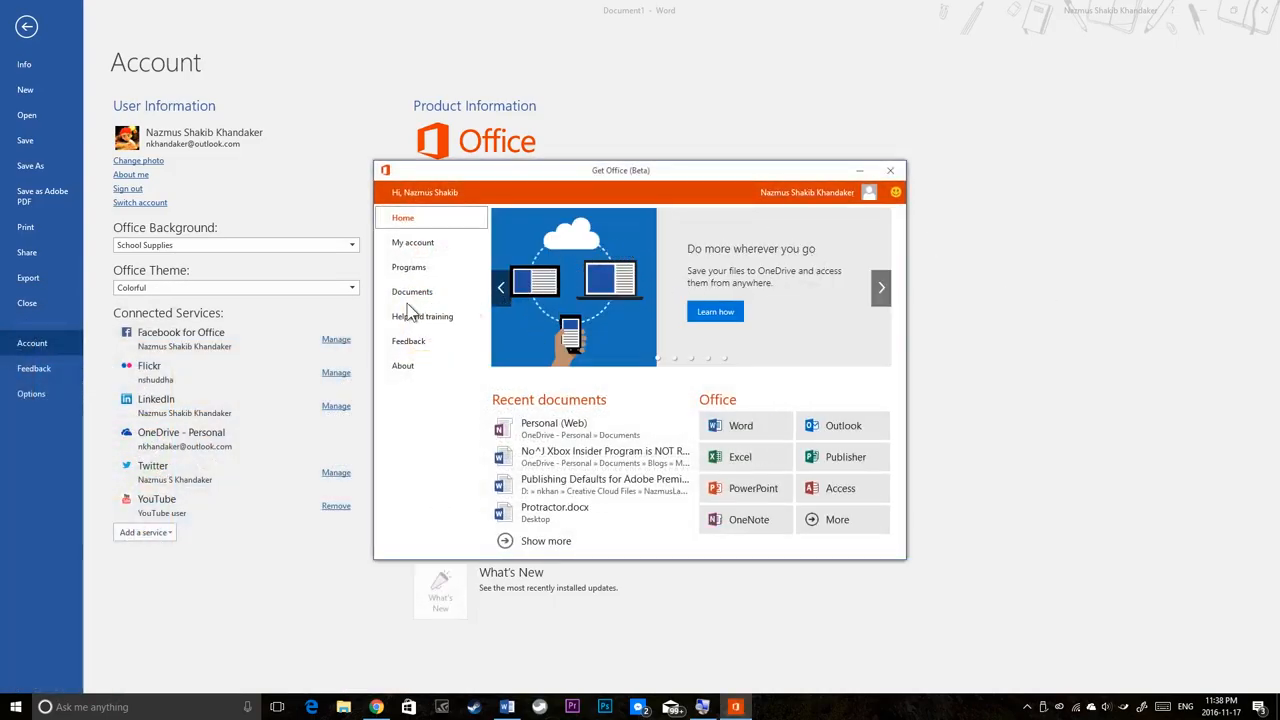
{"action": "left_click", "coordinate": [412, 242]}
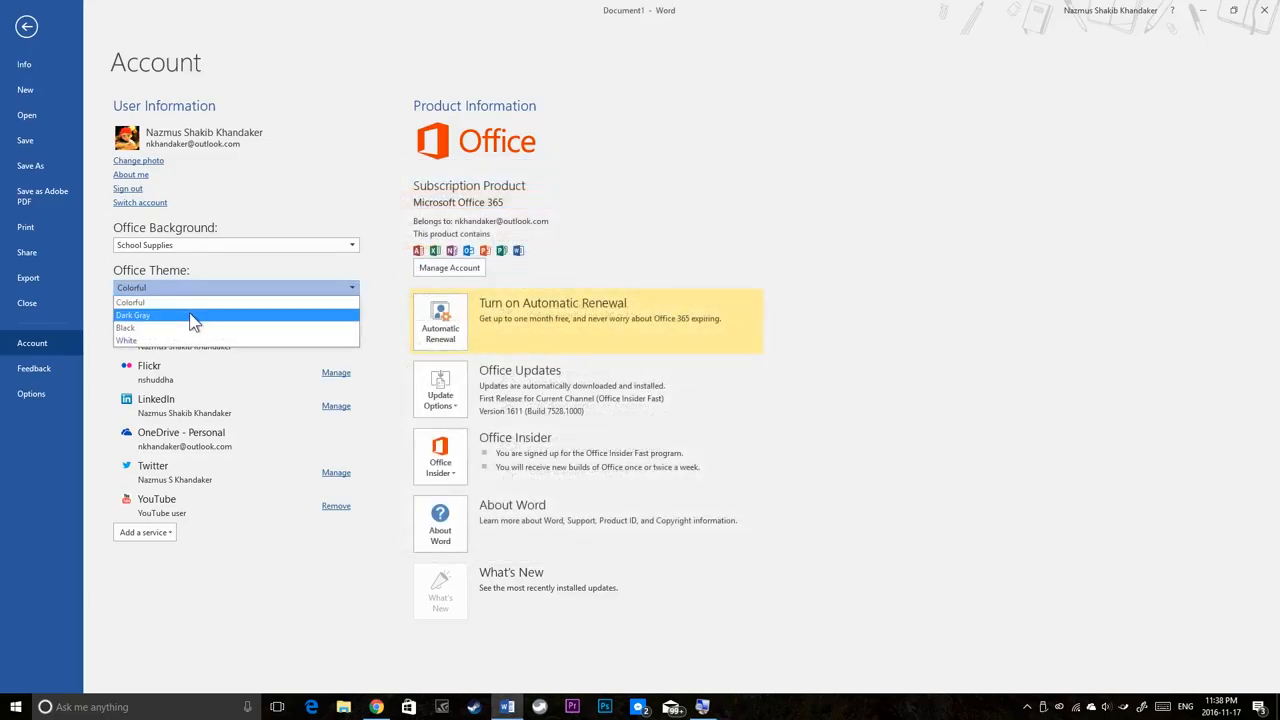
{"action": "left_click", "coordinate": [16, 702]}
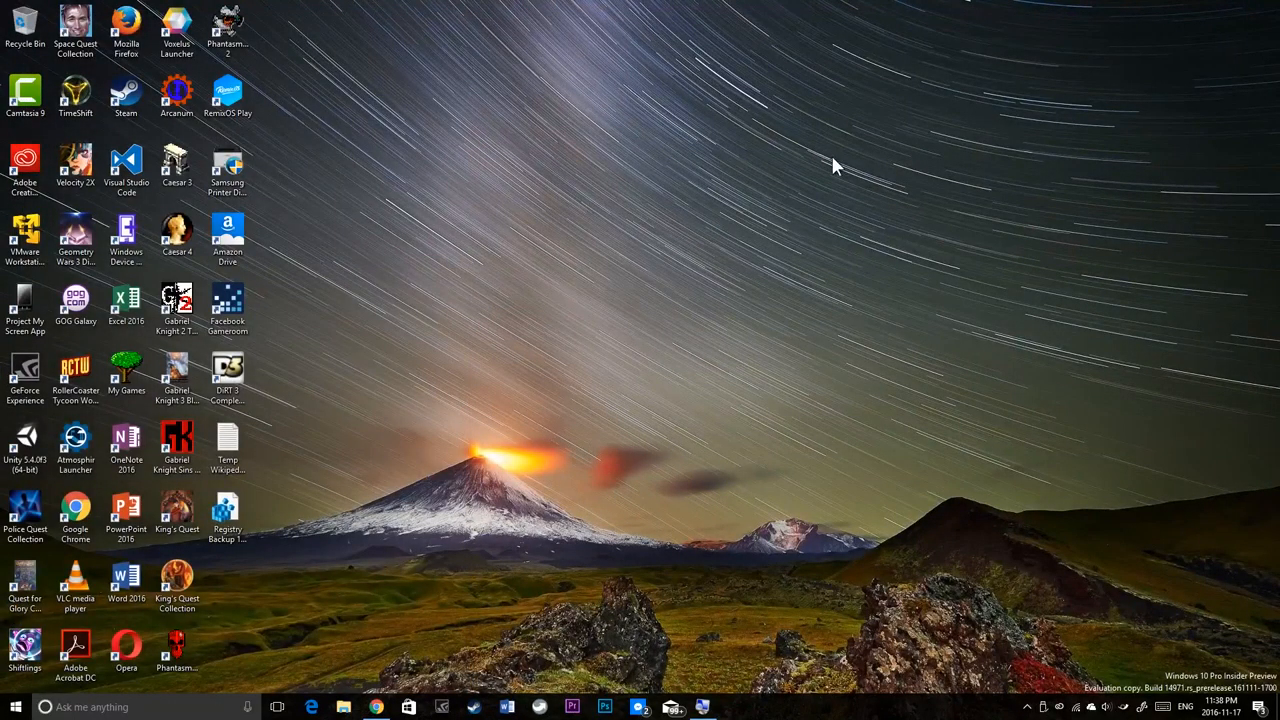
{"action": "left_click", "coordinate": [736, 706]}
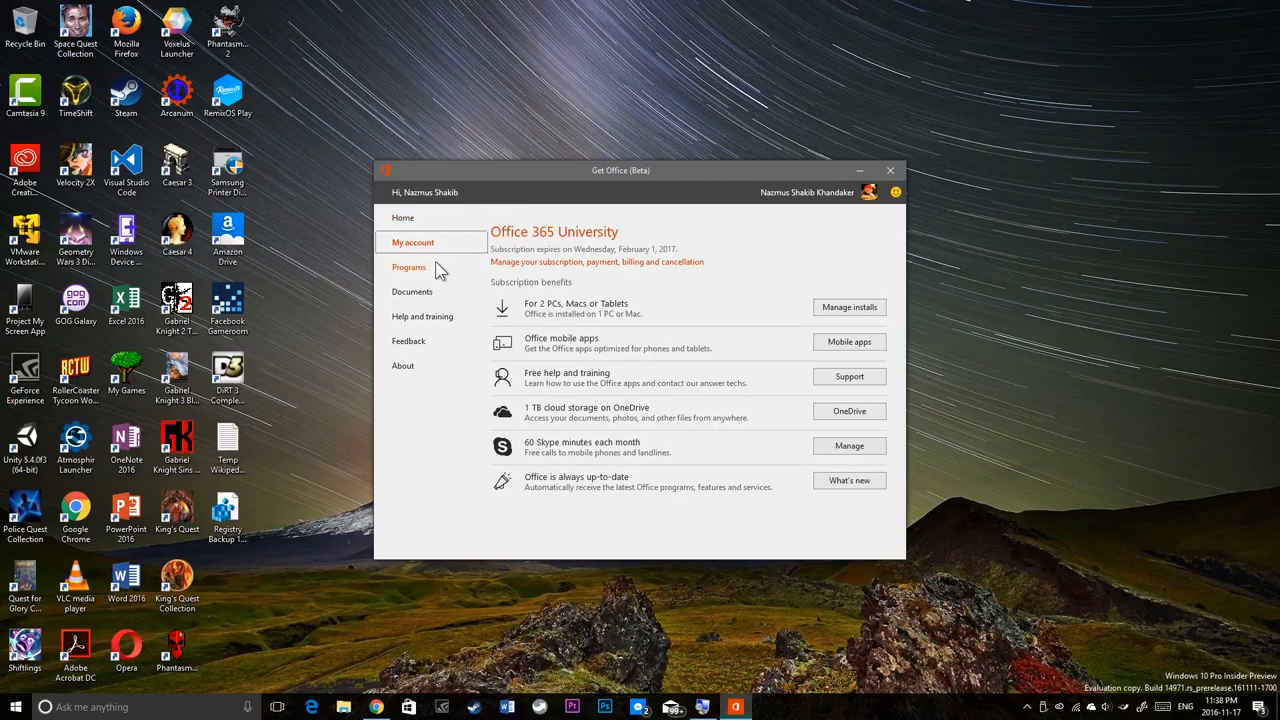
{"action": "left_click", "coordinate": [408, 268]}
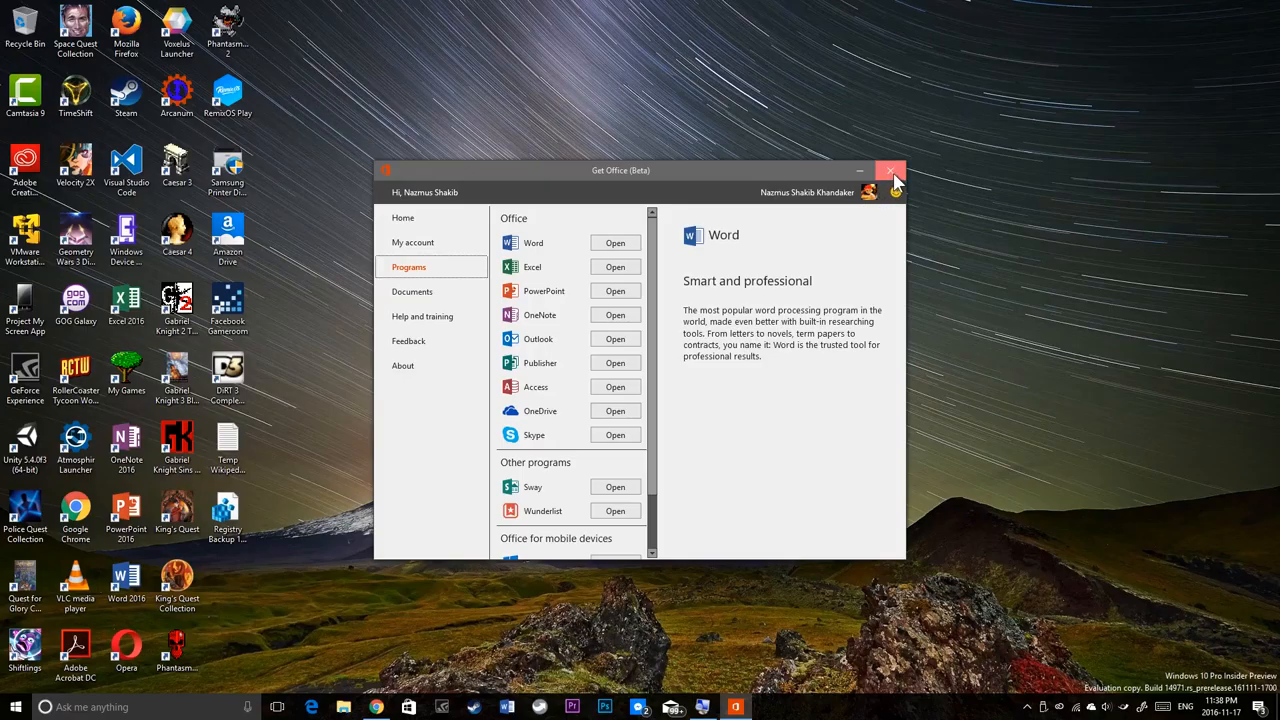
{"action": "left_click", "coordinate": [890, 170]}
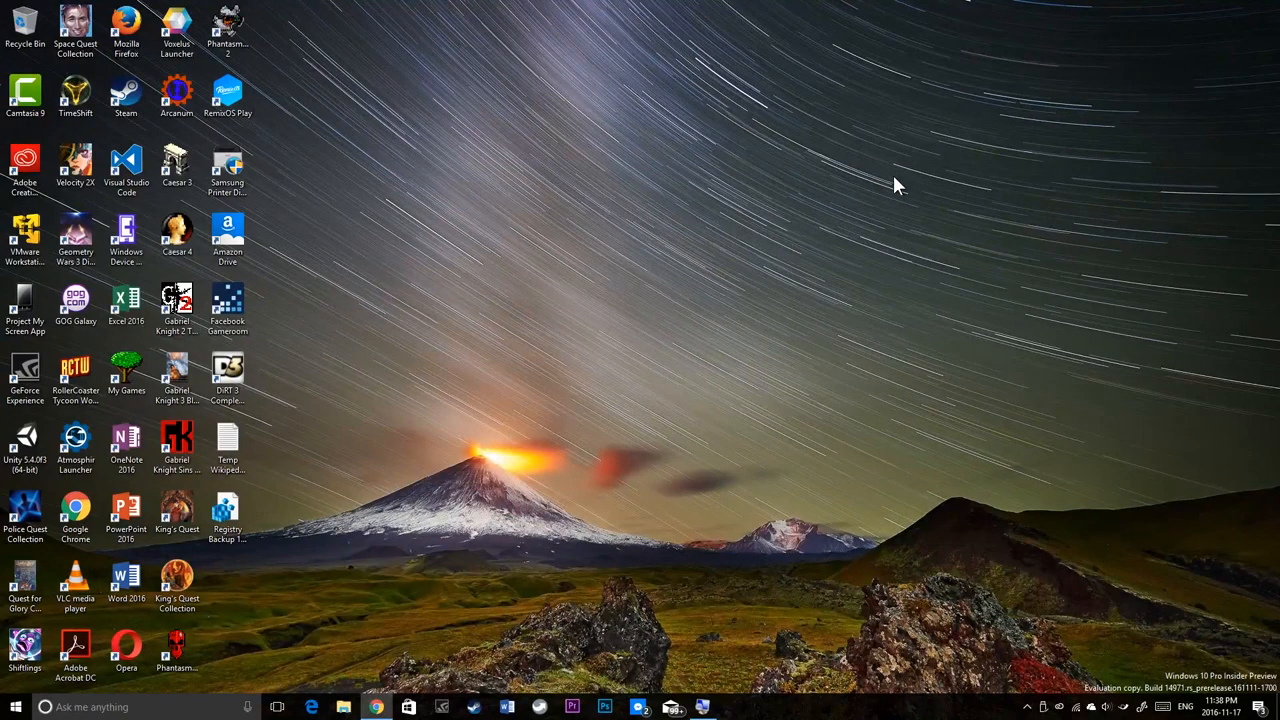